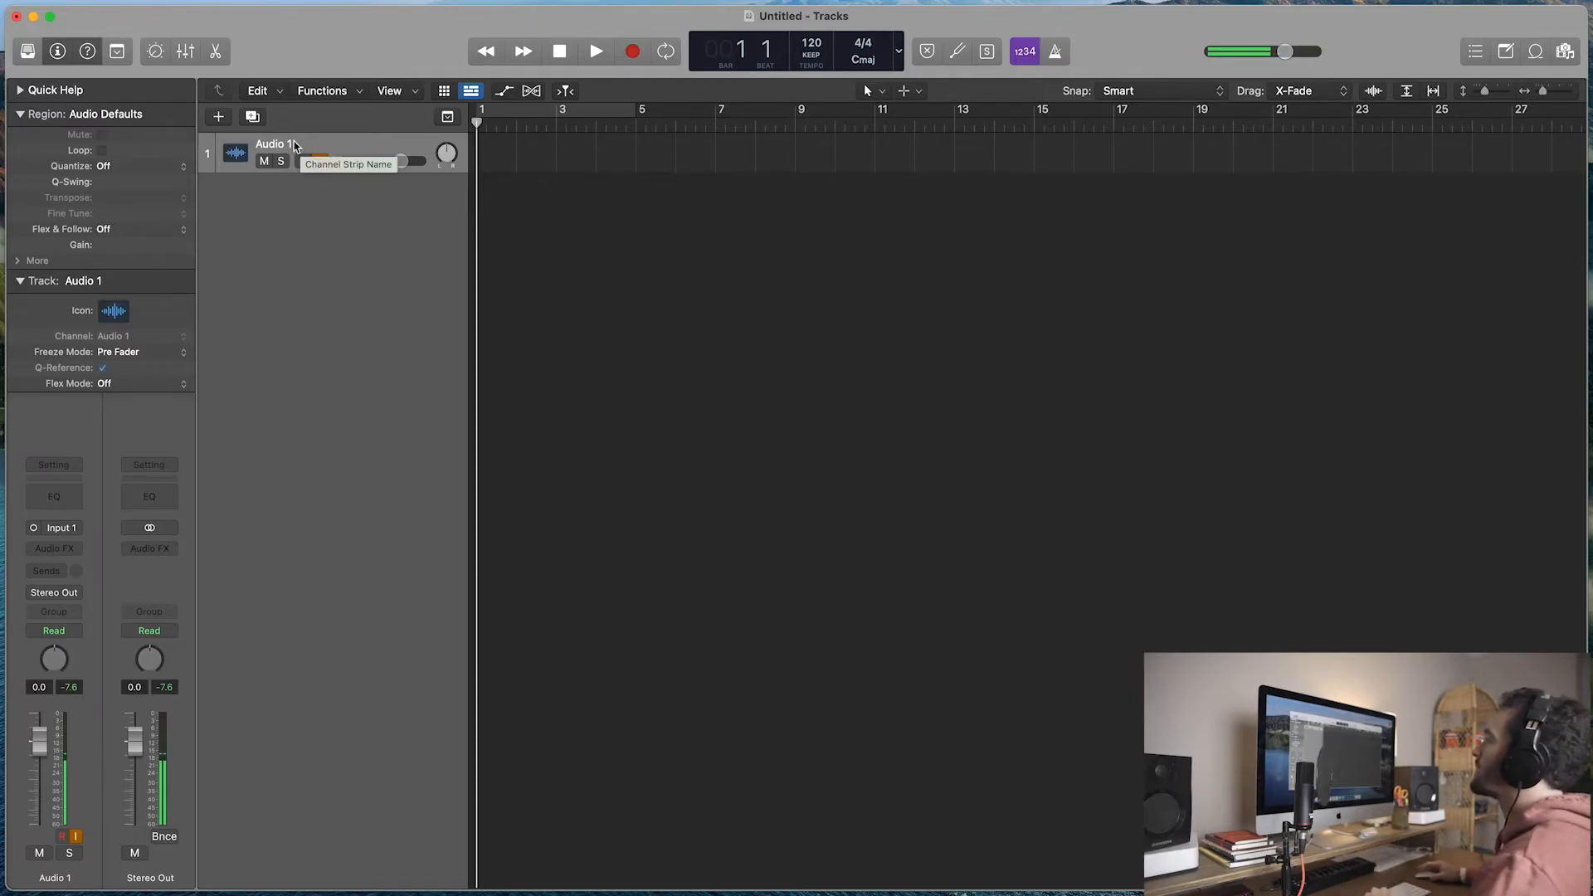
# Step: Rename the Audio 1 track to 'Lukey Vox'
pyautogui.doubleClick(273, 143)
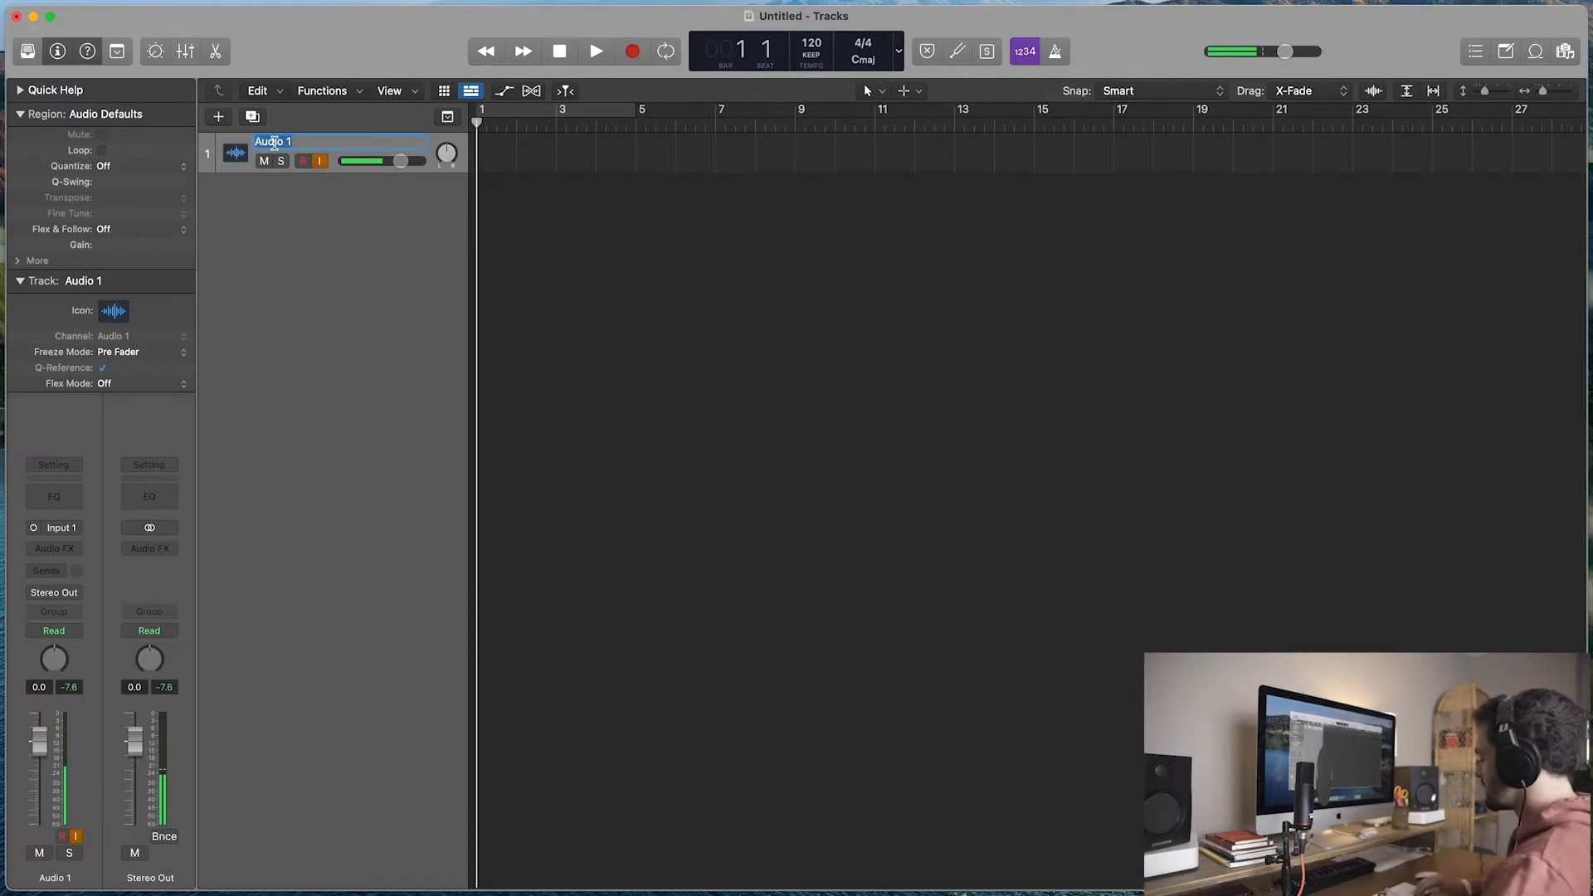
pyautogui.write('Lukey Vox')
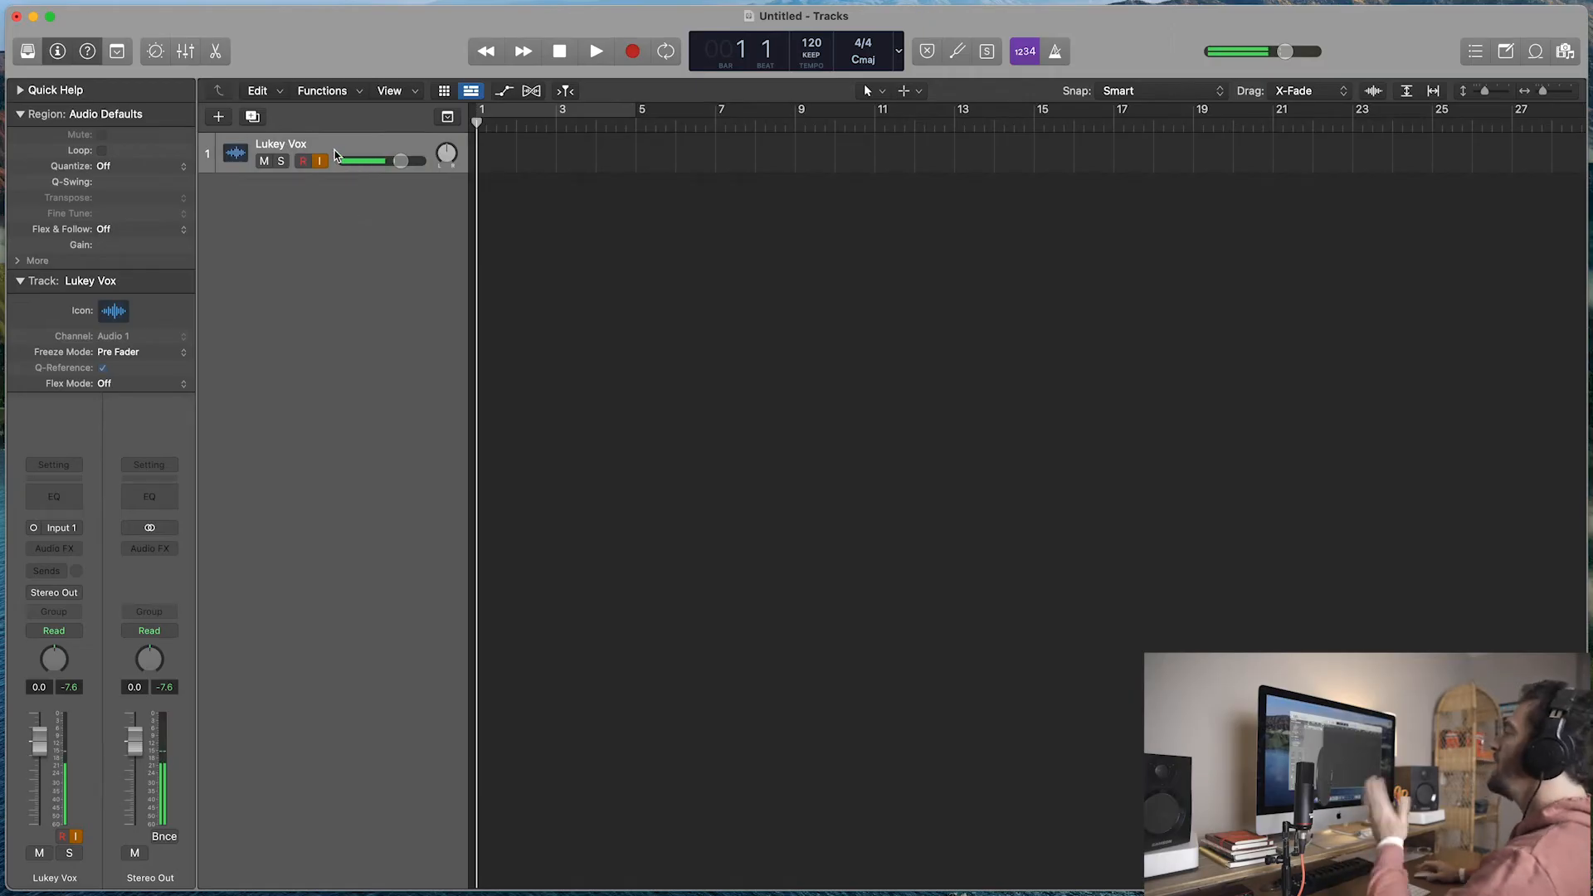
pyautogui.moveTo(382, 159)
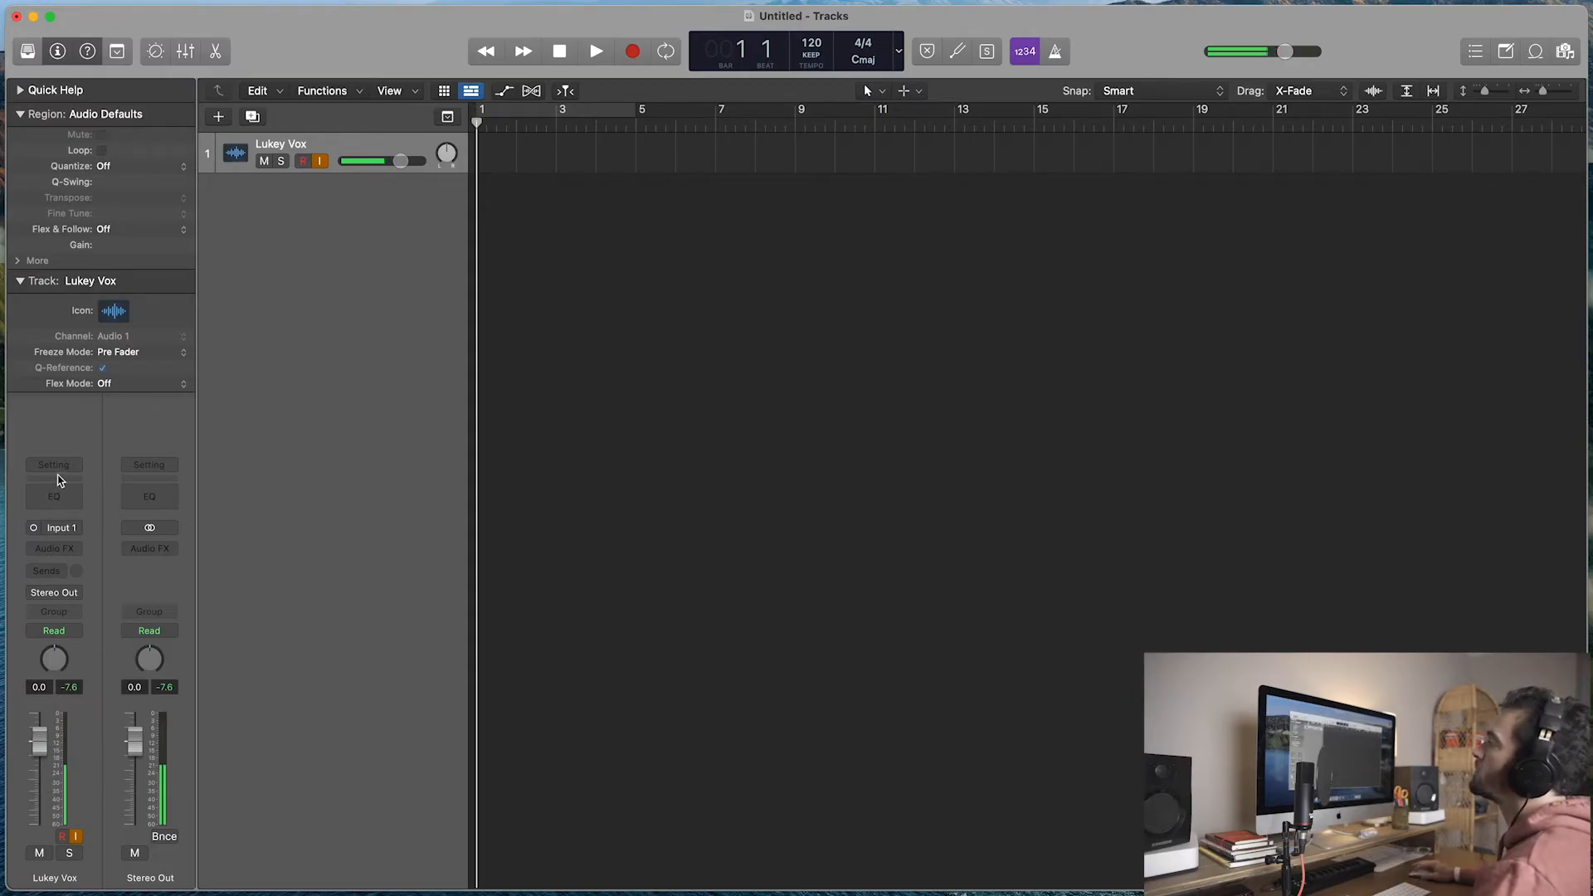
# Step: Insert a Channel EQ with a 48 dB/Oct low cut at about 141 Hz
pyautogui.click(53, 488)
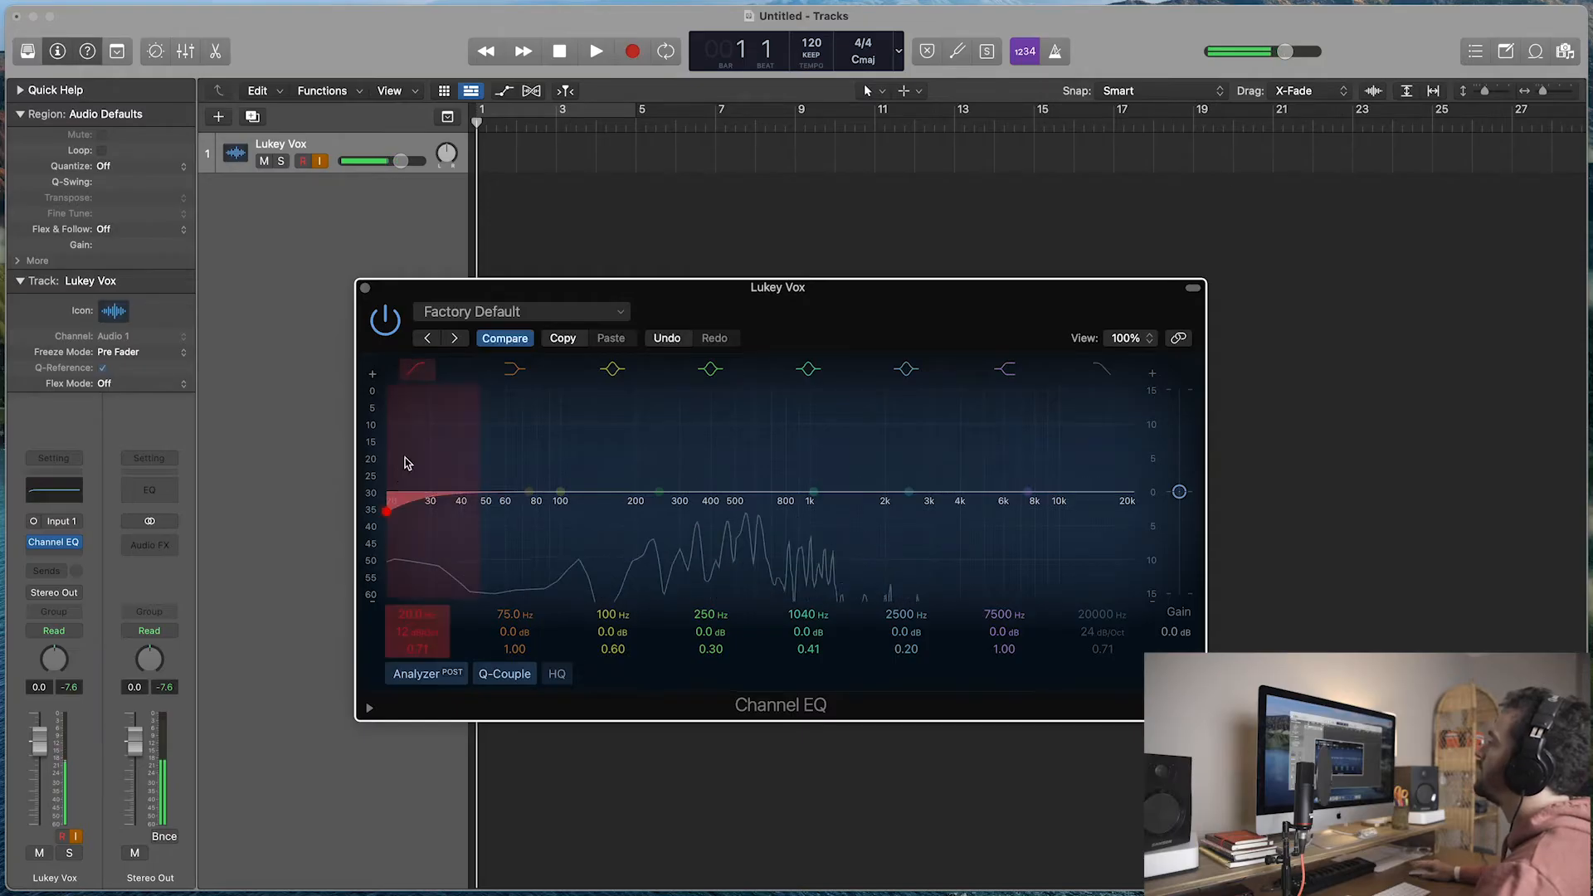
pyautogui.moveTo(388, 511); pyautogui.dragTo(544, 513)
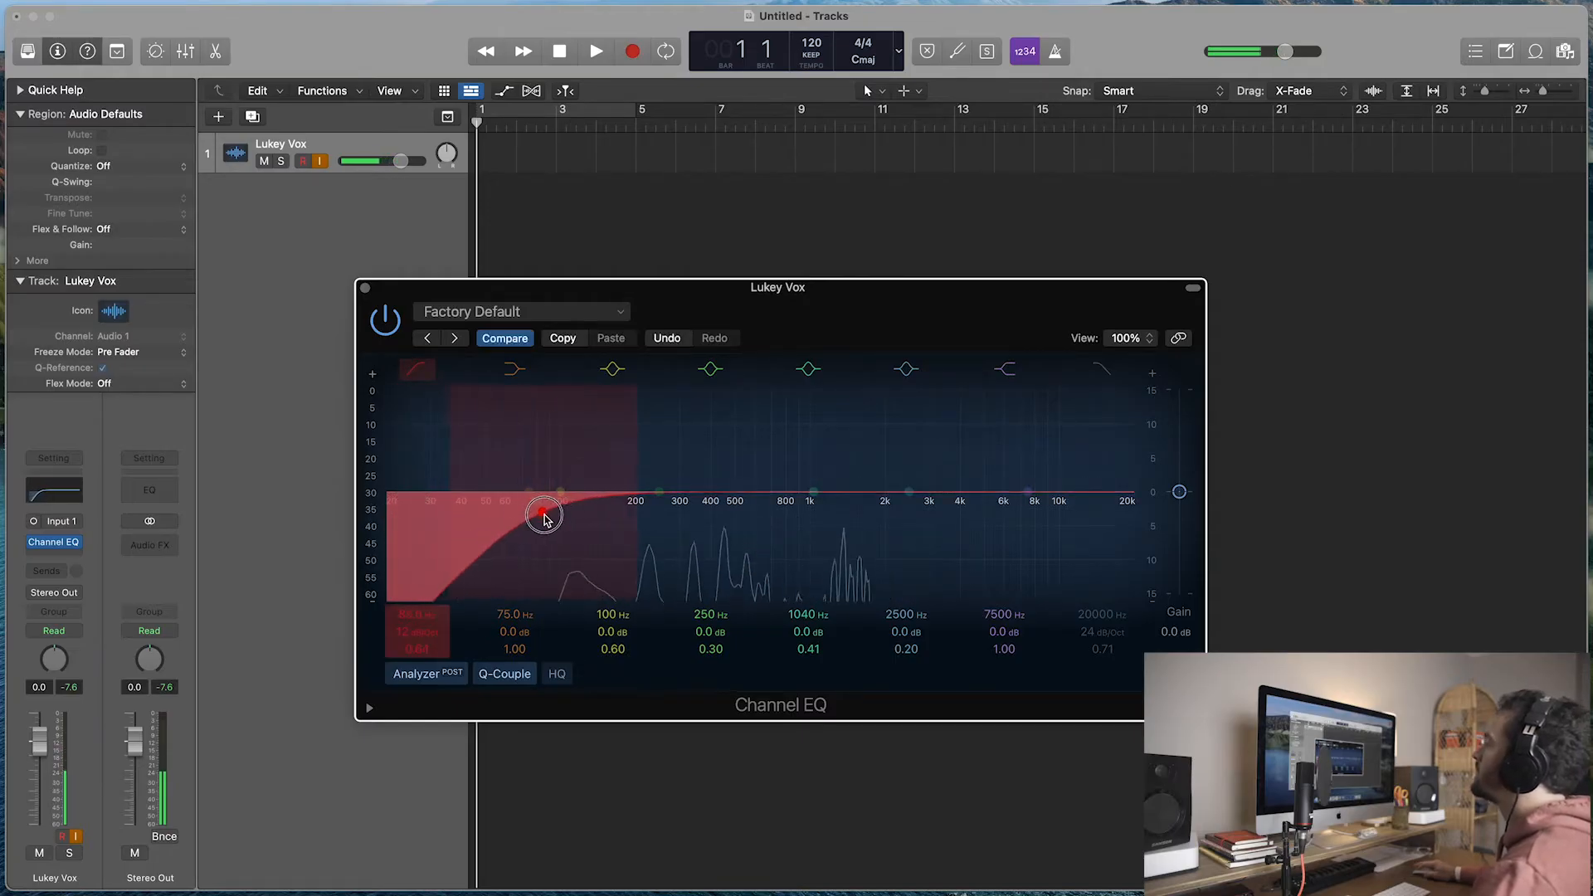
pyautogui.moveTo(544, 512); pyautogui.dragTo(544, 513)
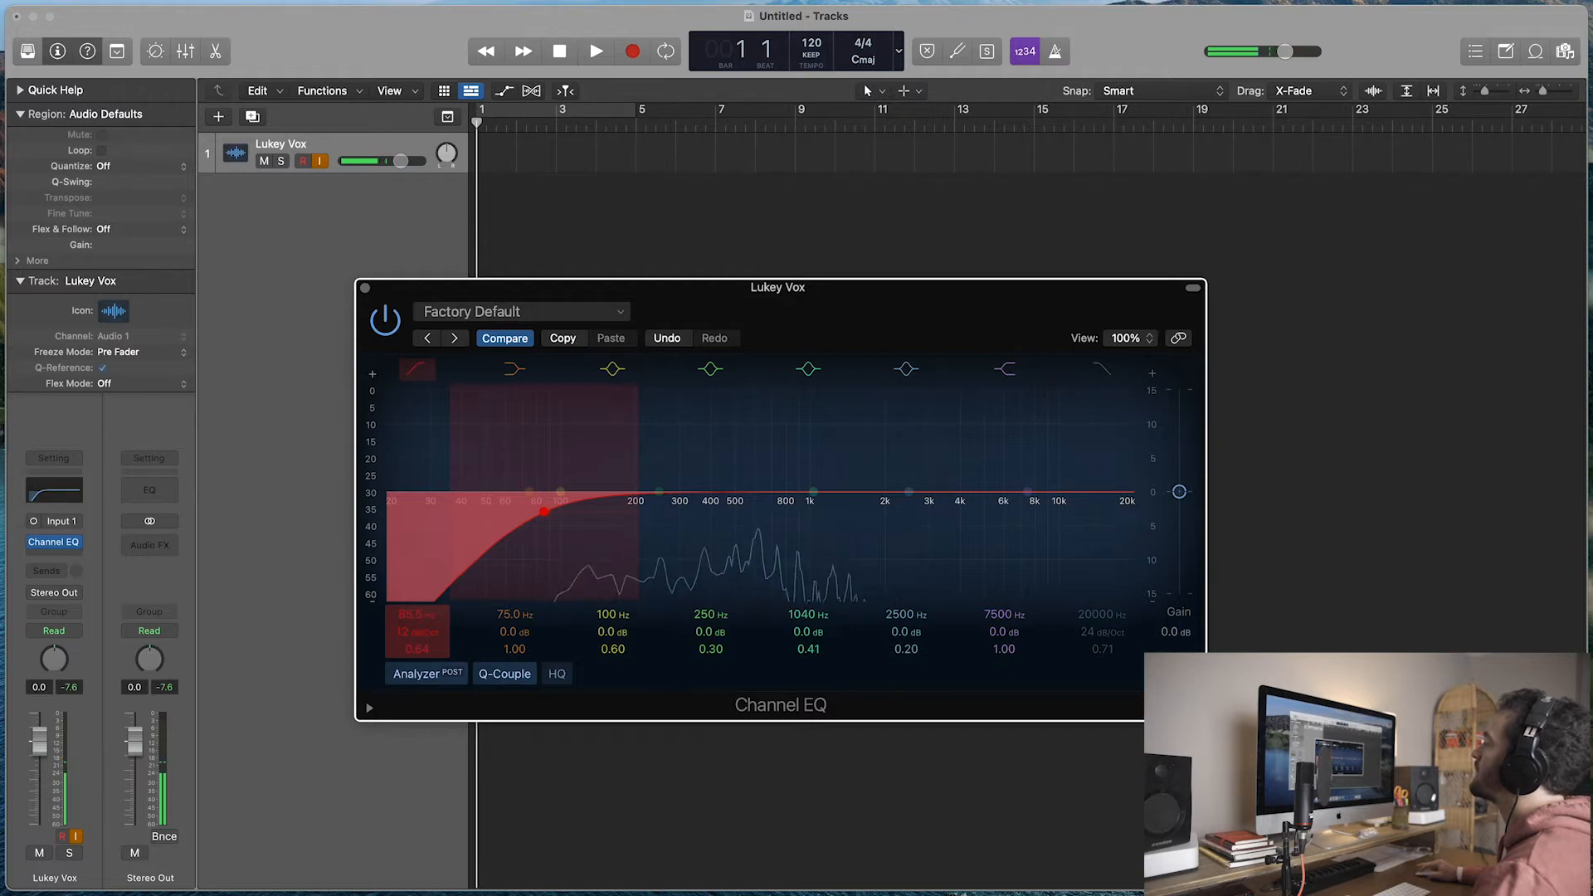
pyautogui.click(559, 491)
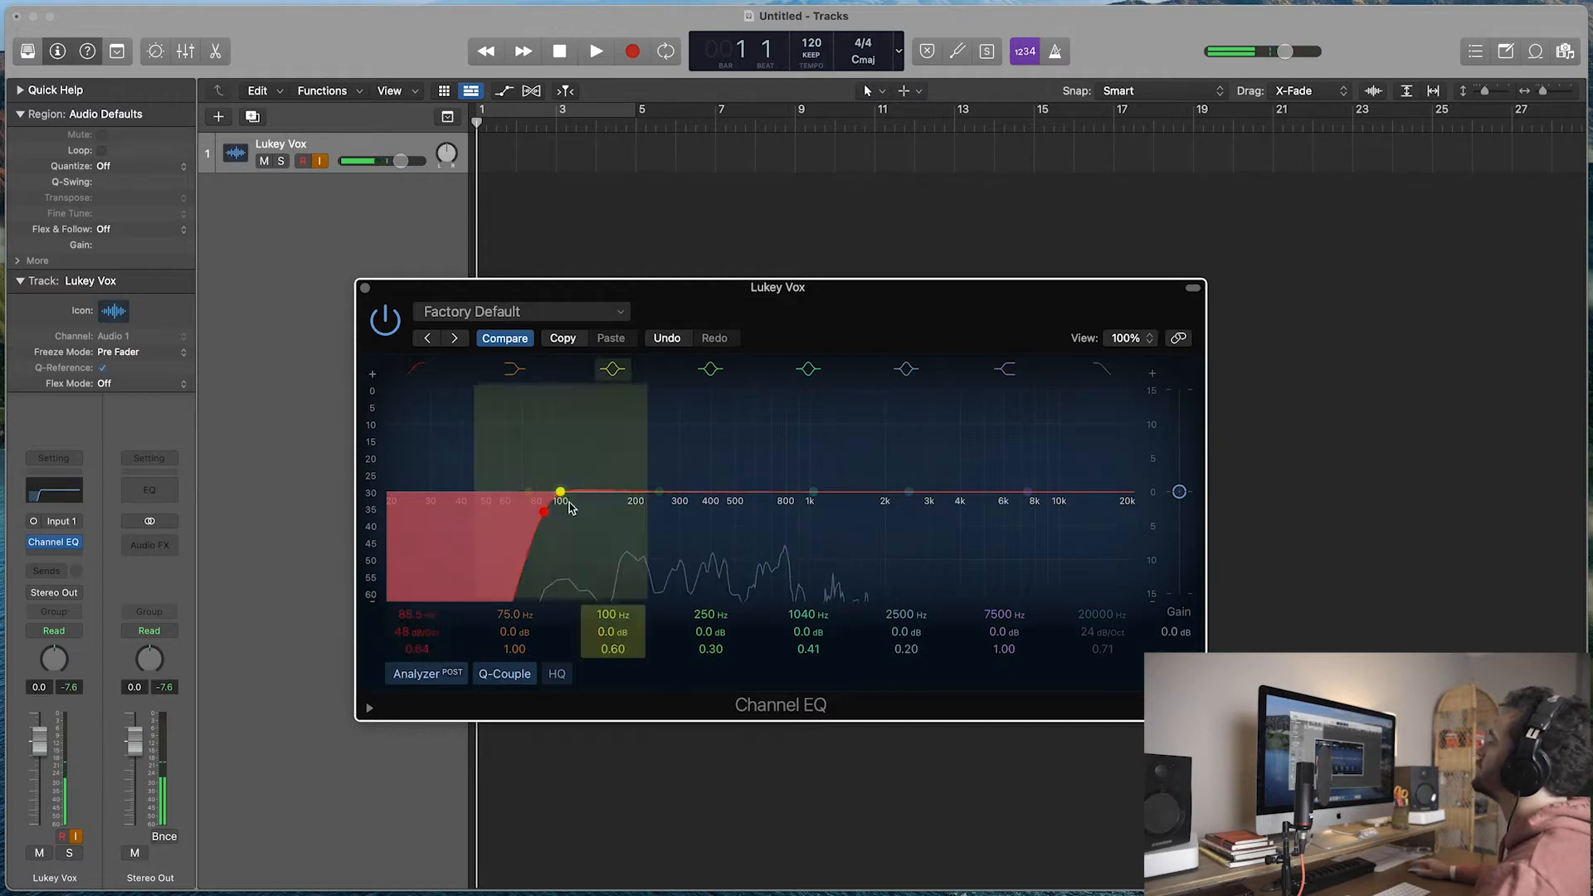
pyautogui.moveTo(559, 491); pyautogui.dragTo(598, 511)
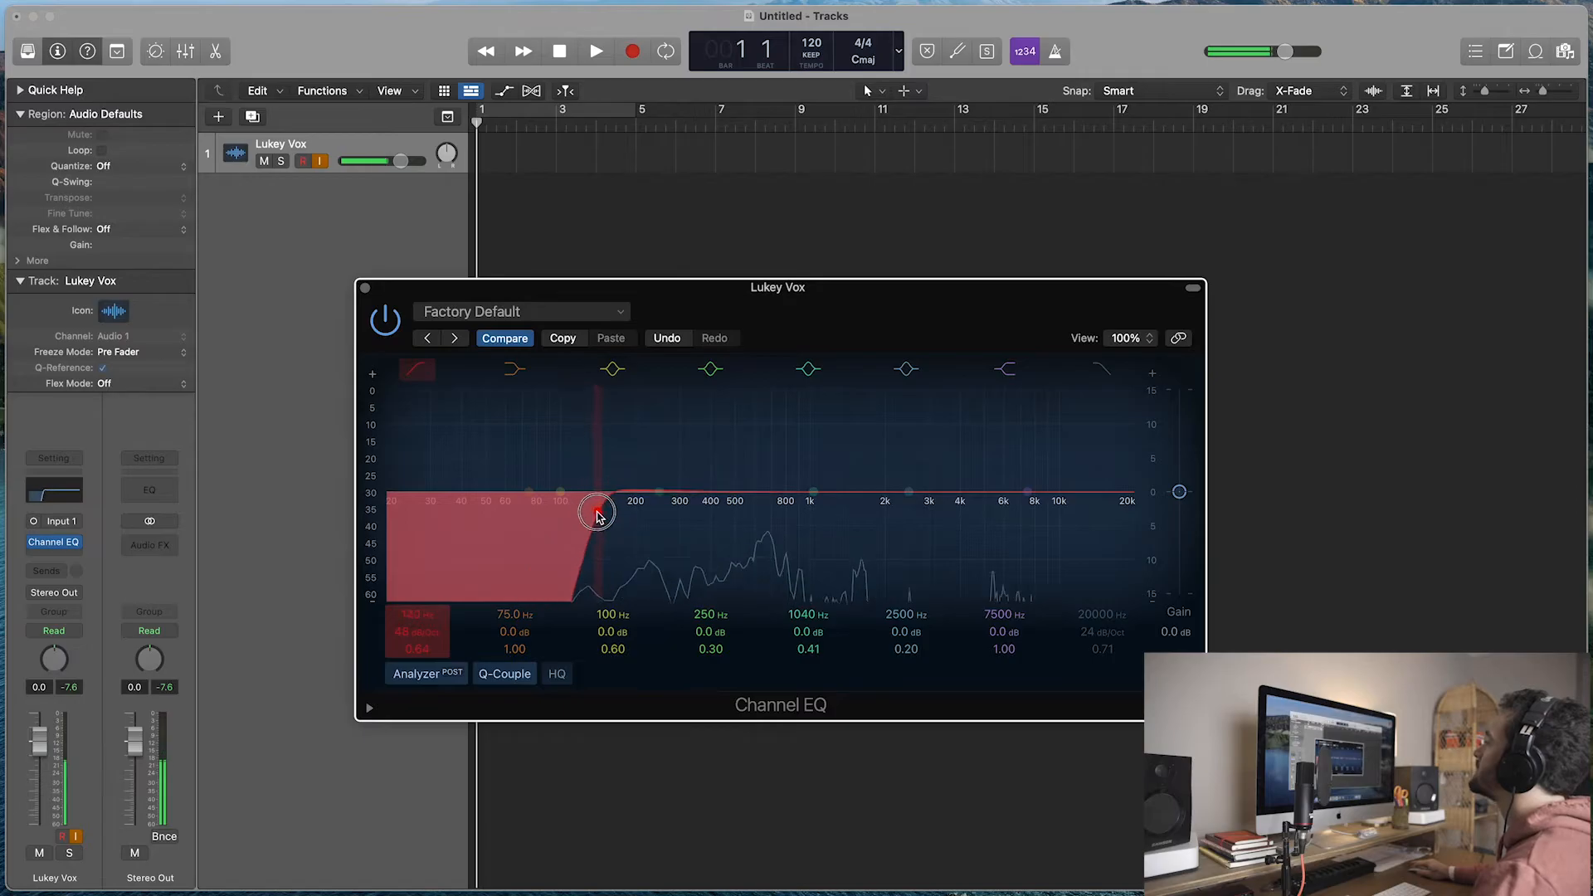
pyautogui.moveTo(598, 511); pyautogui.dragTo(595, 508)
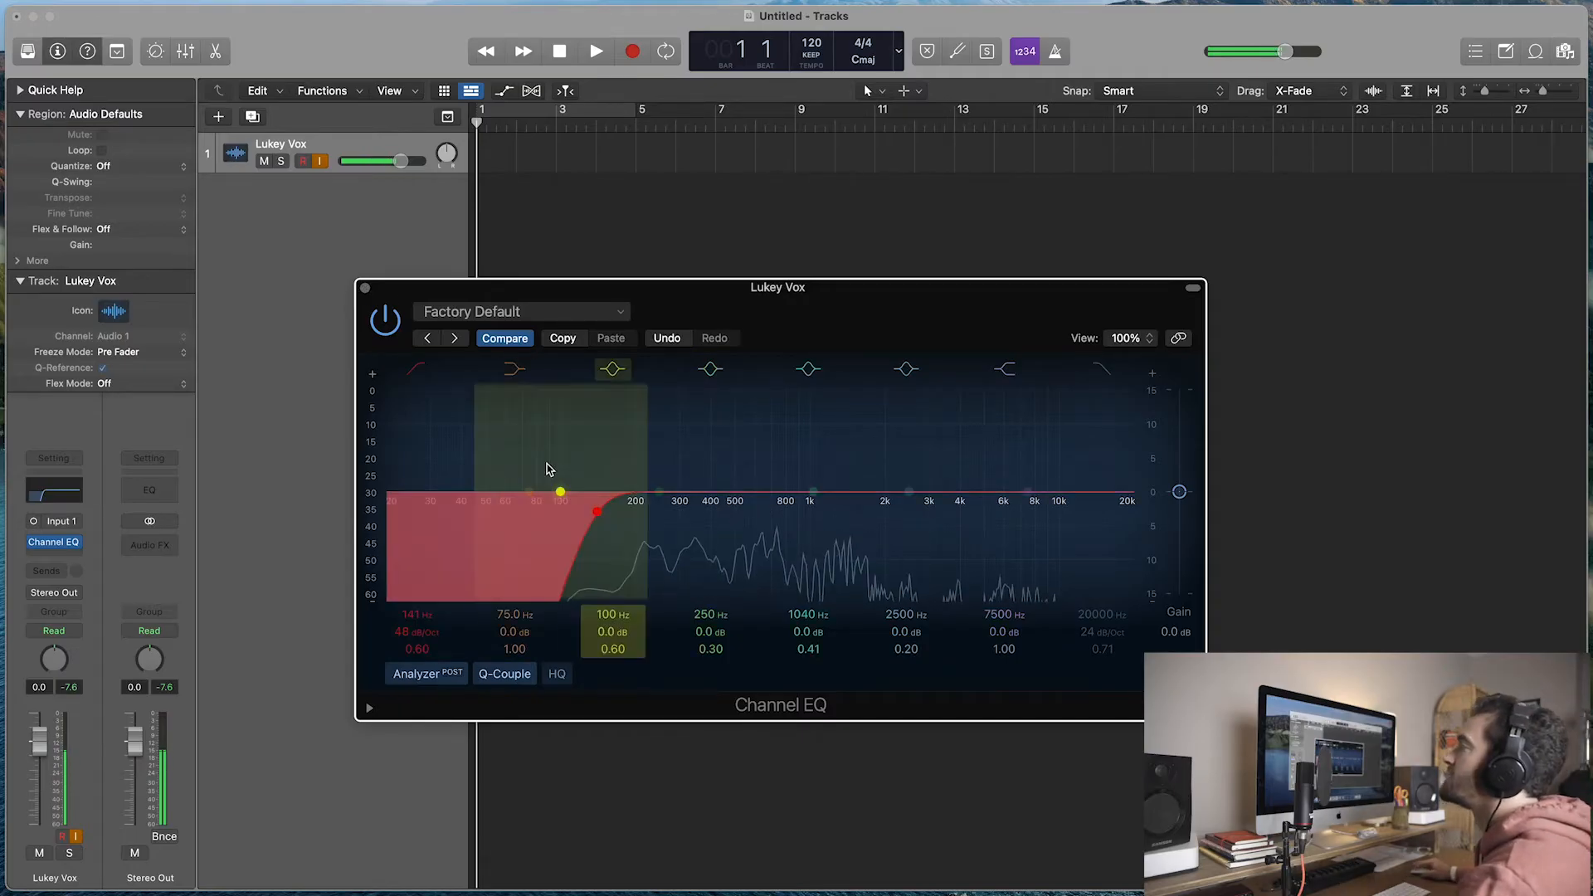
# Step: Compare the EQ bypassed and on, then insert ChromaVerb in the next Audio FX slot
pyautogui.click(384, 319)
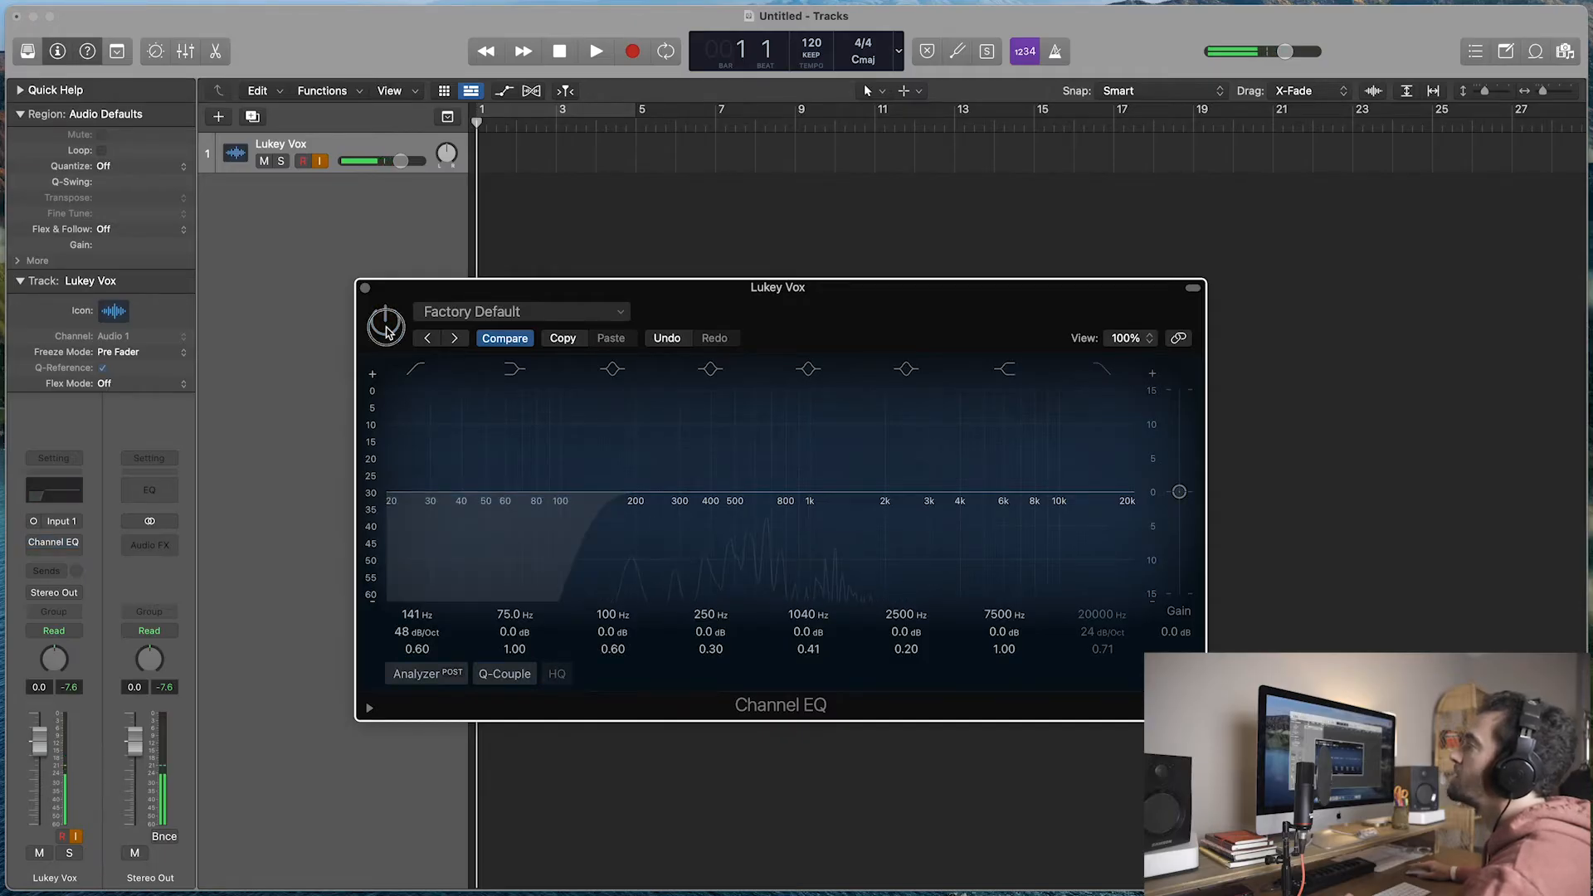
pyautogui.click(385, 322)
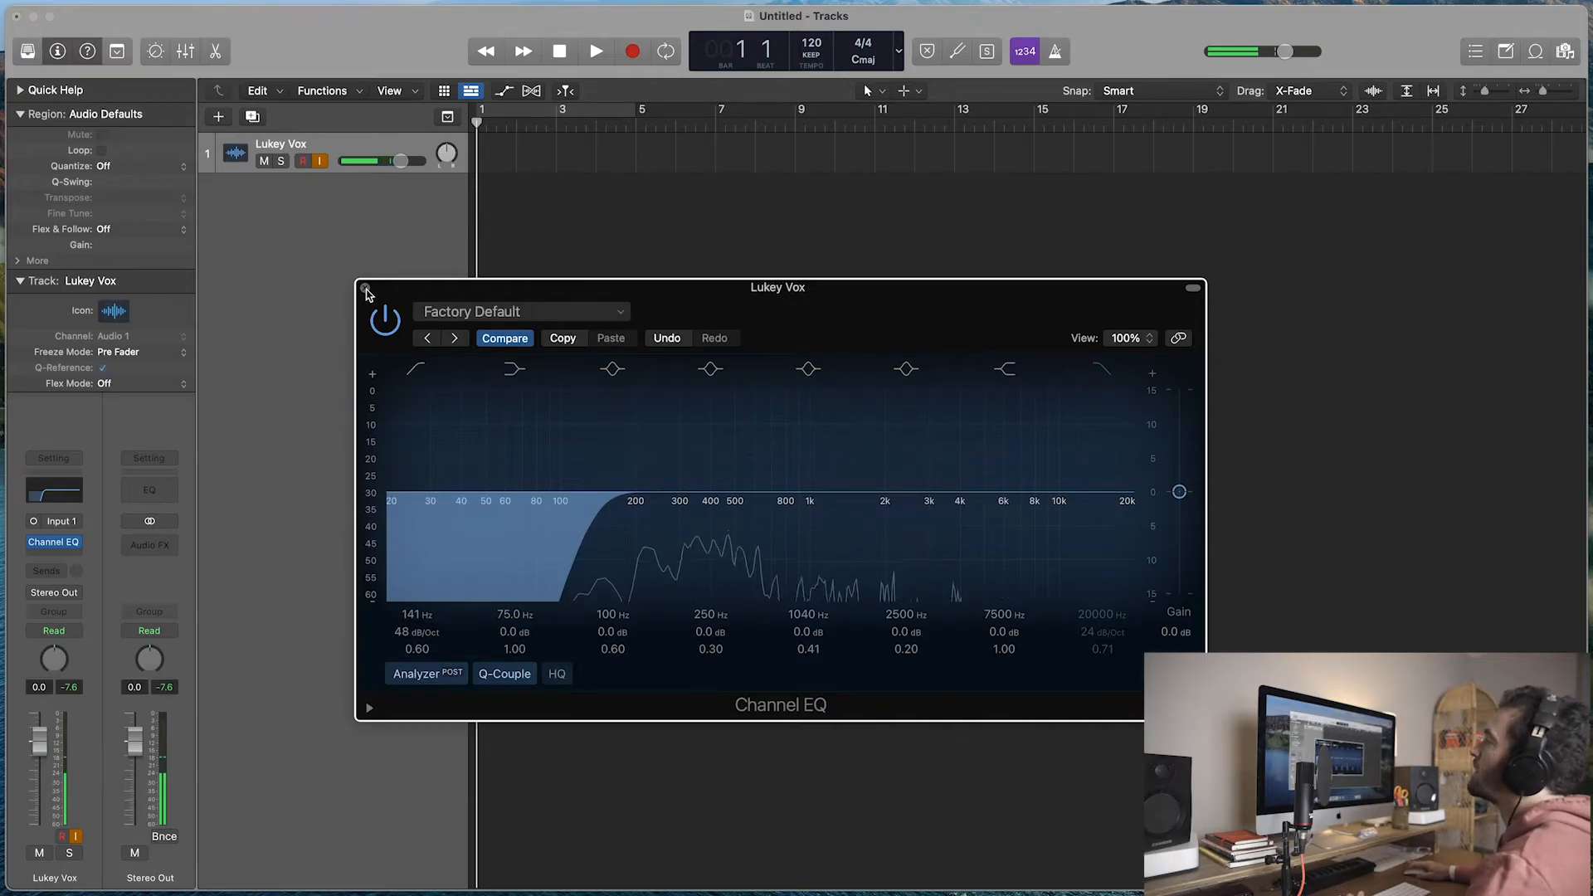
pyautogui.click(364, 287)
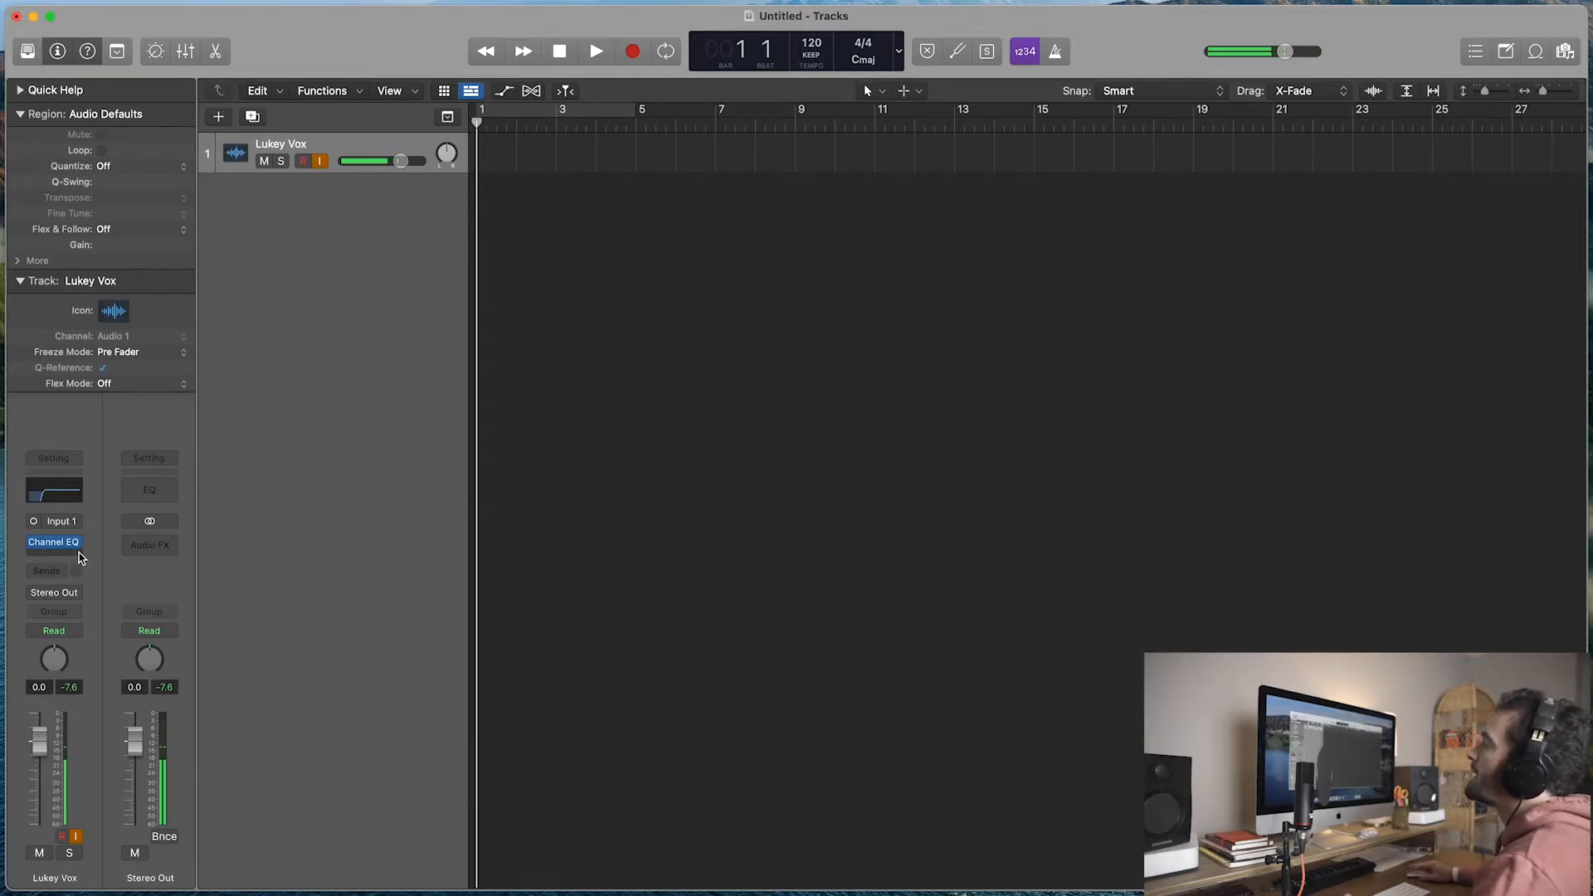
pyautogui.click(53, 541)
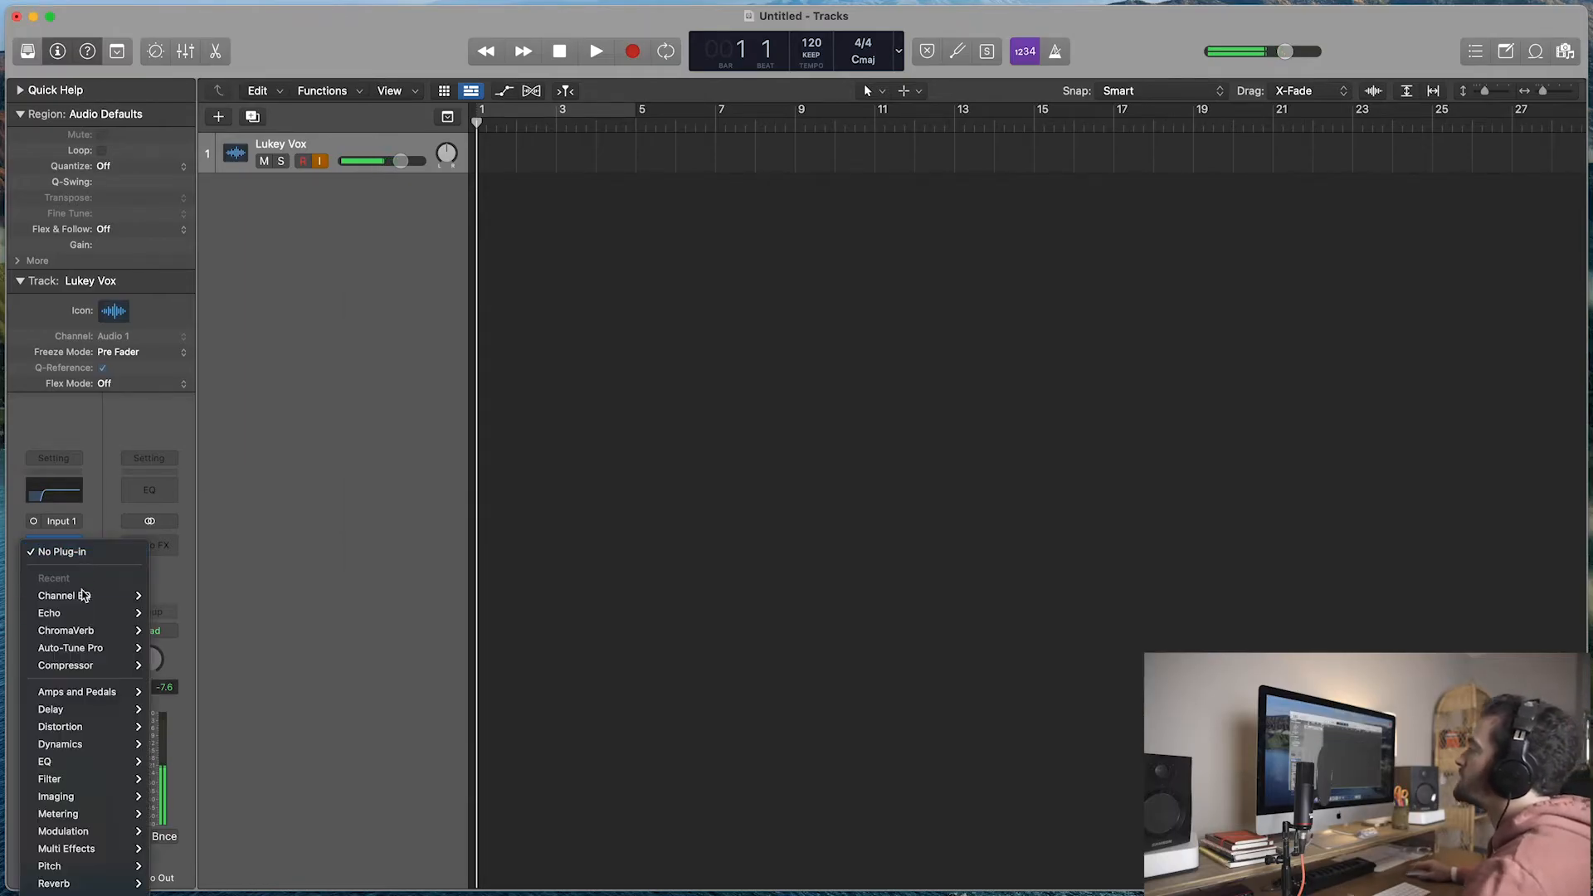
pyautogui.moveTo(66, 630)
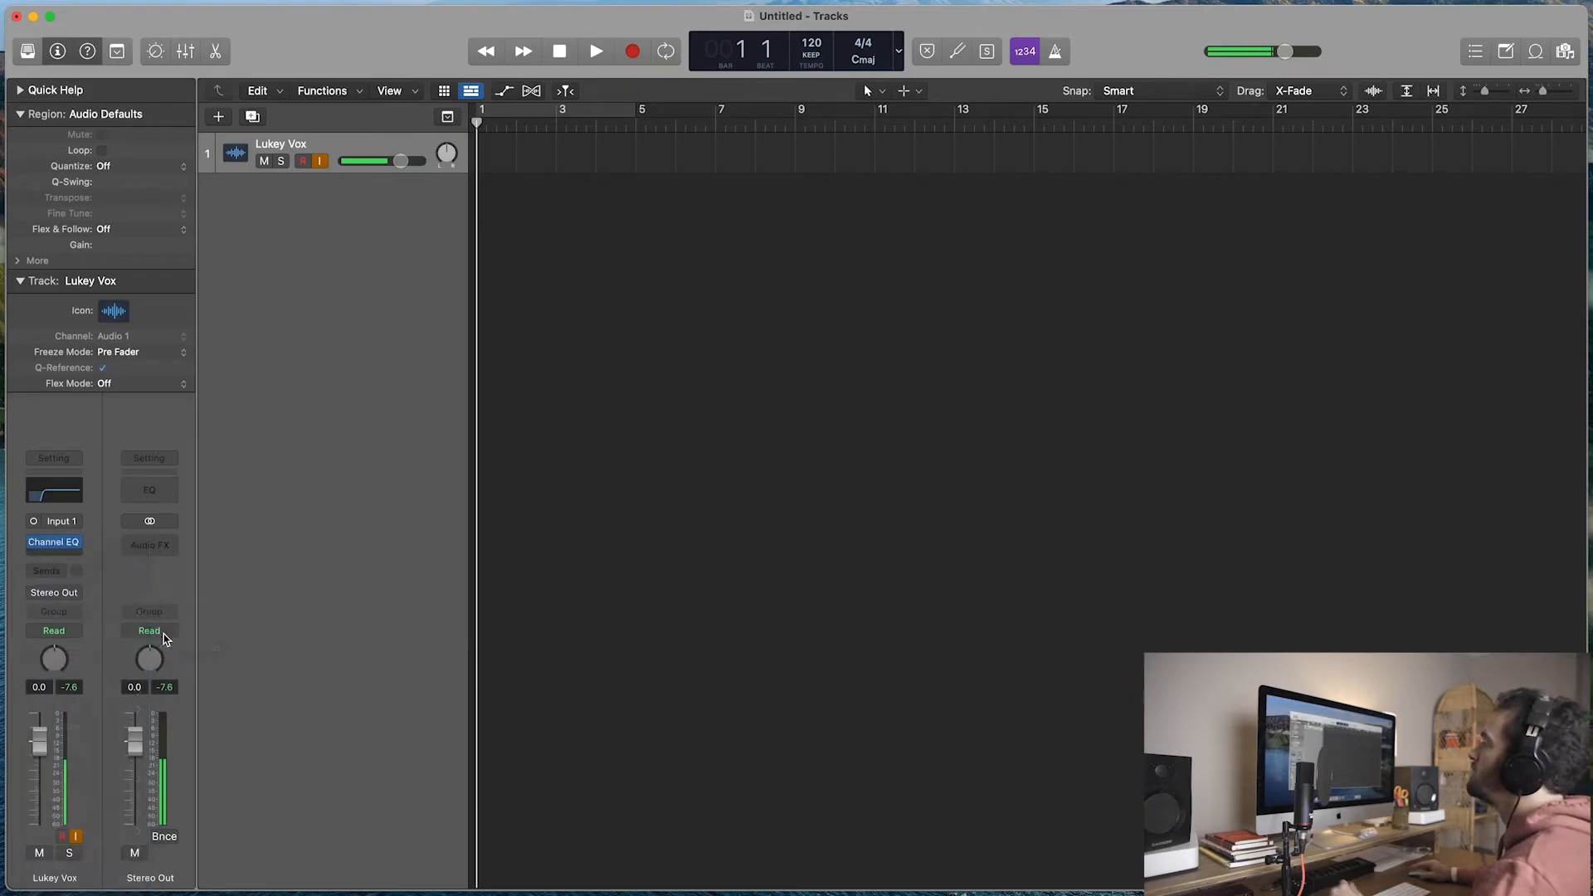
pyautogui.click(150, 544)
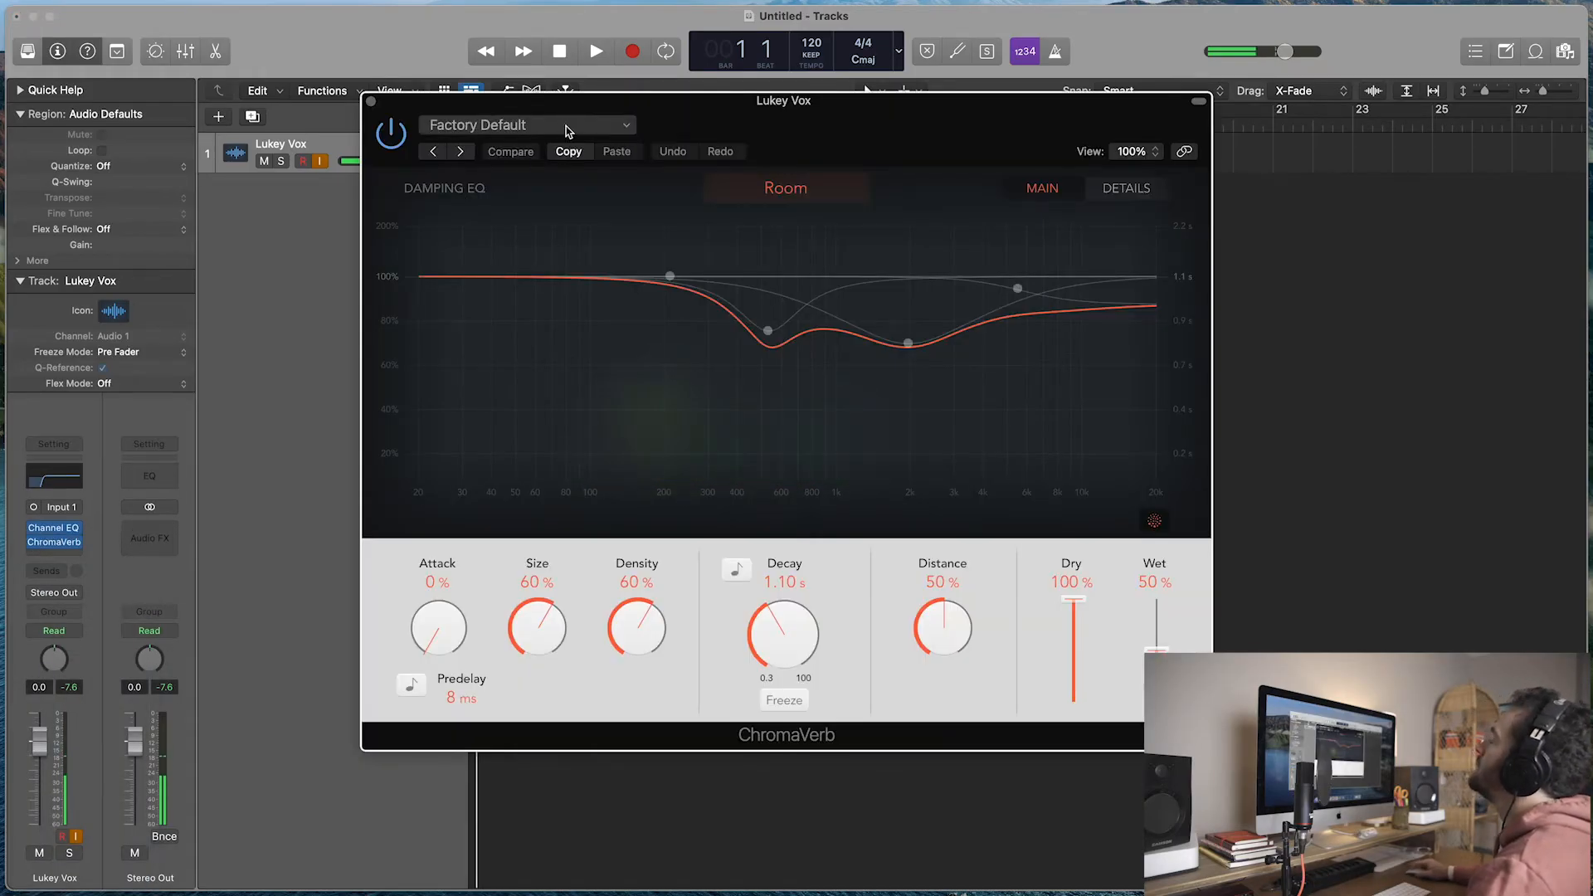
# Step: Load the Vocal Plate reverb preset and set its decay to about 1.10 s
pyautogui.click(523, 125)
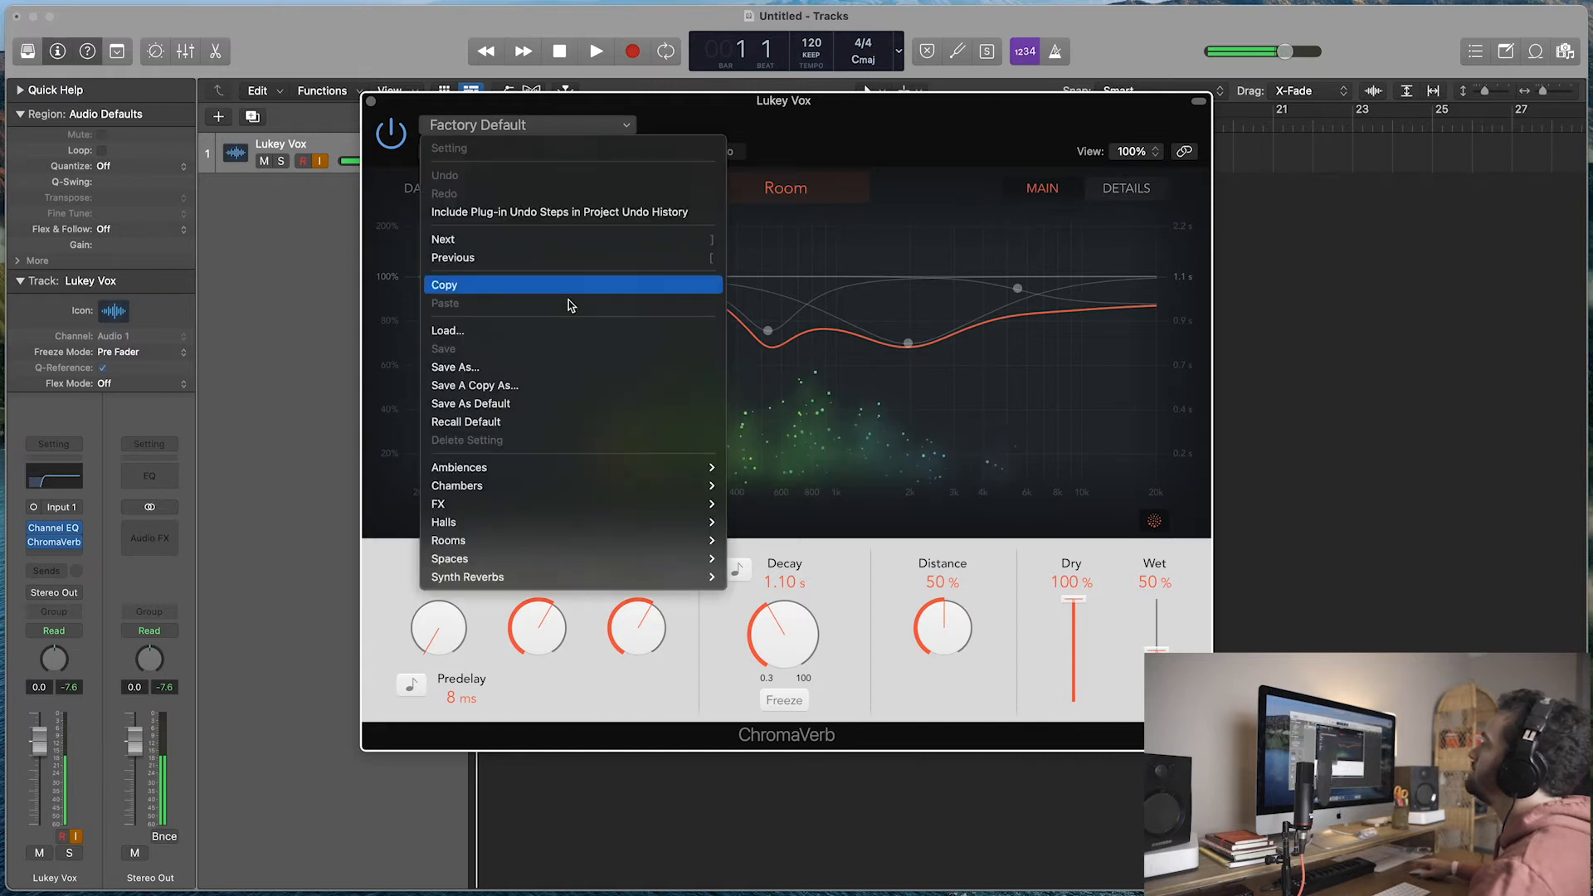
pyautogui.moveTo(445, 521)
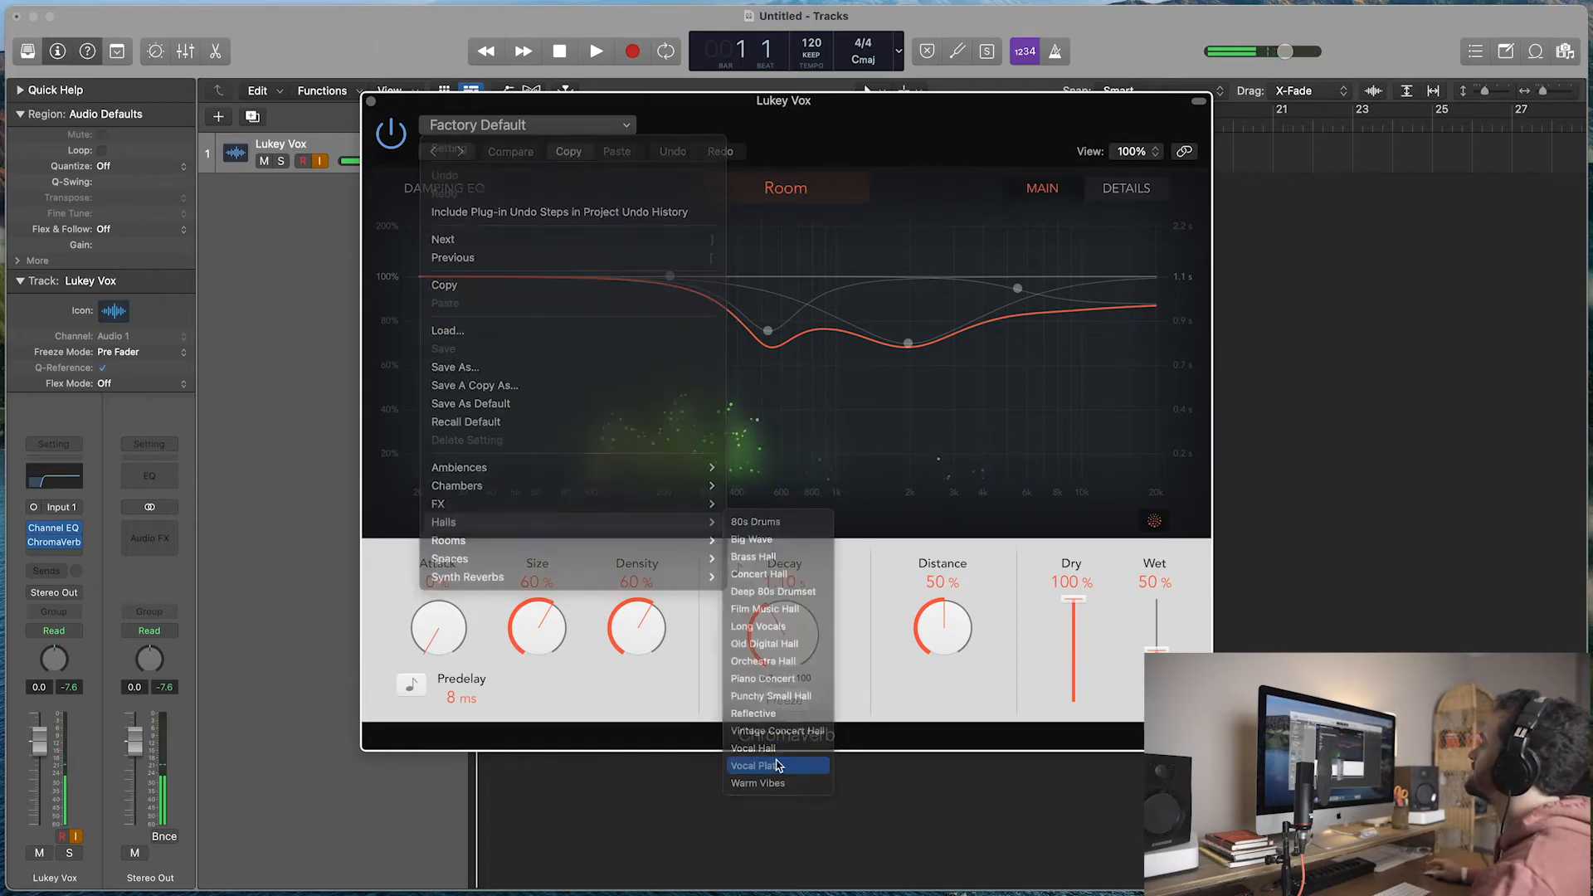
pyautogui.click(752, 763)
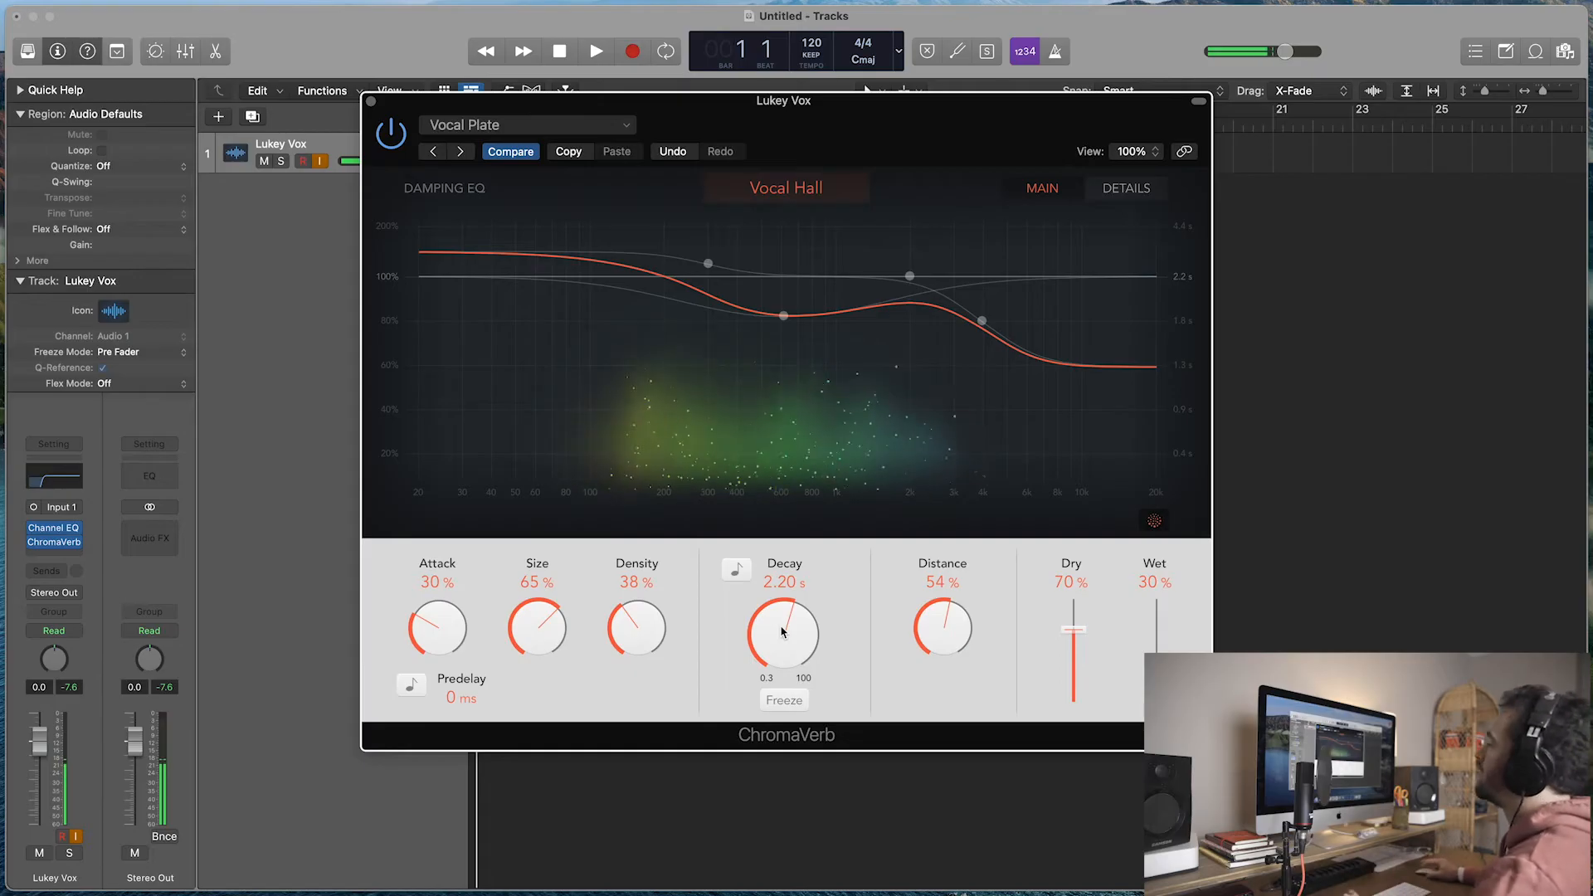
pyautogui.moveTo(782, 631); pyautogui.dragTo(782, 660)
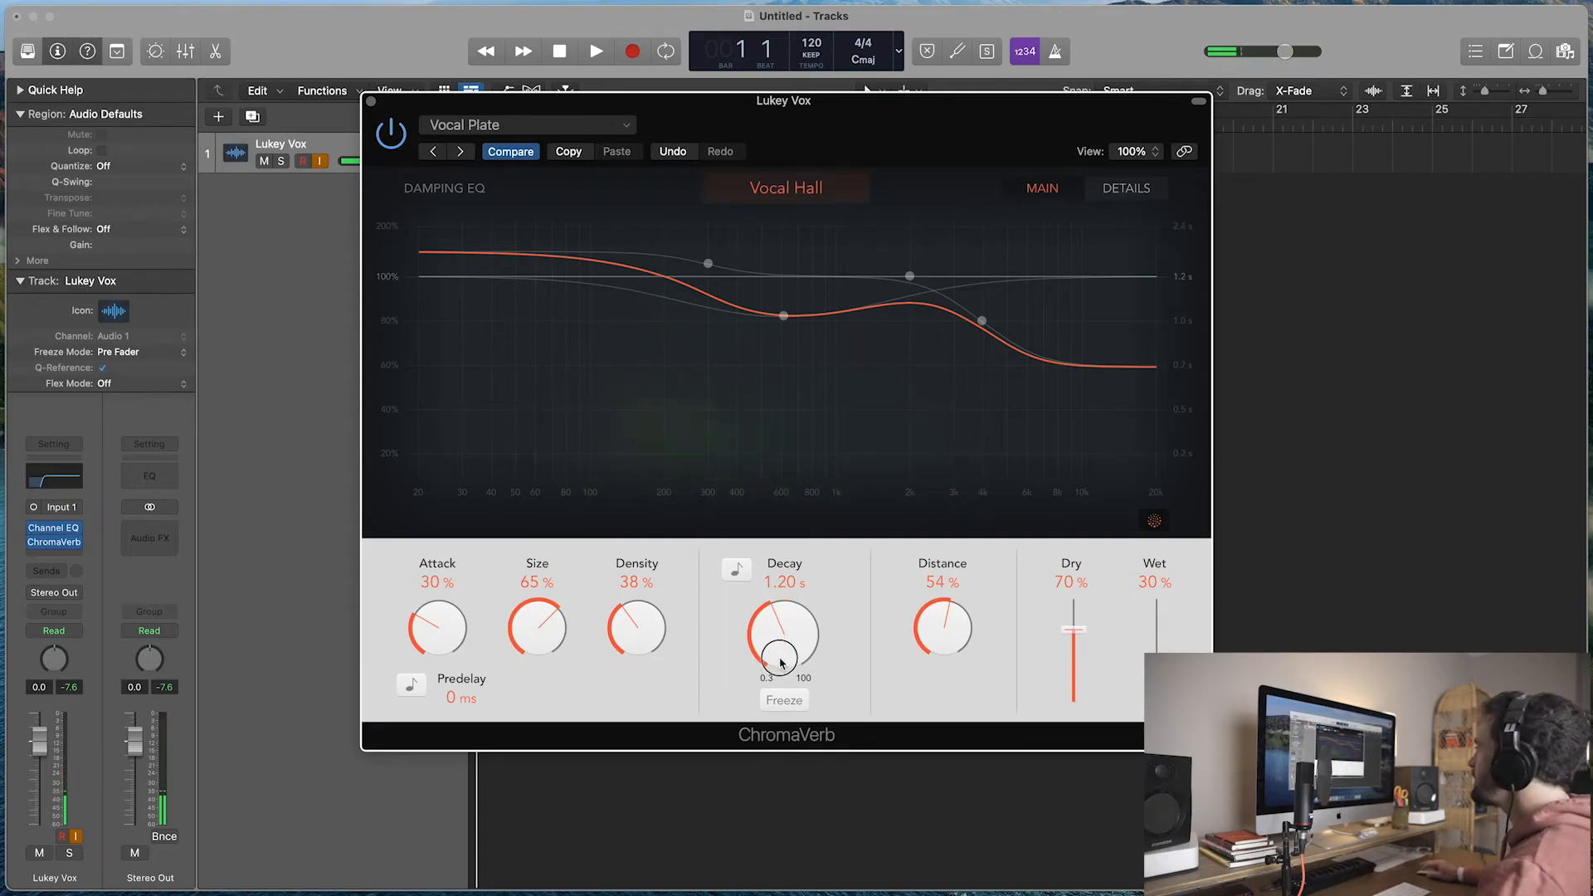
pyautogui.moveTo(784, 631); pyautogui.dragTo(783, 655)
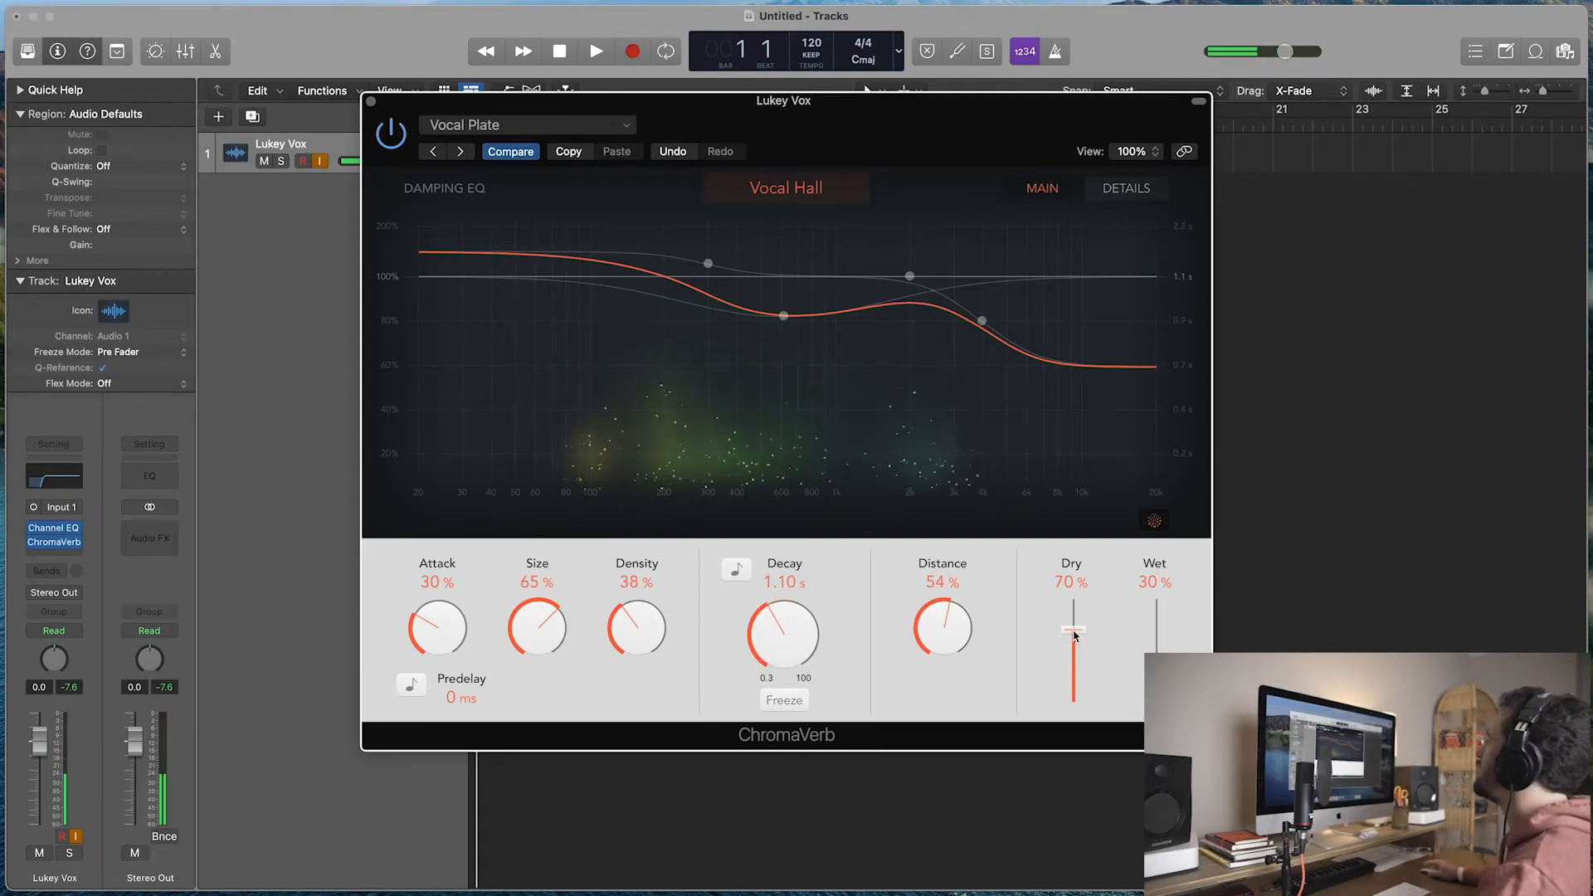
# Step: Set the reverb mix to 100% dry and 10% wet
pyautogui.moveTo(1074, 635); pyautogui.dragTo(1074, 585)
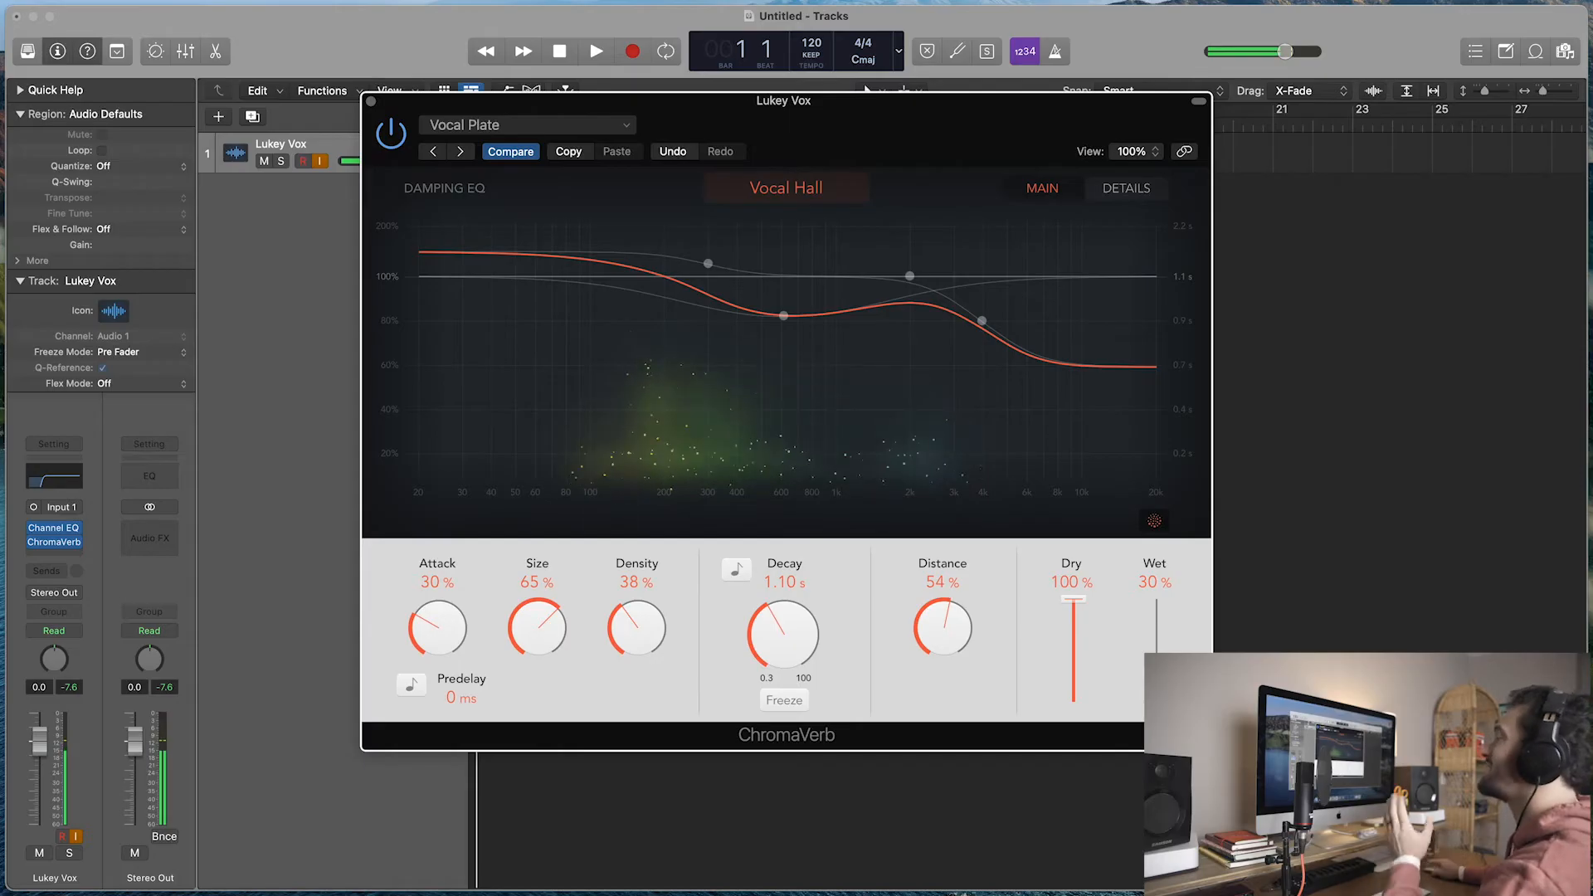
pyautogui.moveTo(1154, 609); pyautogui.dragTo(1154, 641)
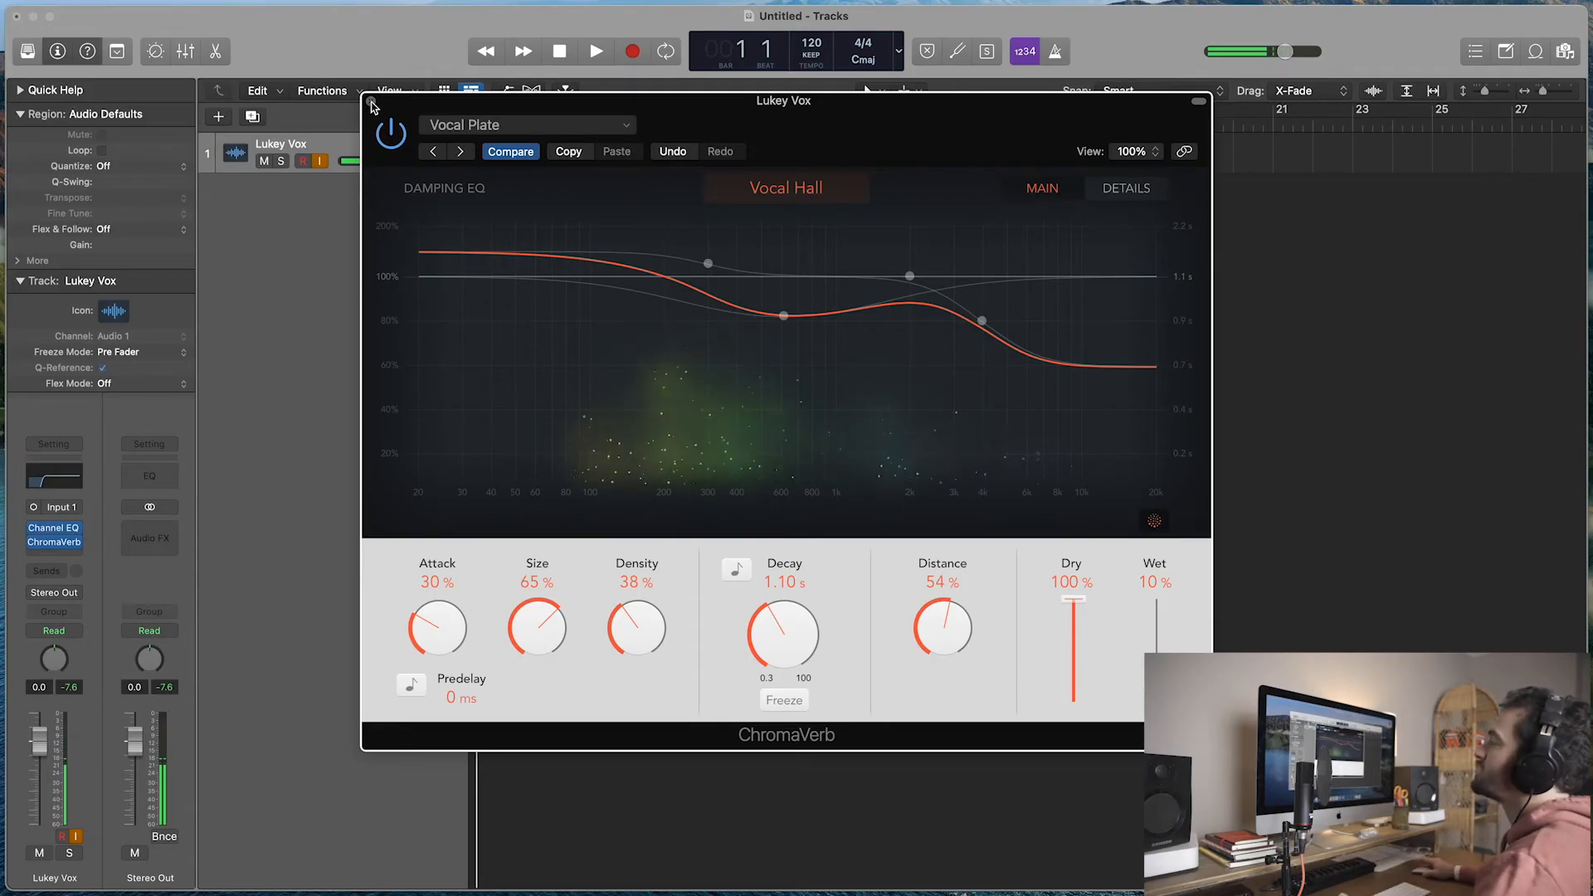
pyautogui.click(373, 104)
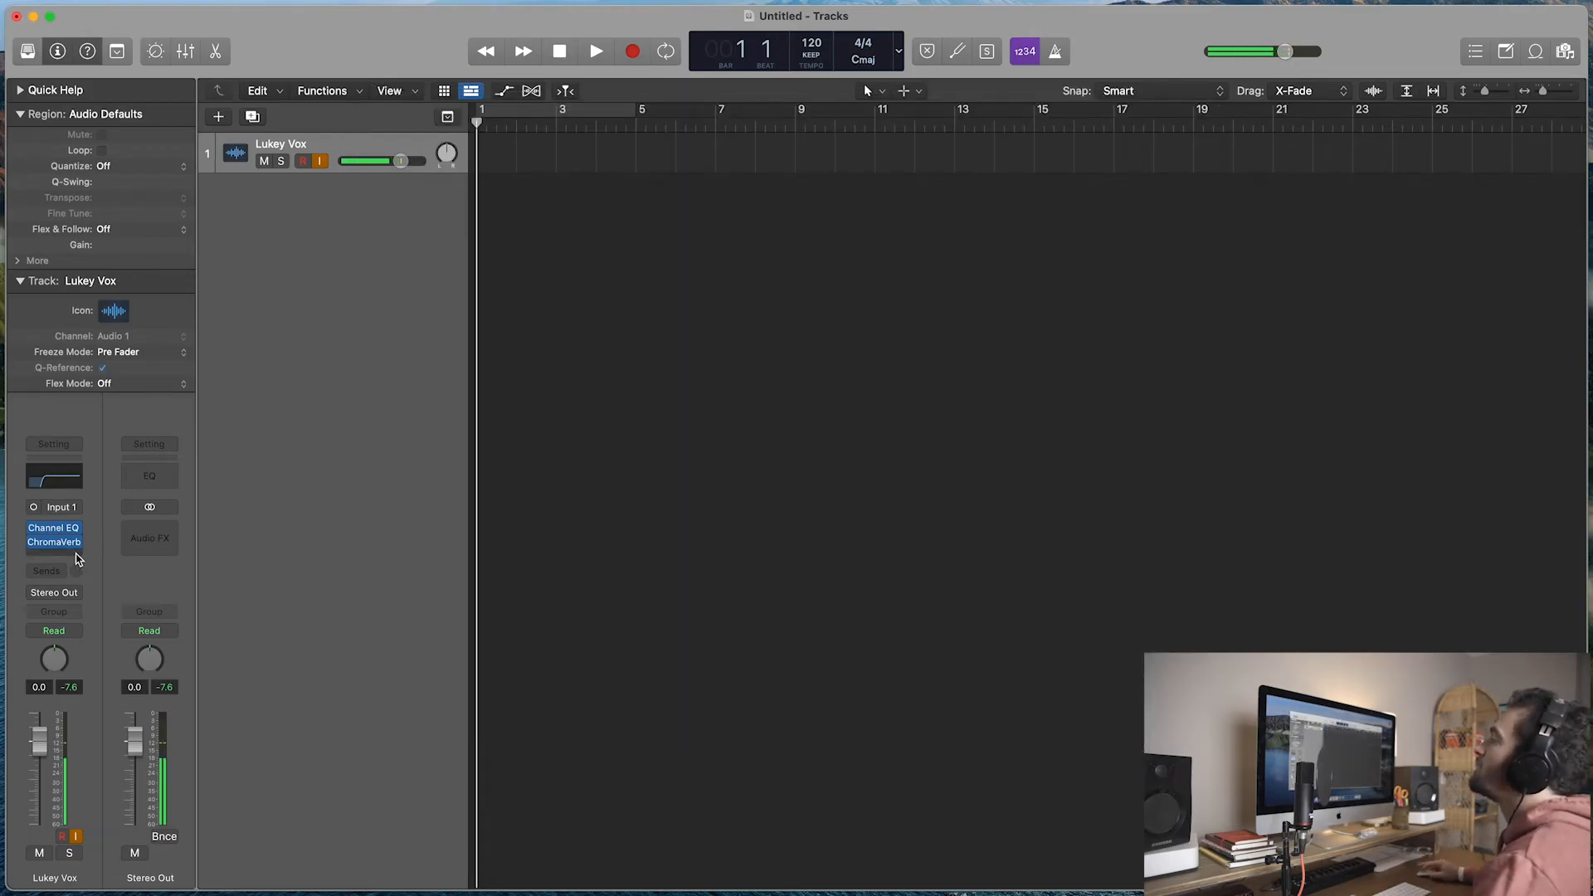
# Step: Insert a mono Compressor in the slot after ChromaVerb
pyautogui.click(53, 541)
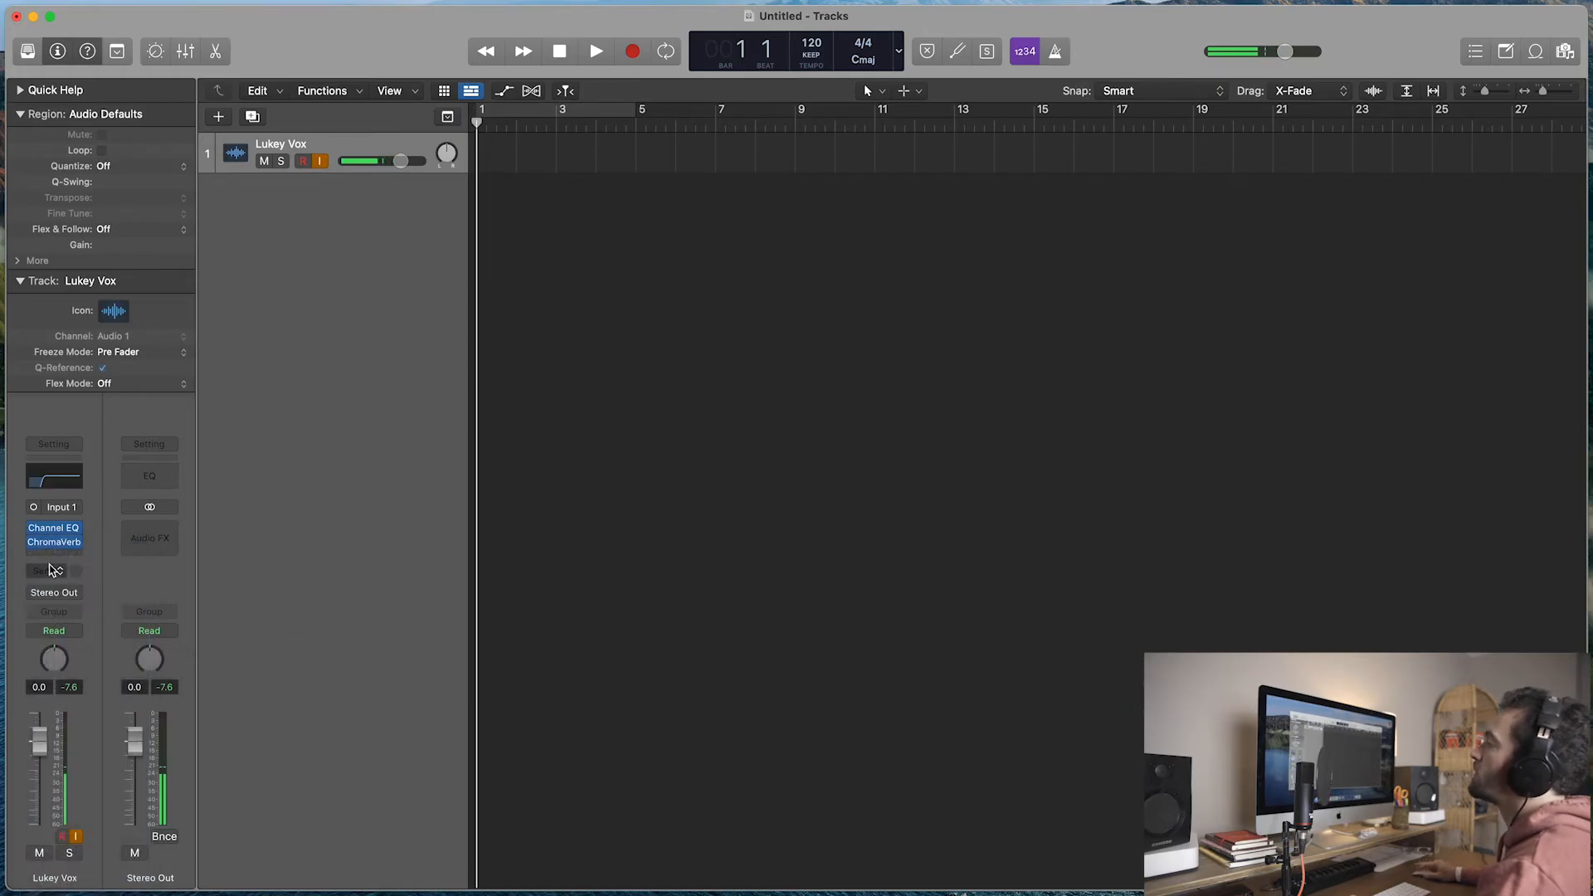
pyautogui.click(53, 541)
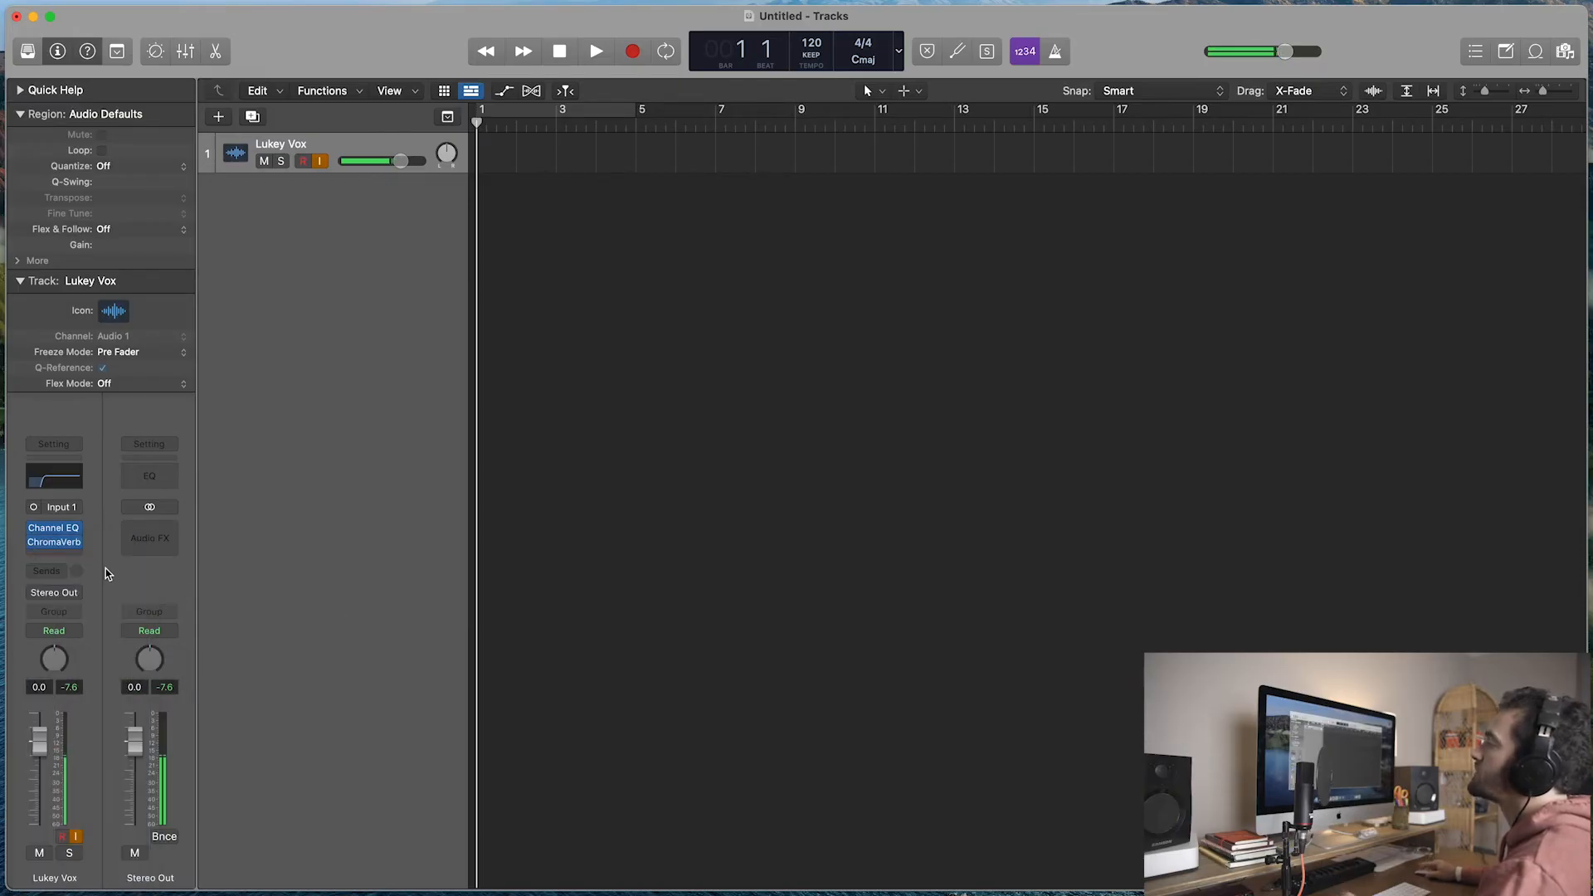
pyautogui.click(53, 541)
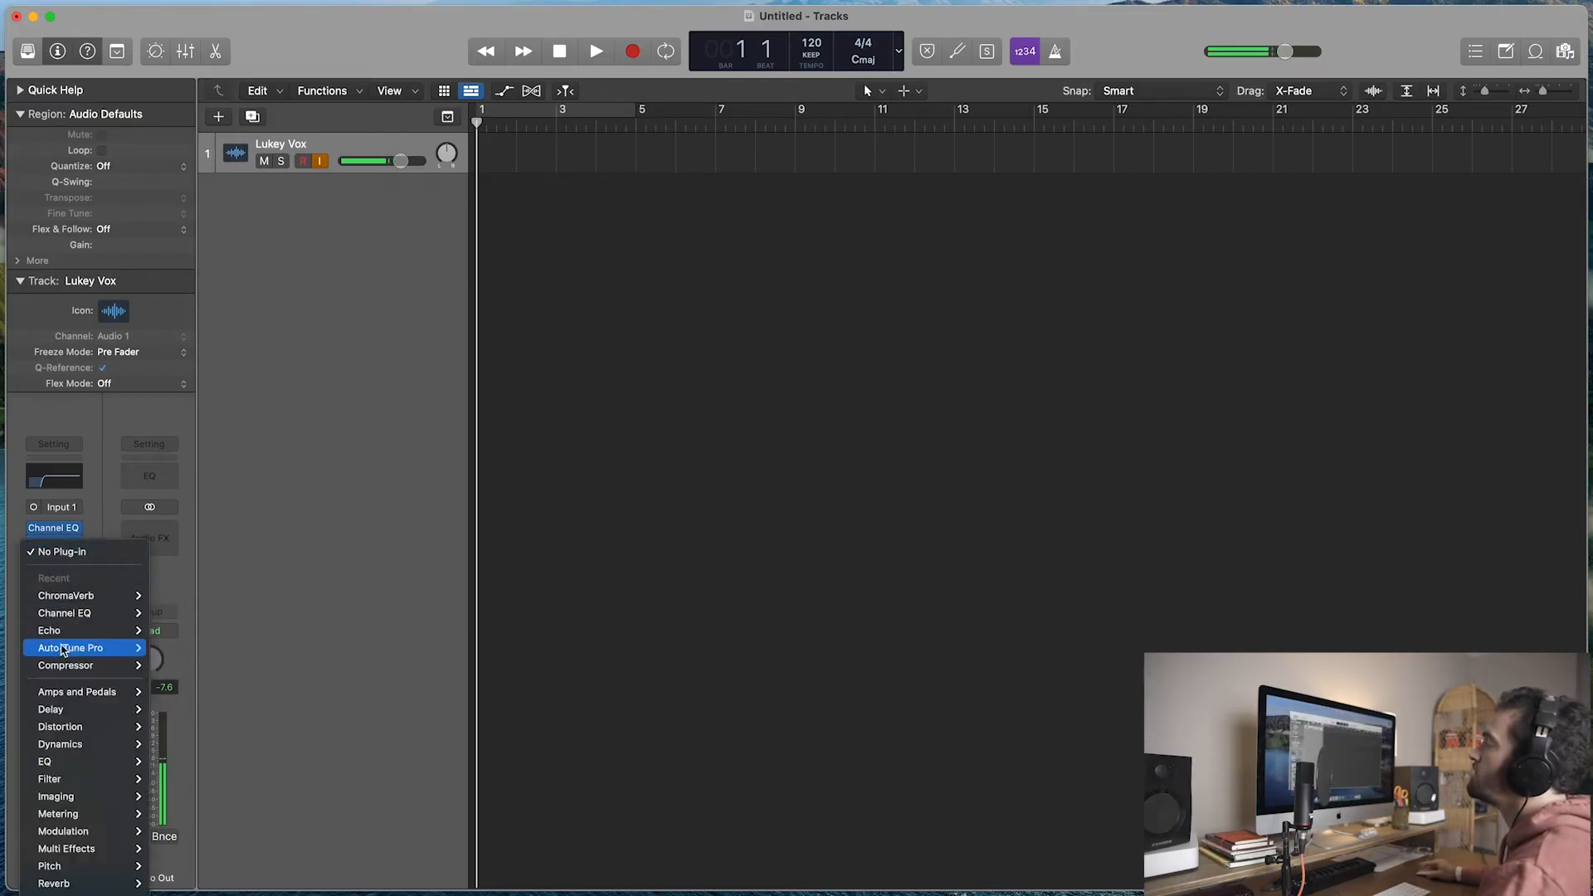
pyautogui.moveTo(86, 631)
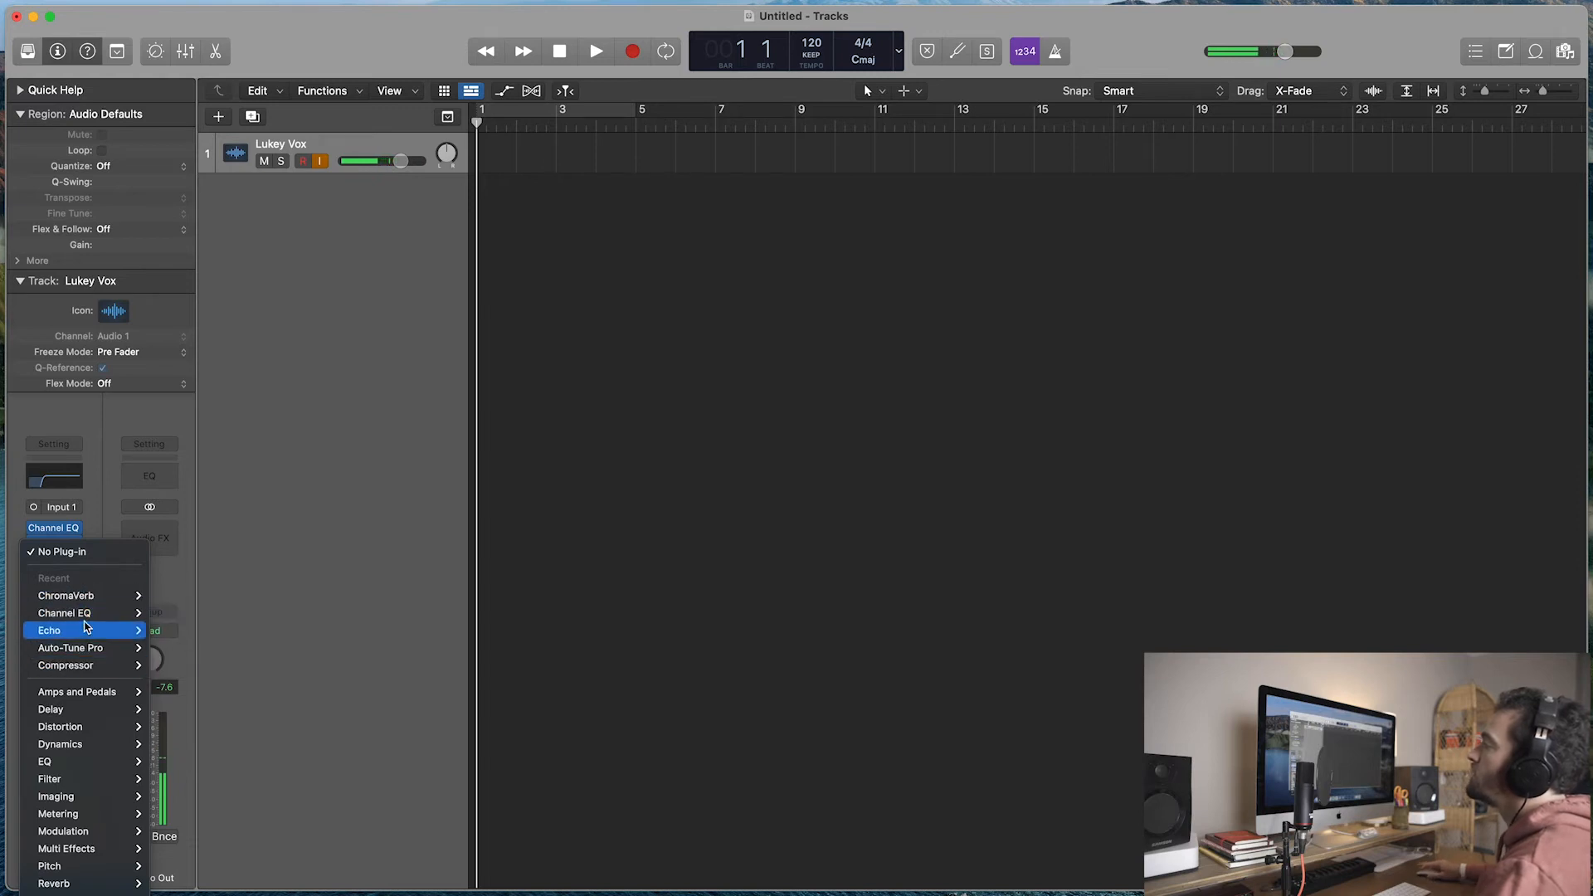
pyautogui.moveTo(53, 883)
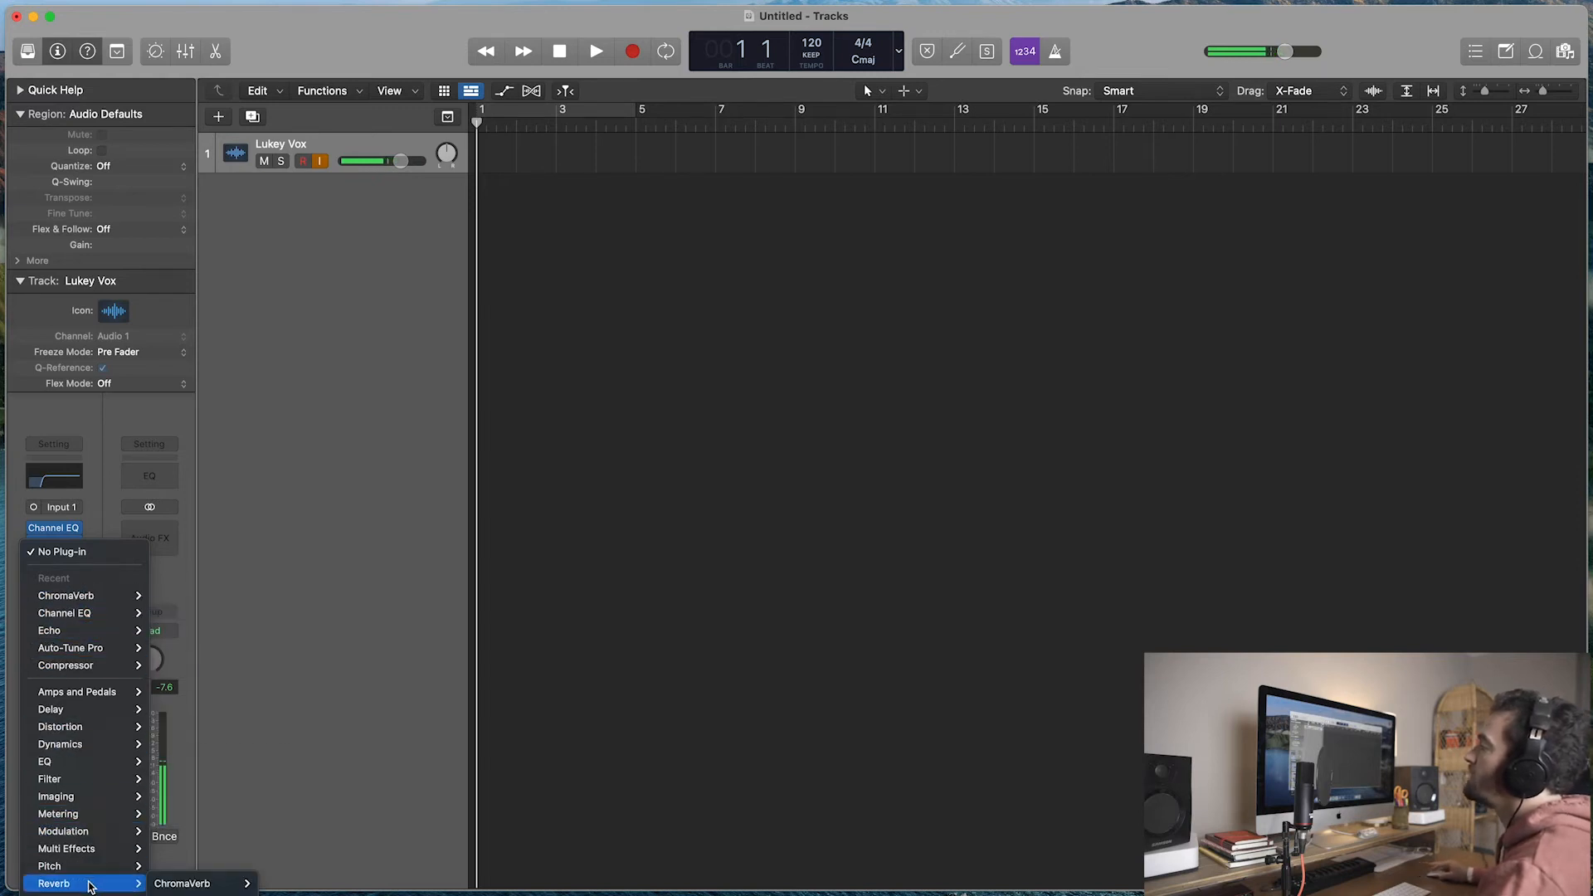
pyautogui.moveTo(48, 867)
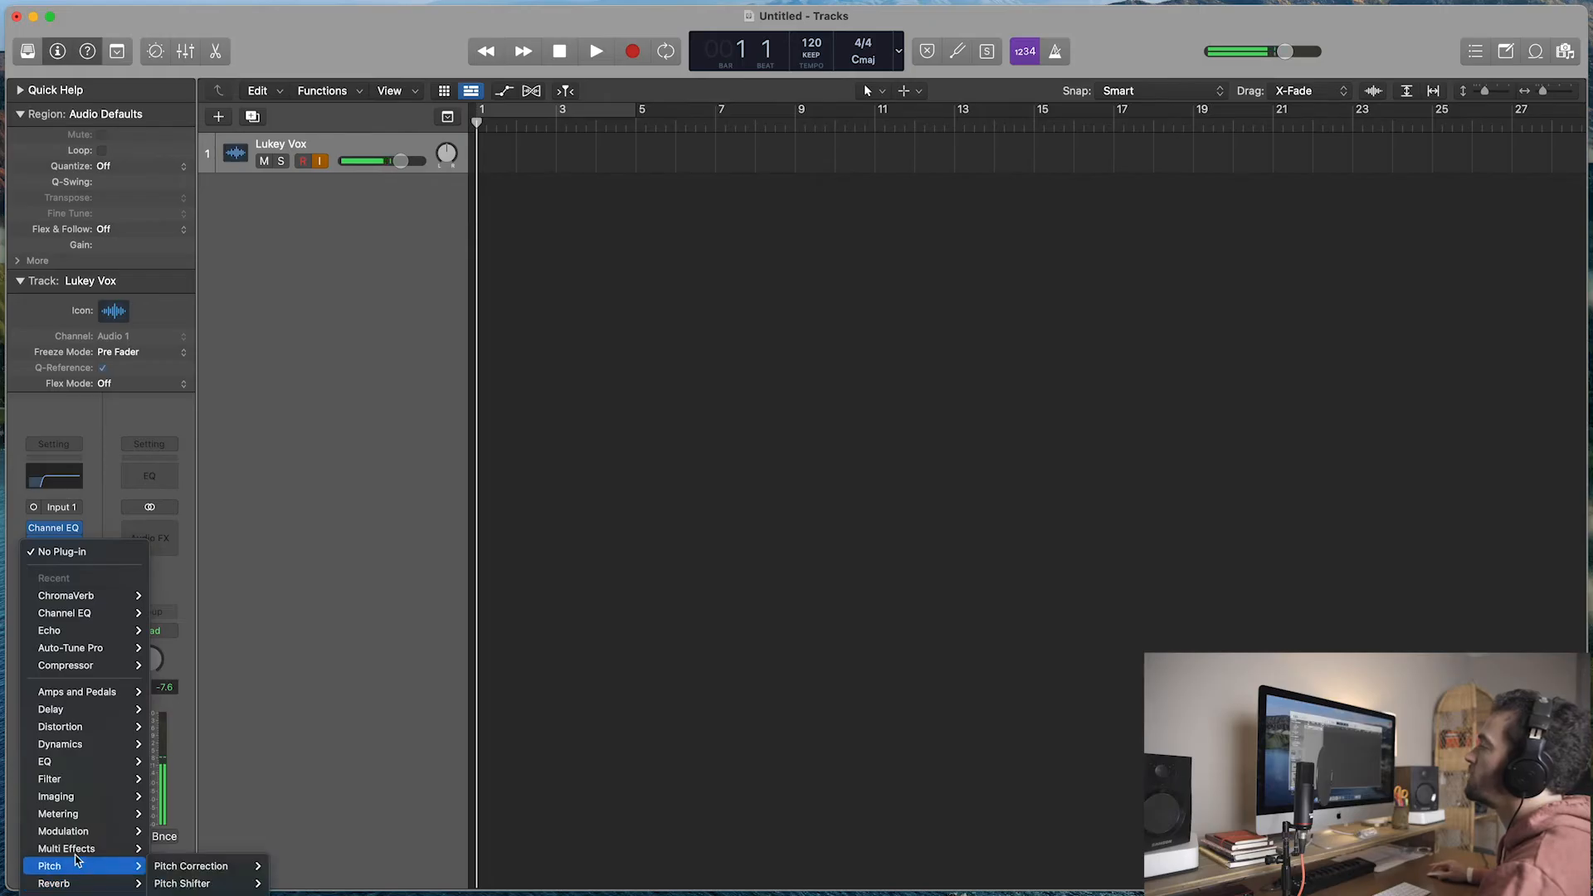
pyautogui.moveTo(71, 743)
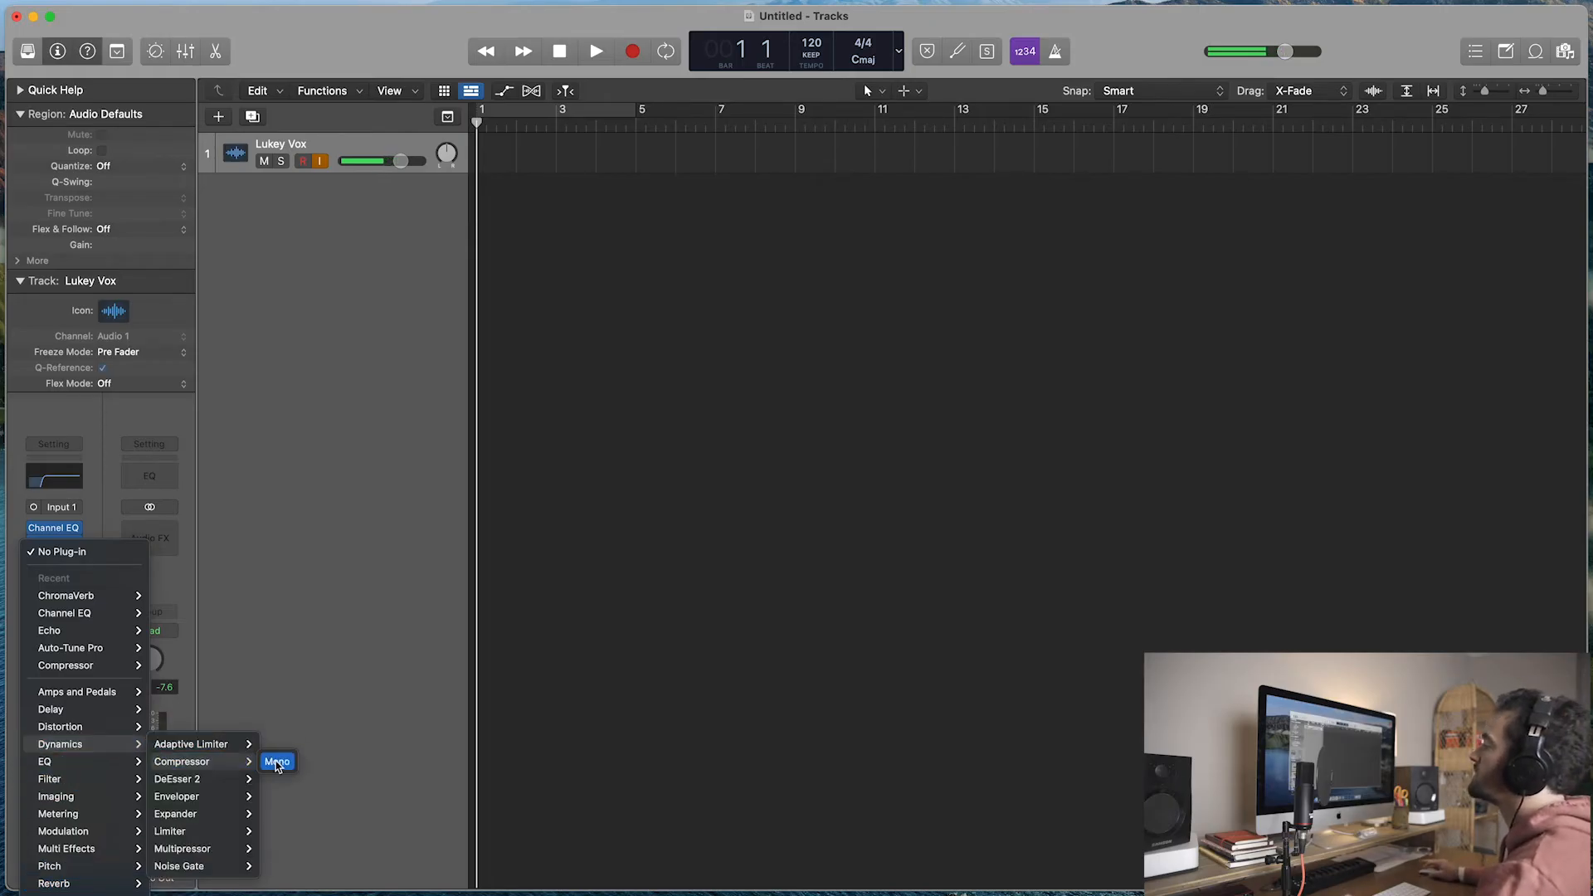
pyautogui.click(277, 761)
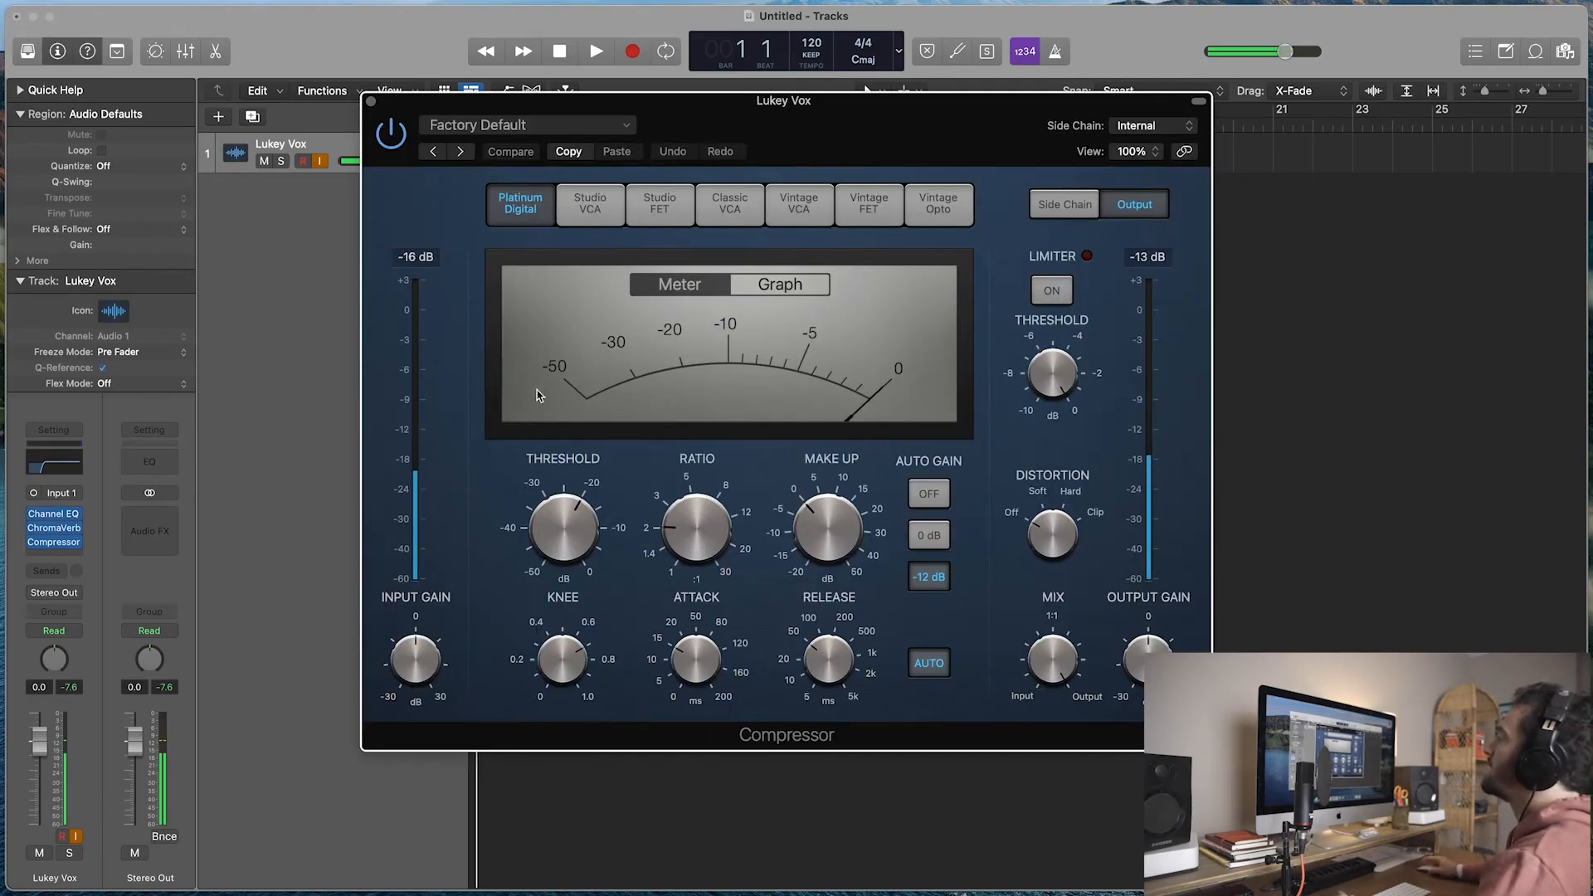
# Step: Keep the Compressor at Factory Default and raise its output gain to about +2 dB
pyautogui.click(526, 124)
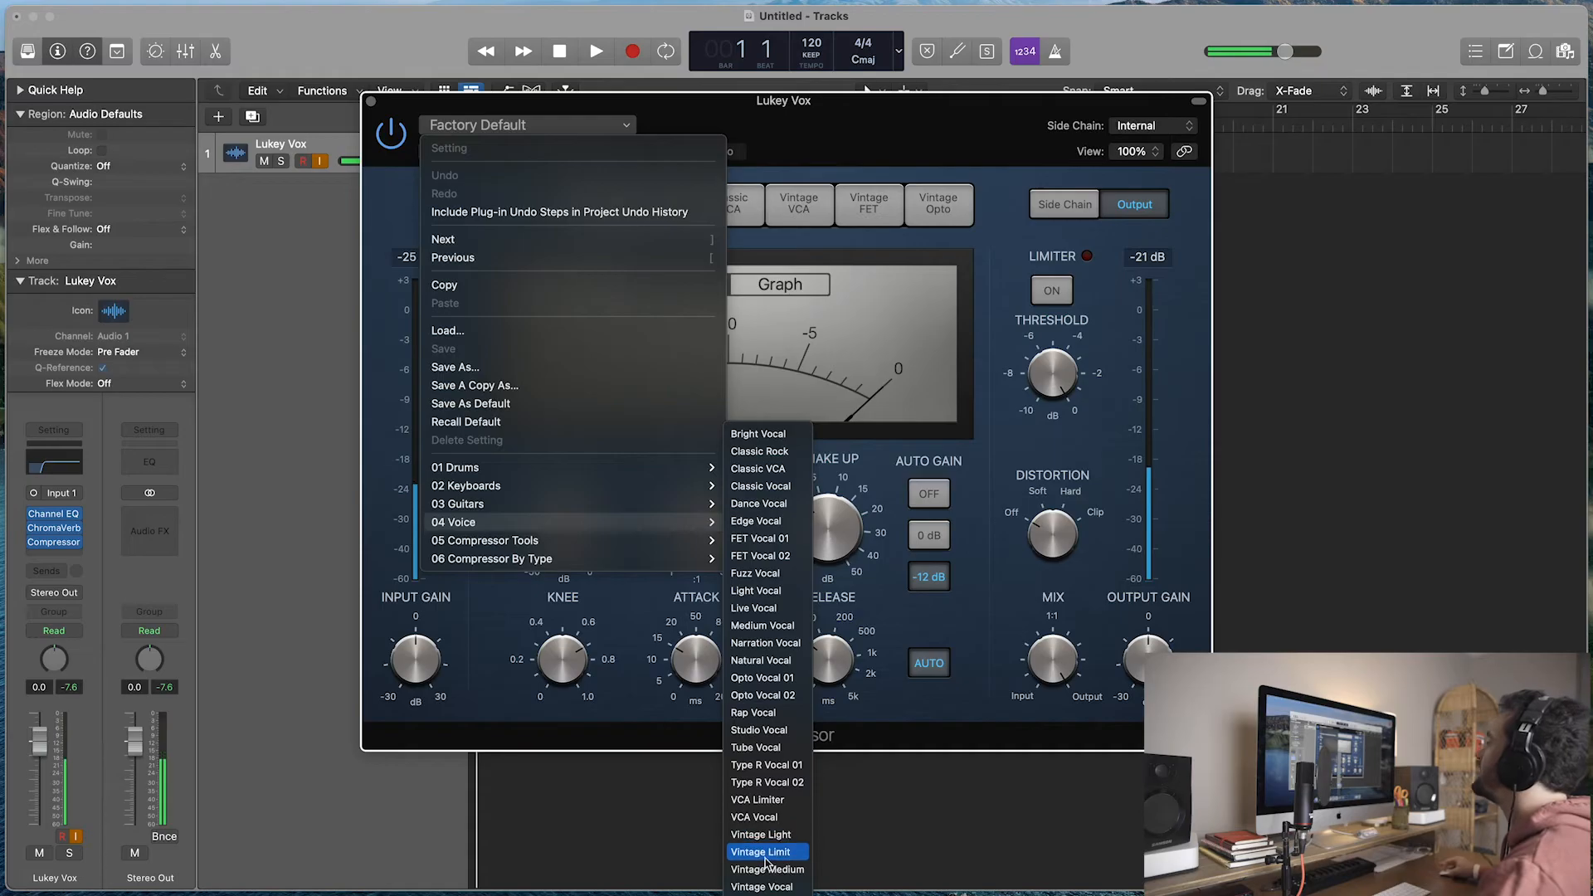
pyautogui.click(762, 851)
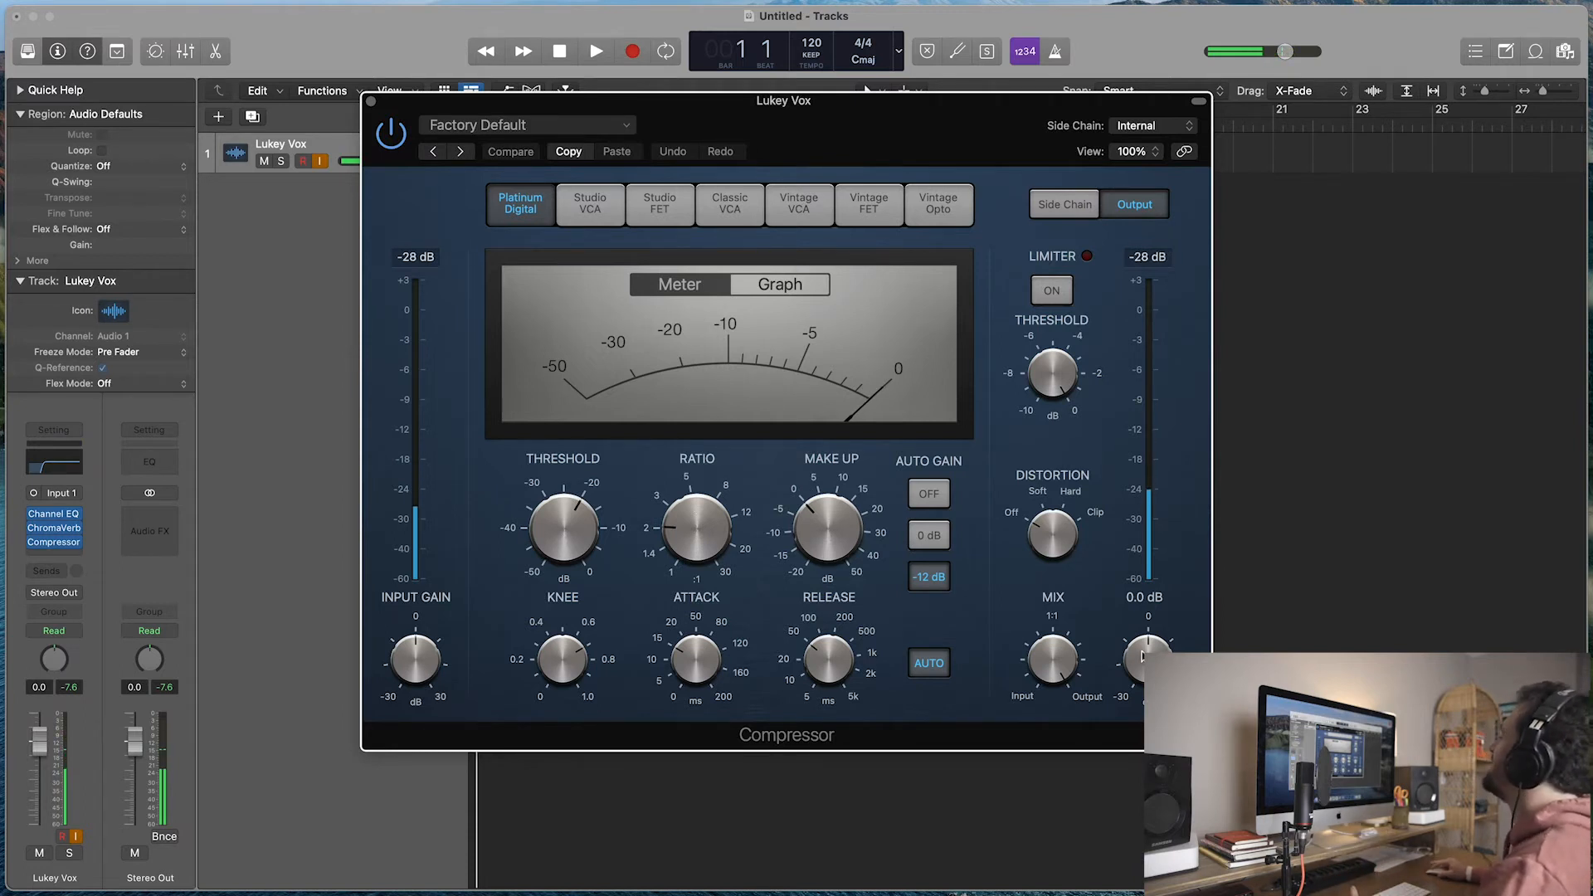
pyautogui.moveTo(1147, 661); pyautogui.dragTo(1147, 646)
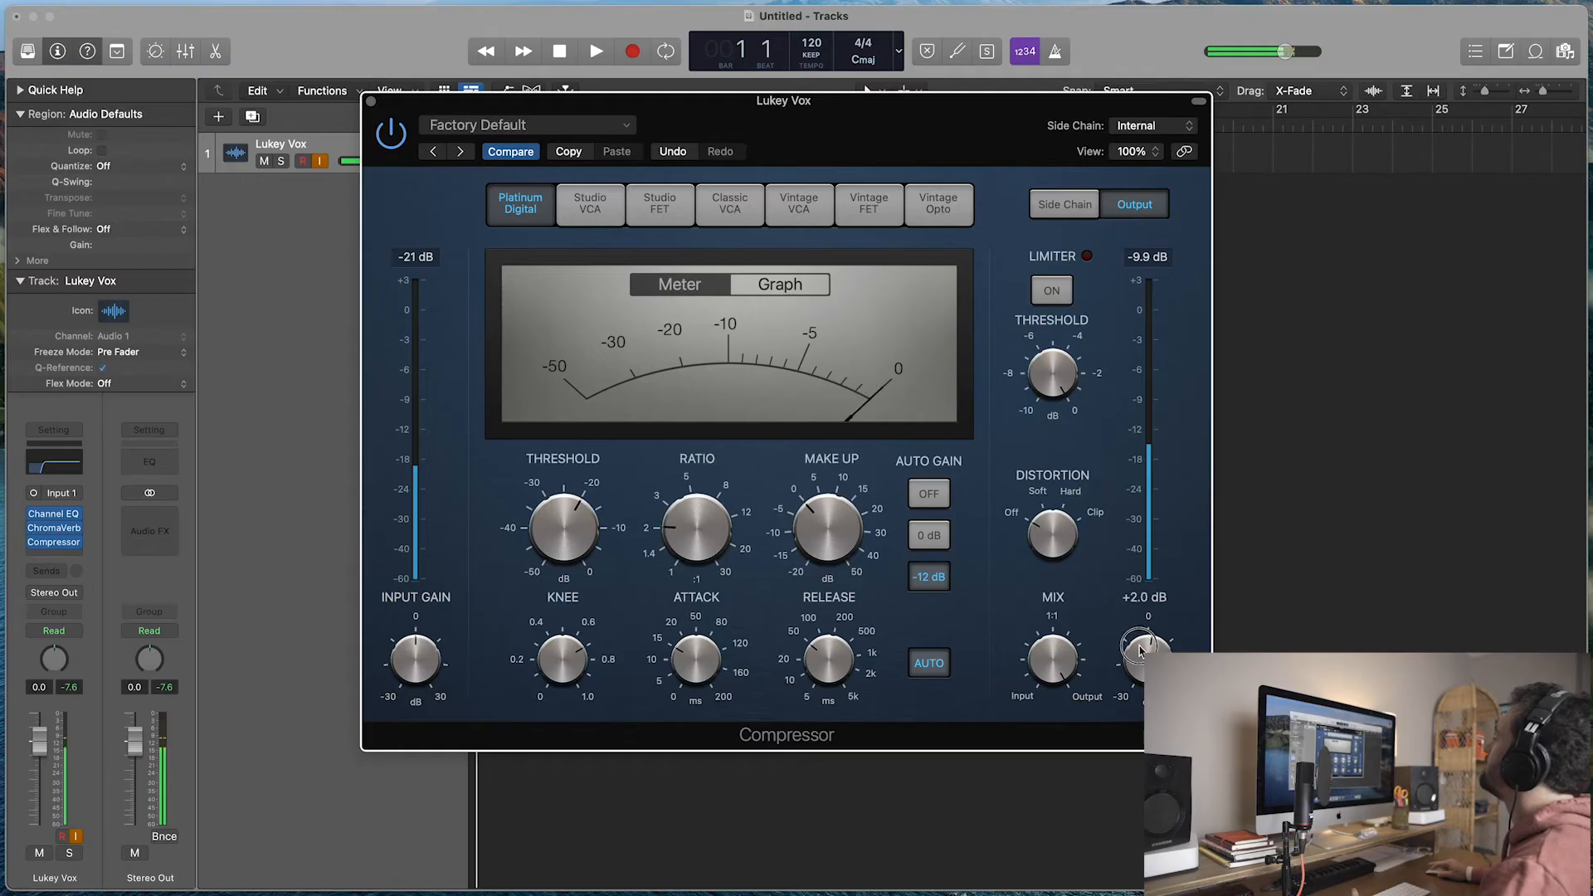
pyautogui.moveTo(1143, 656); pyautogui.dragTo(1154, 636)
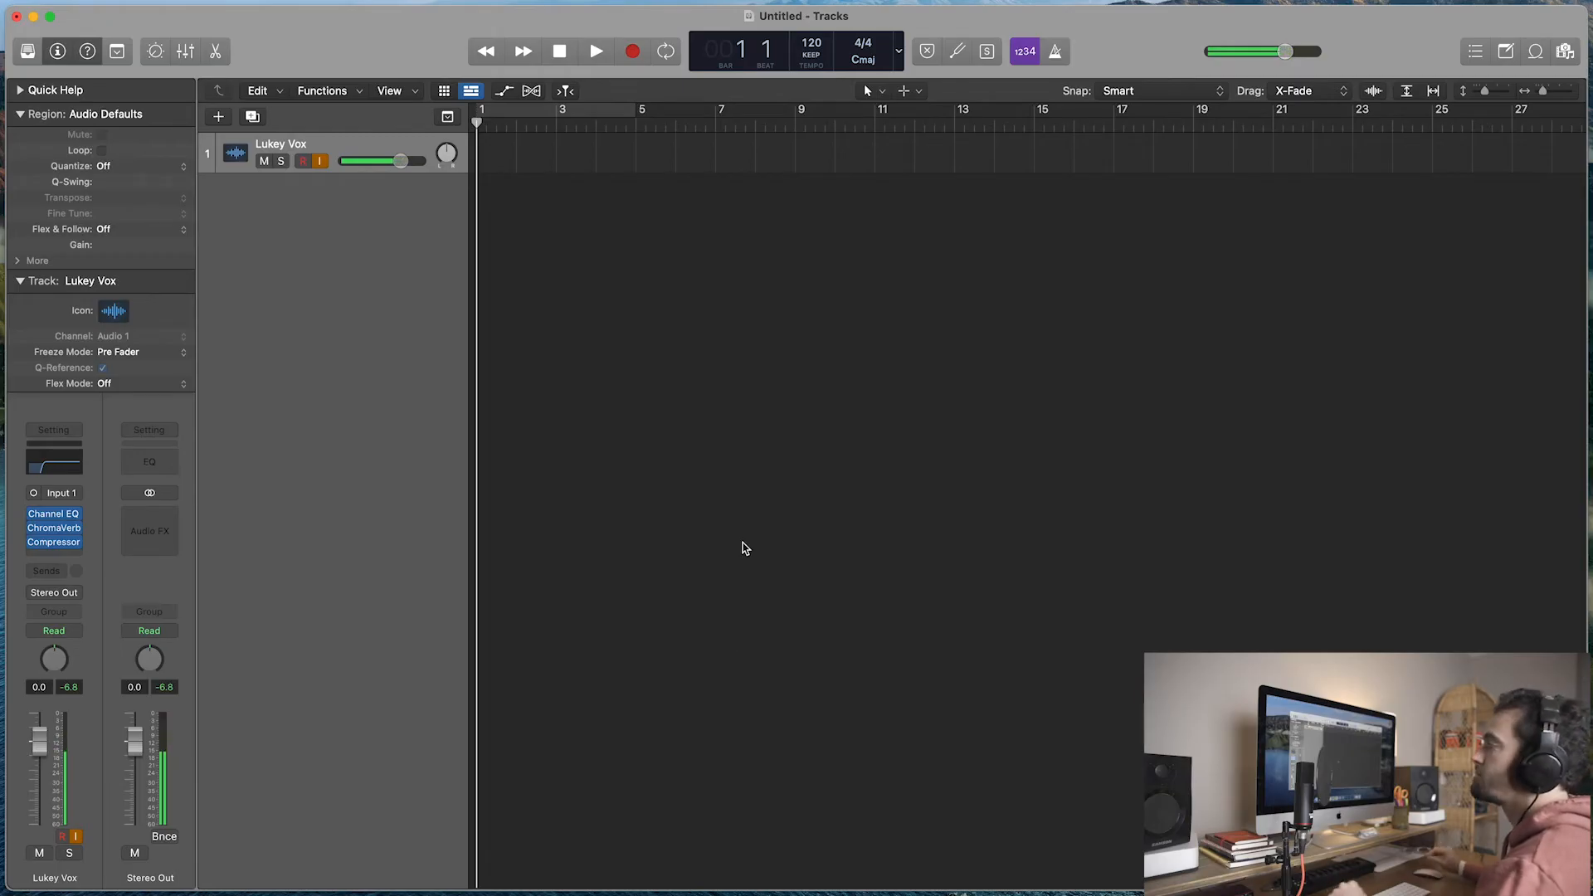
pyautogui.moveTo(407, 569)
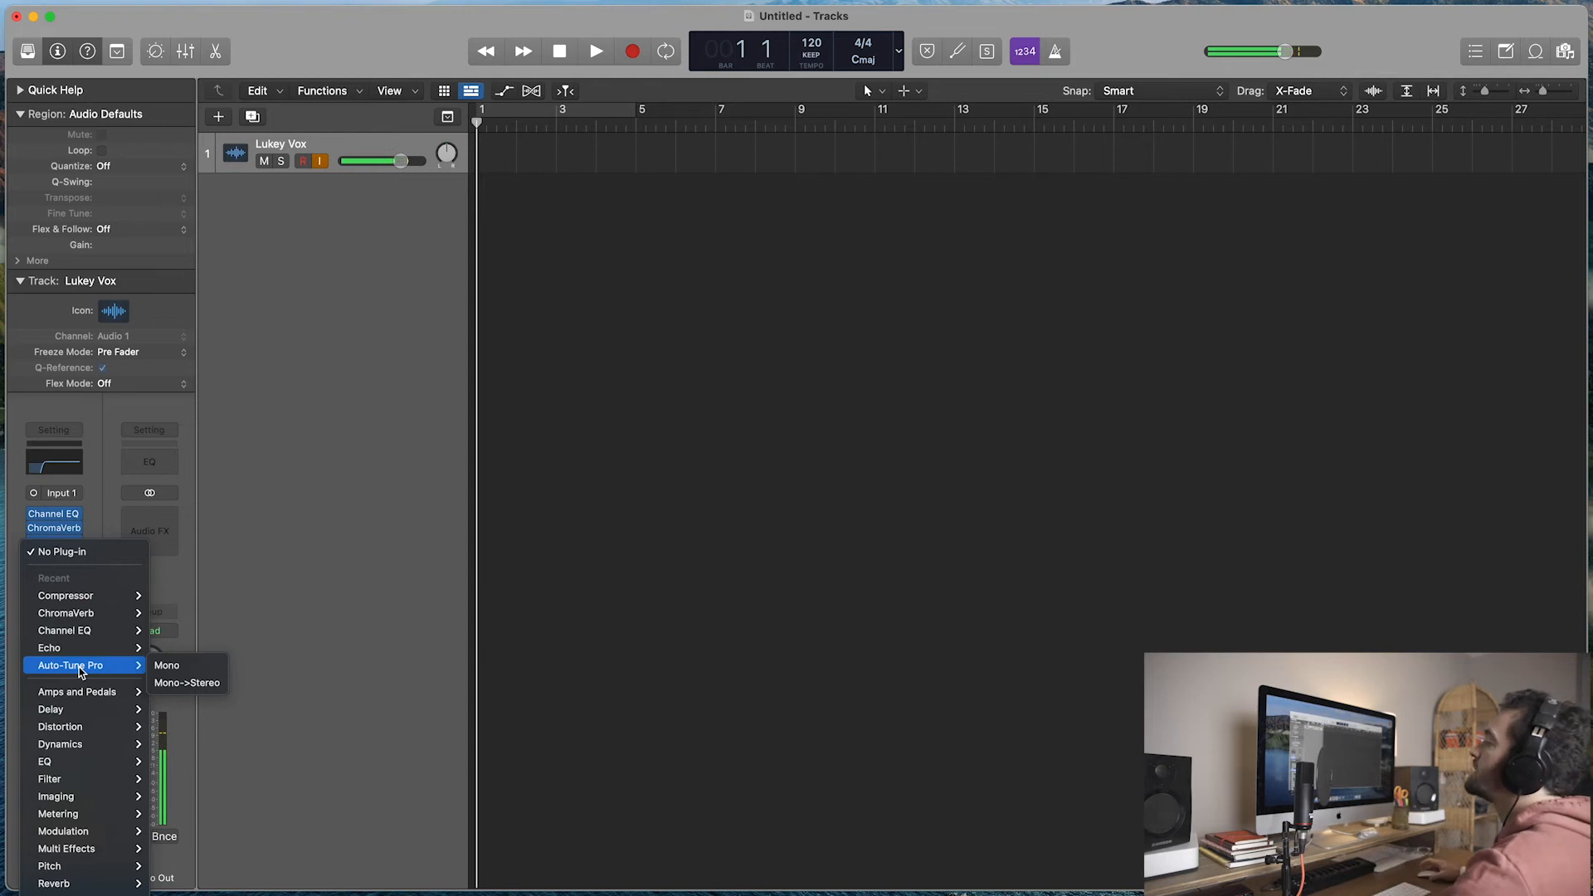
pyautogui.moveTo(71, 866)
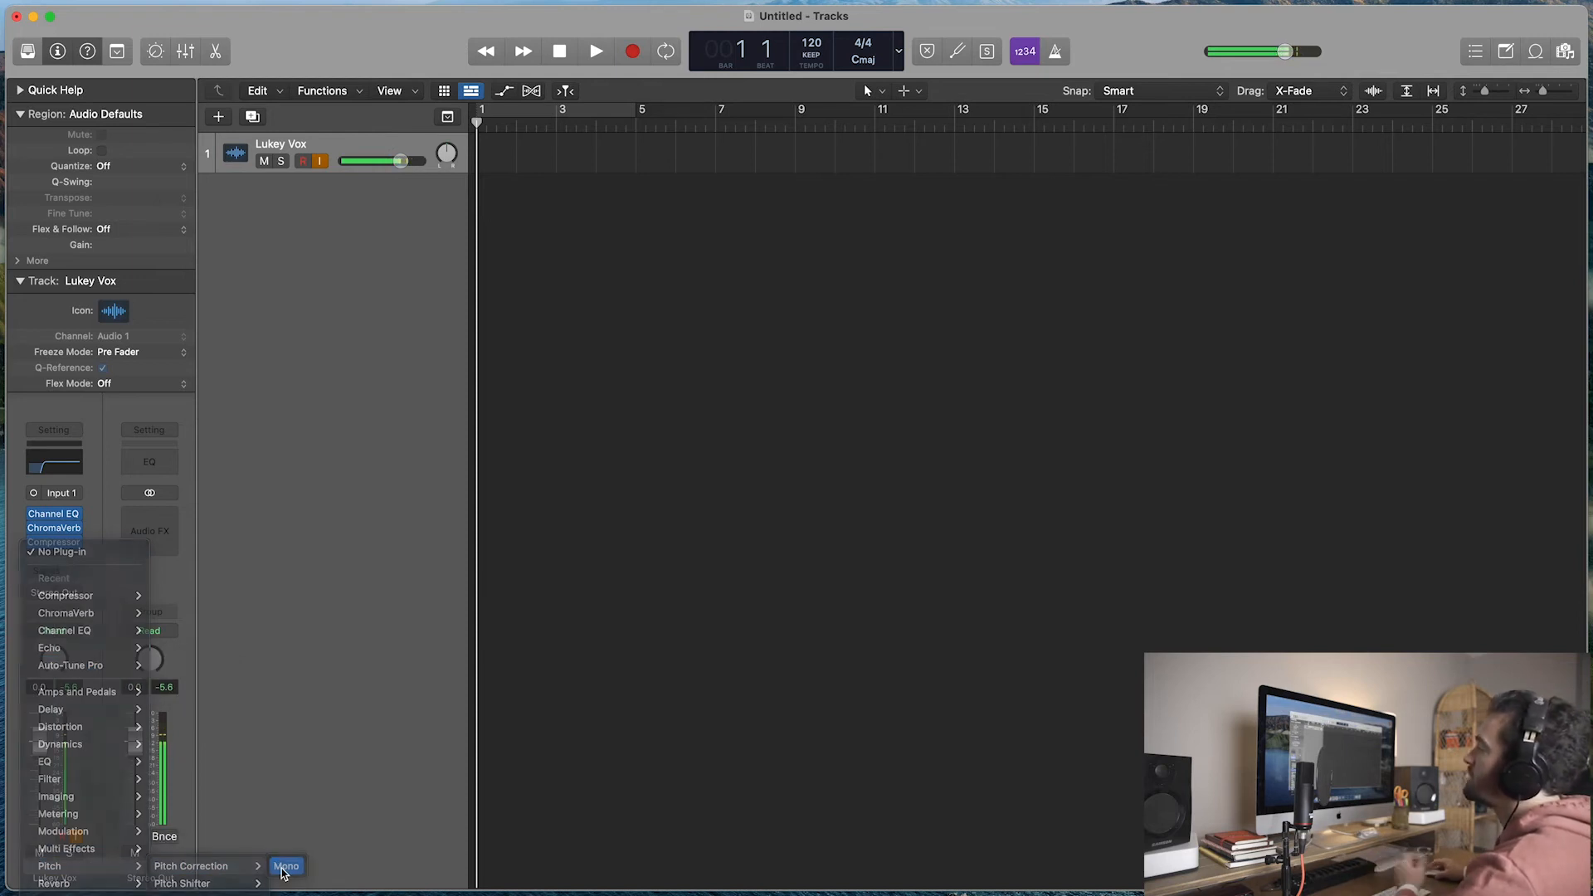
# Step: Insert a mono Pitch Correction after the Compressor, left at Factory Default
pyautogui.click(286, 866)
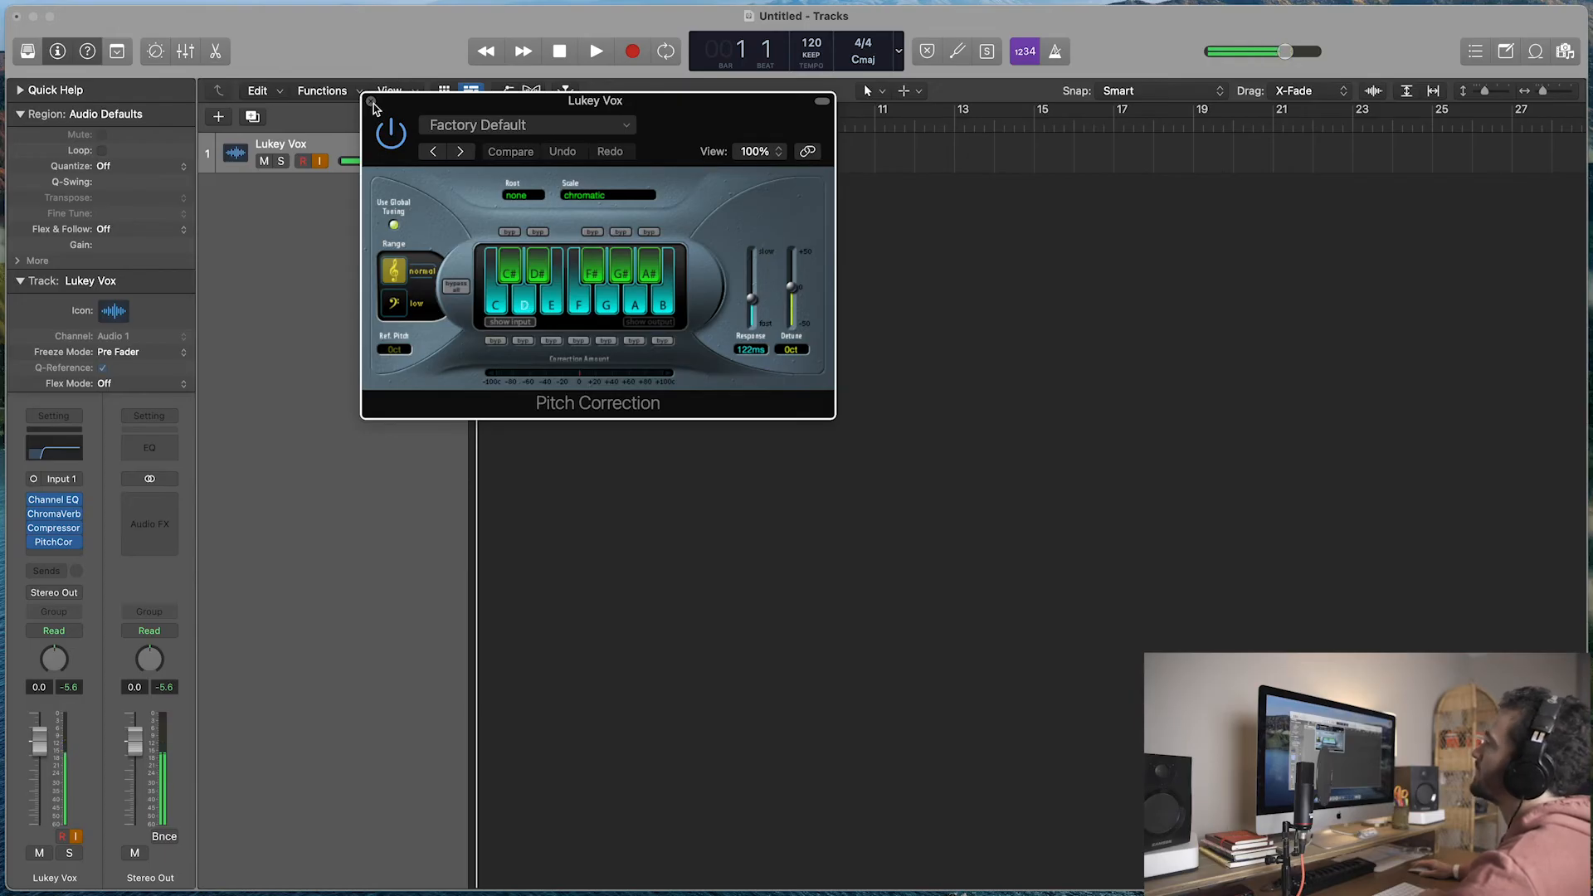
pyautogui.click(370, 101)
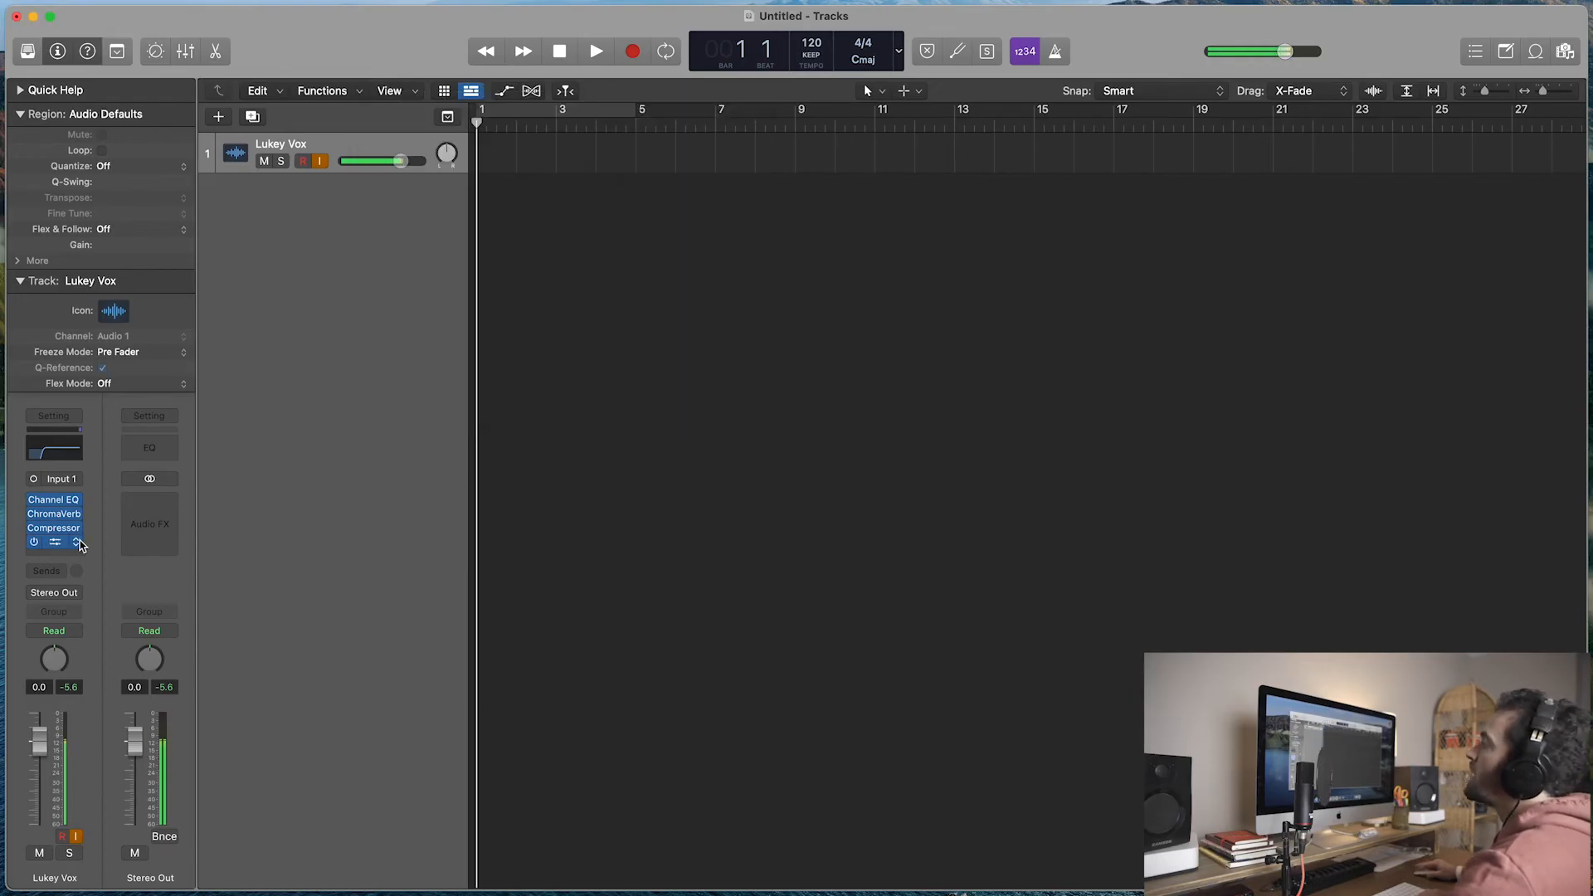
# Step: Bring up the plug-in choices for the Pitch Correction slot
pyautogui.click(53, 541)
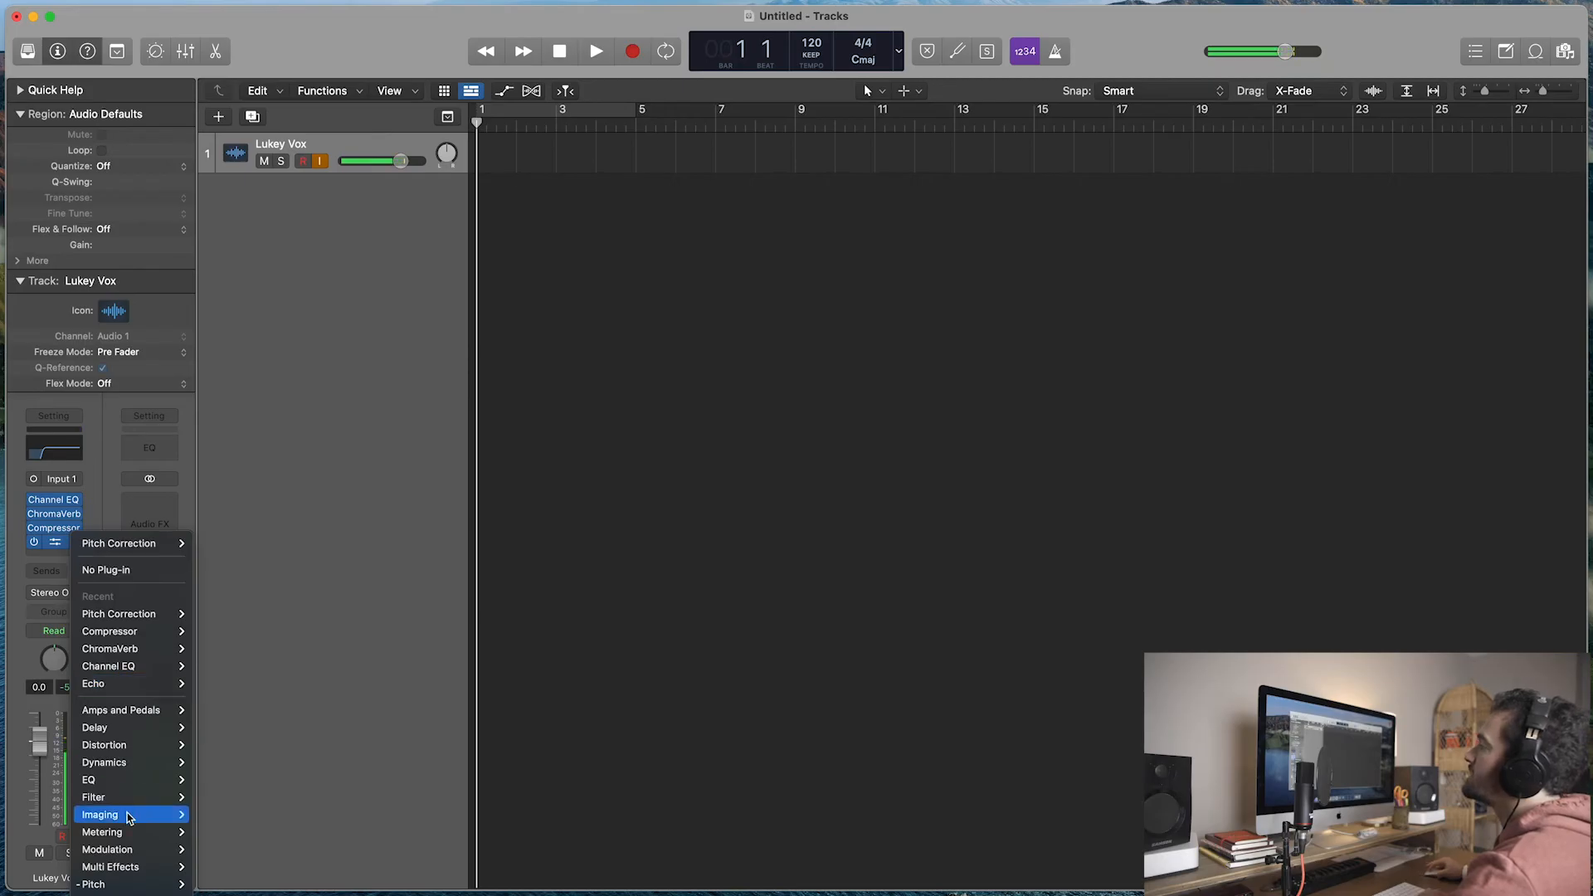
pyautogui.moveTo(101, 831)
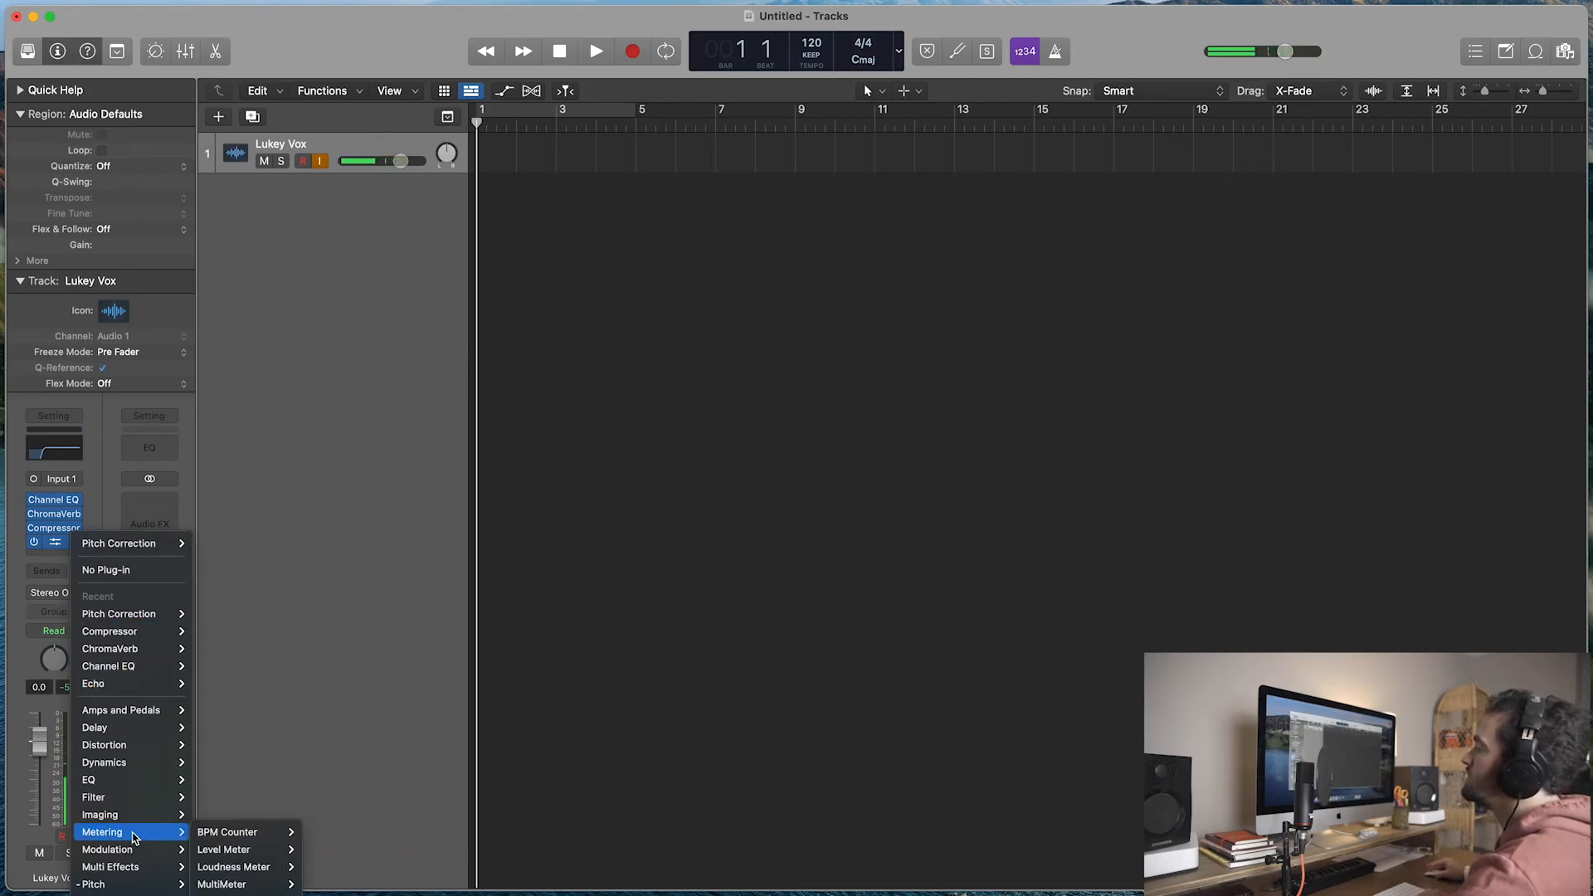
pyautogui.moveTo(110, 682)
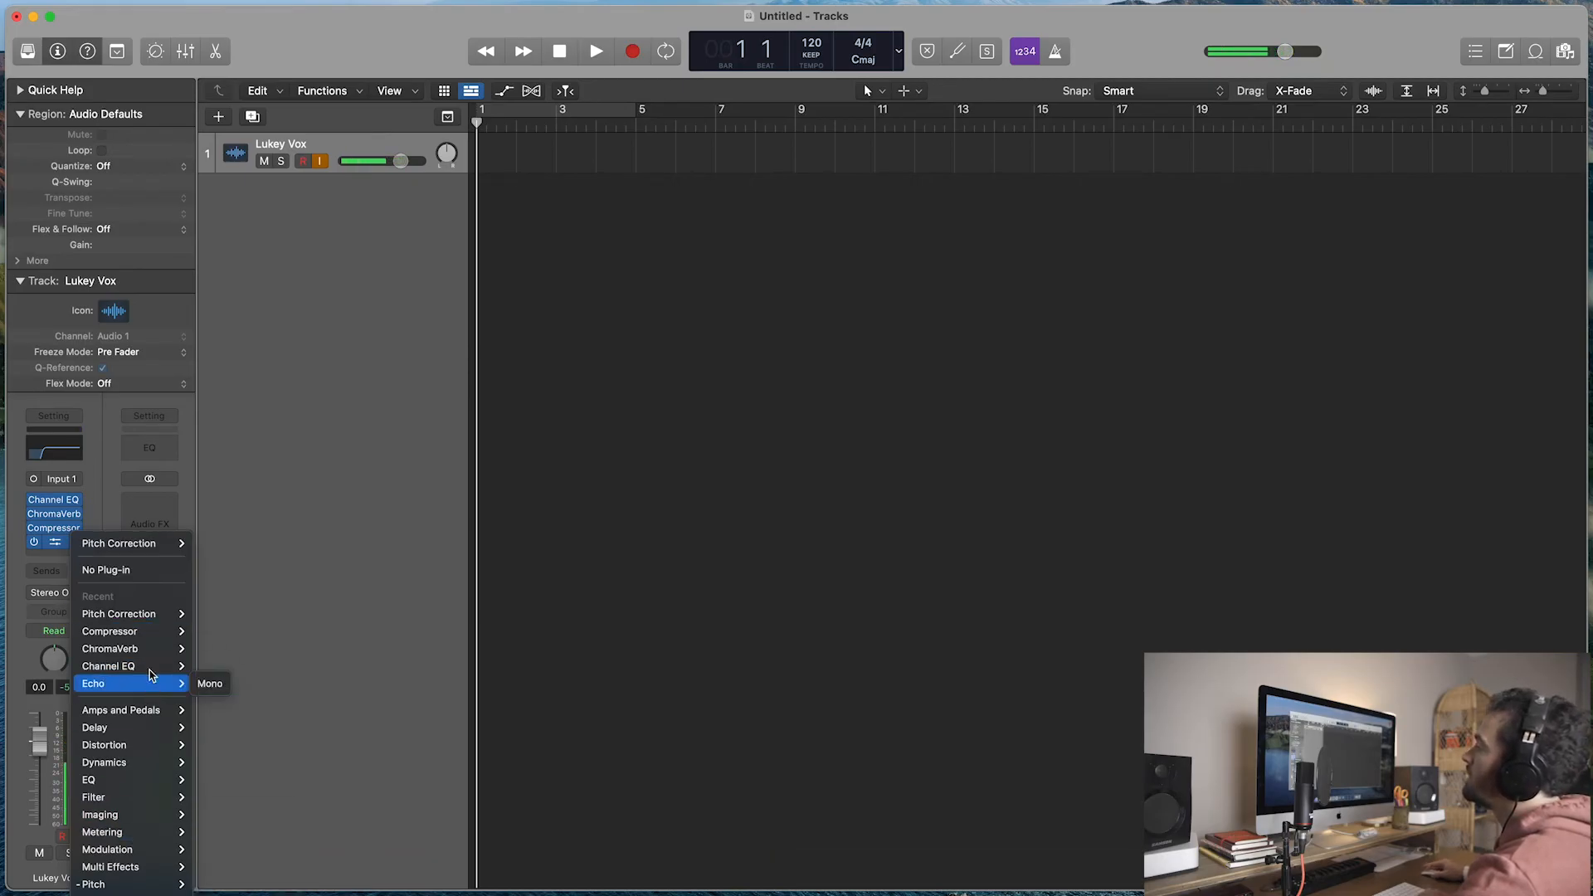
pyautogui.moveTo(131, 570)
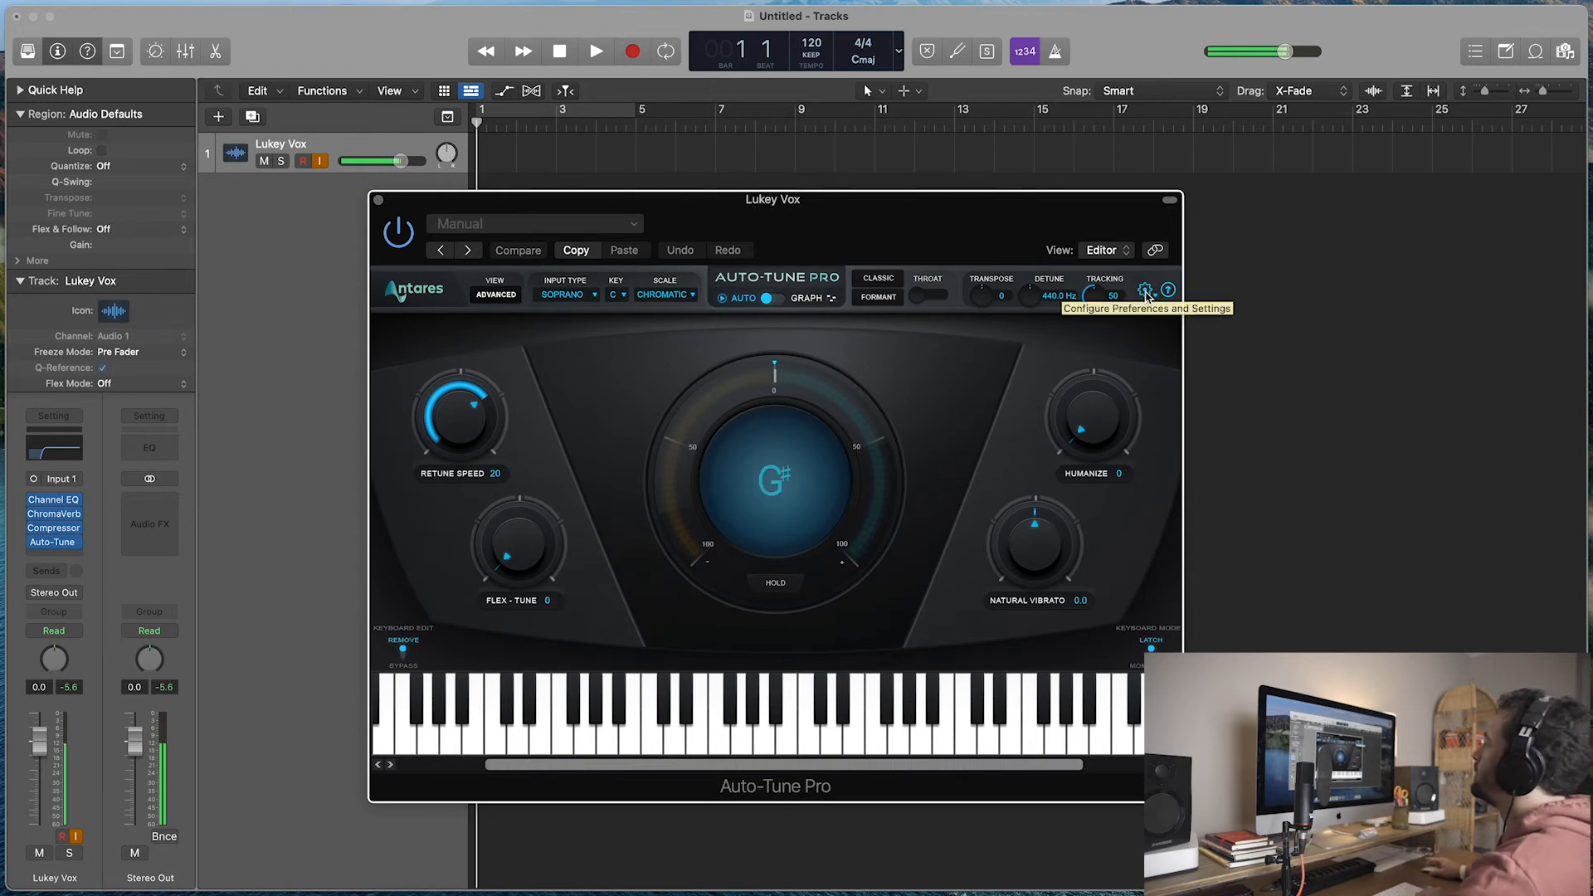
# Step: Set the Auto-Tune Pro key to F# minor
pyautogui.click(1147, 292)
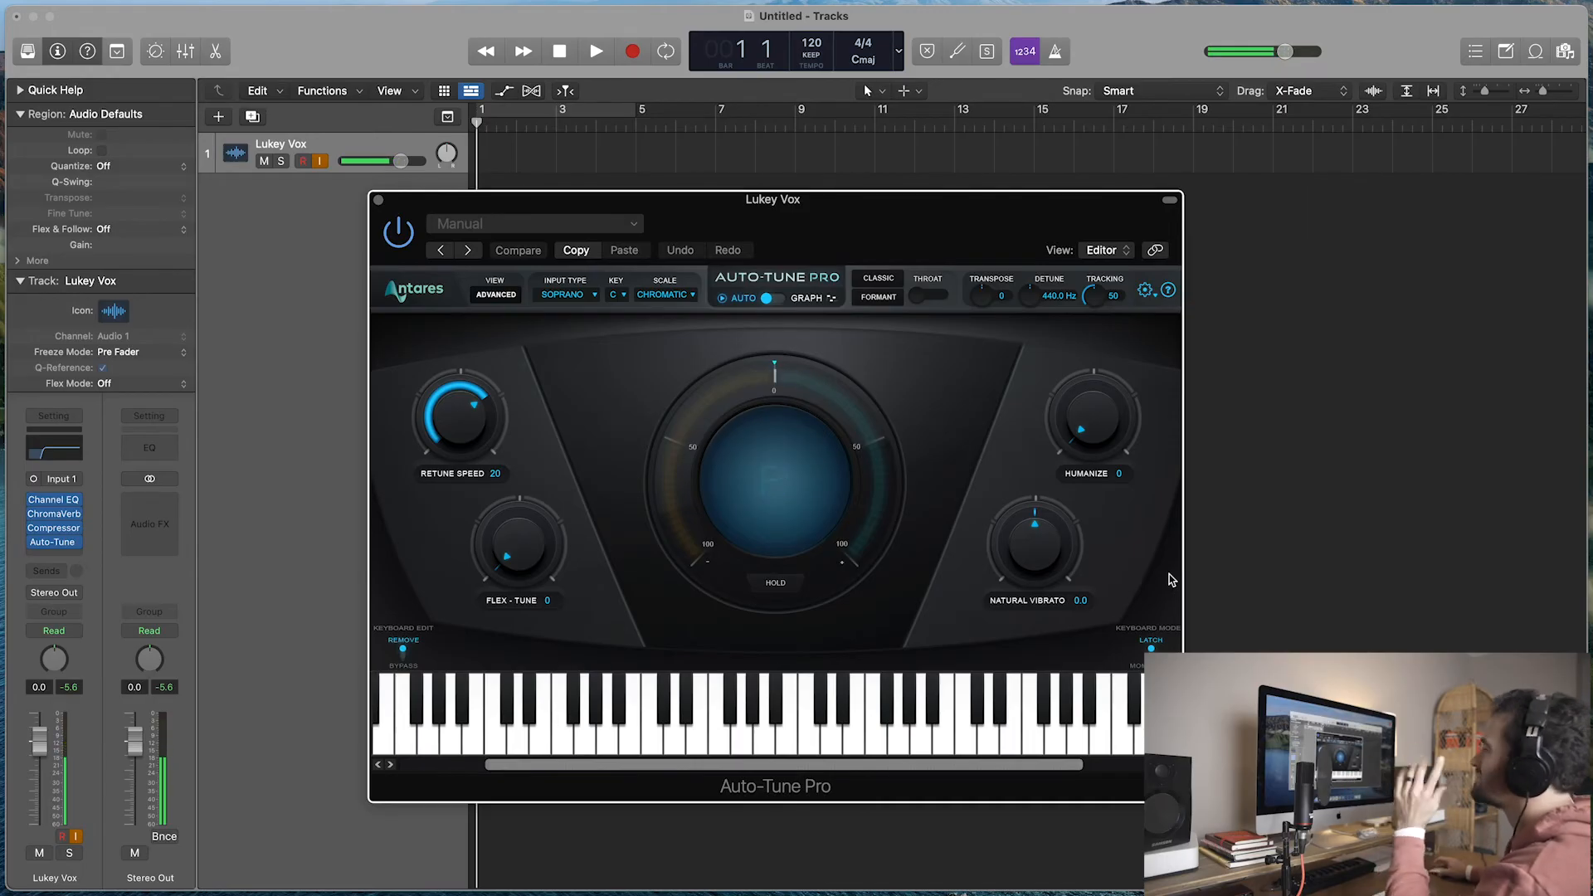
pyautogui.click(574, 695)
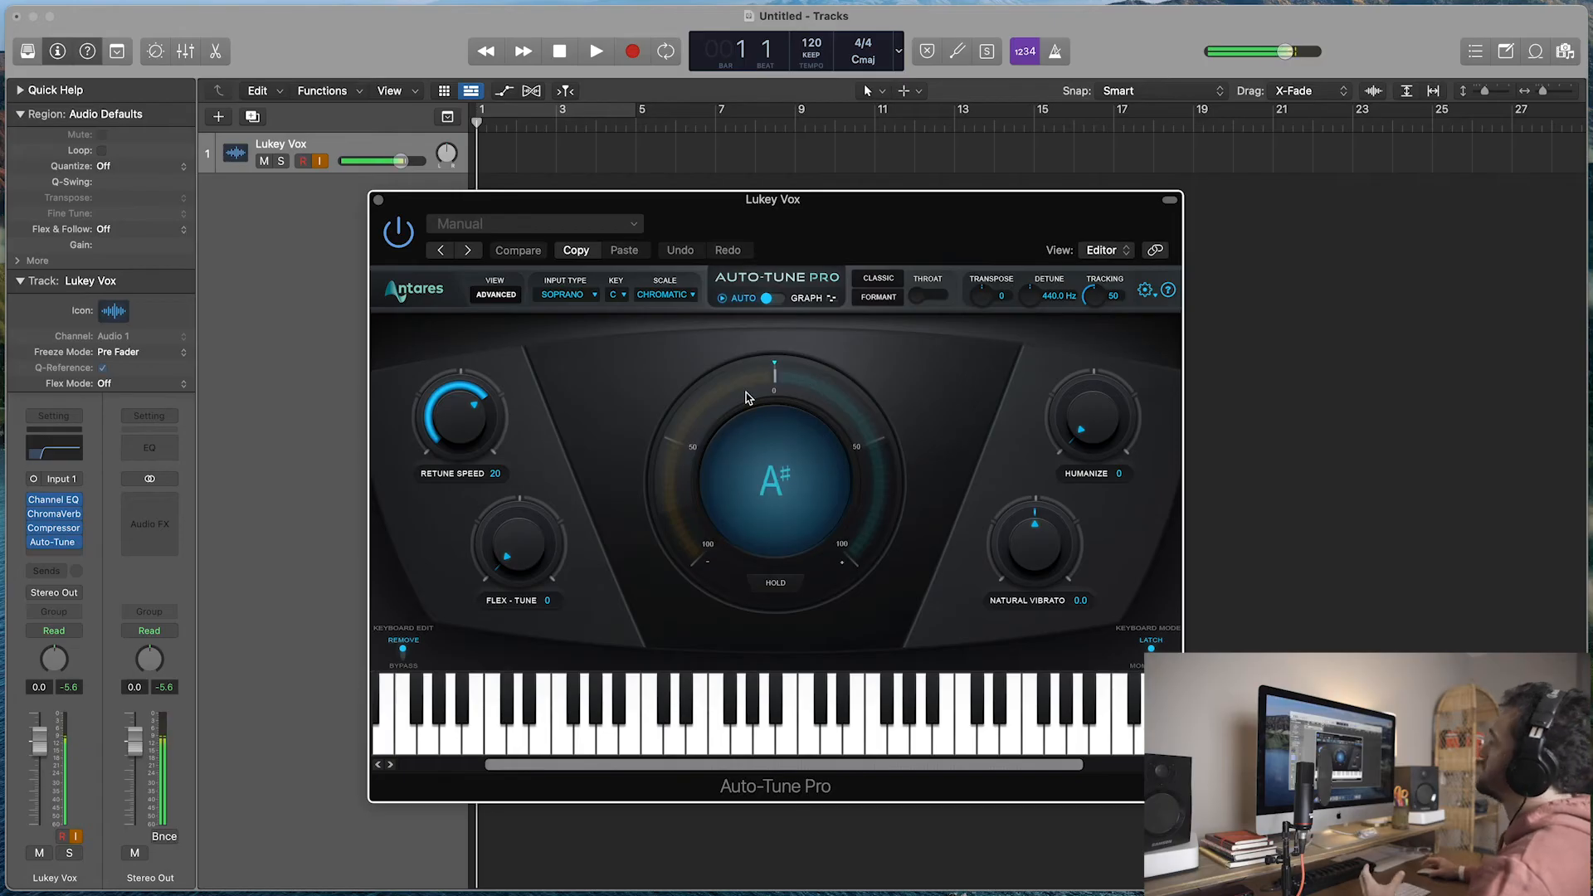
pyautogui.click(574, 700)
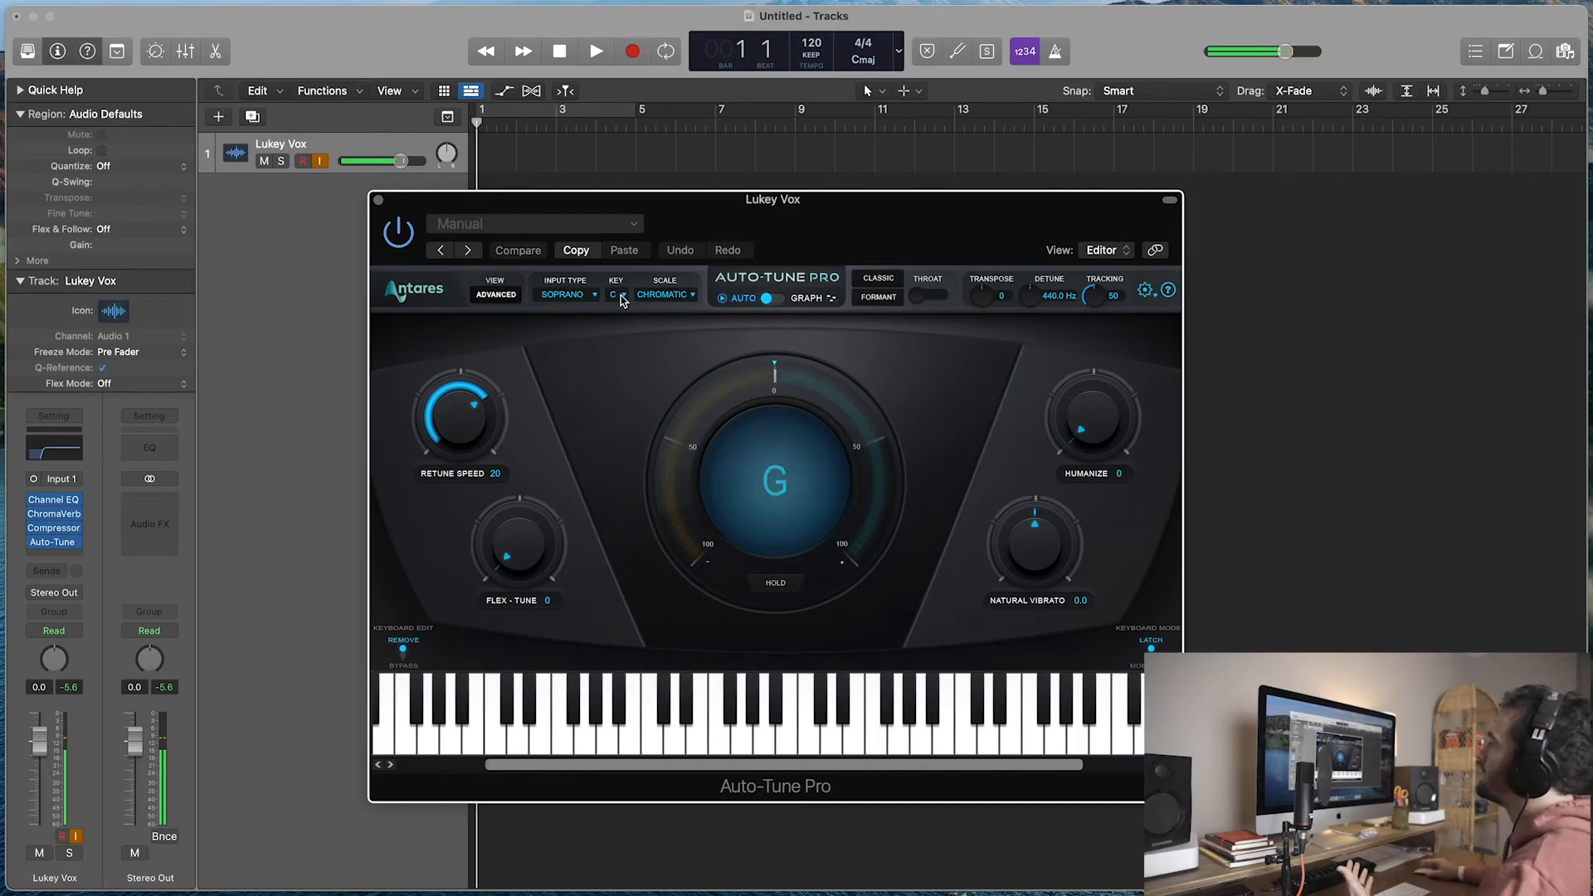
pyautogui.click(618, 296)
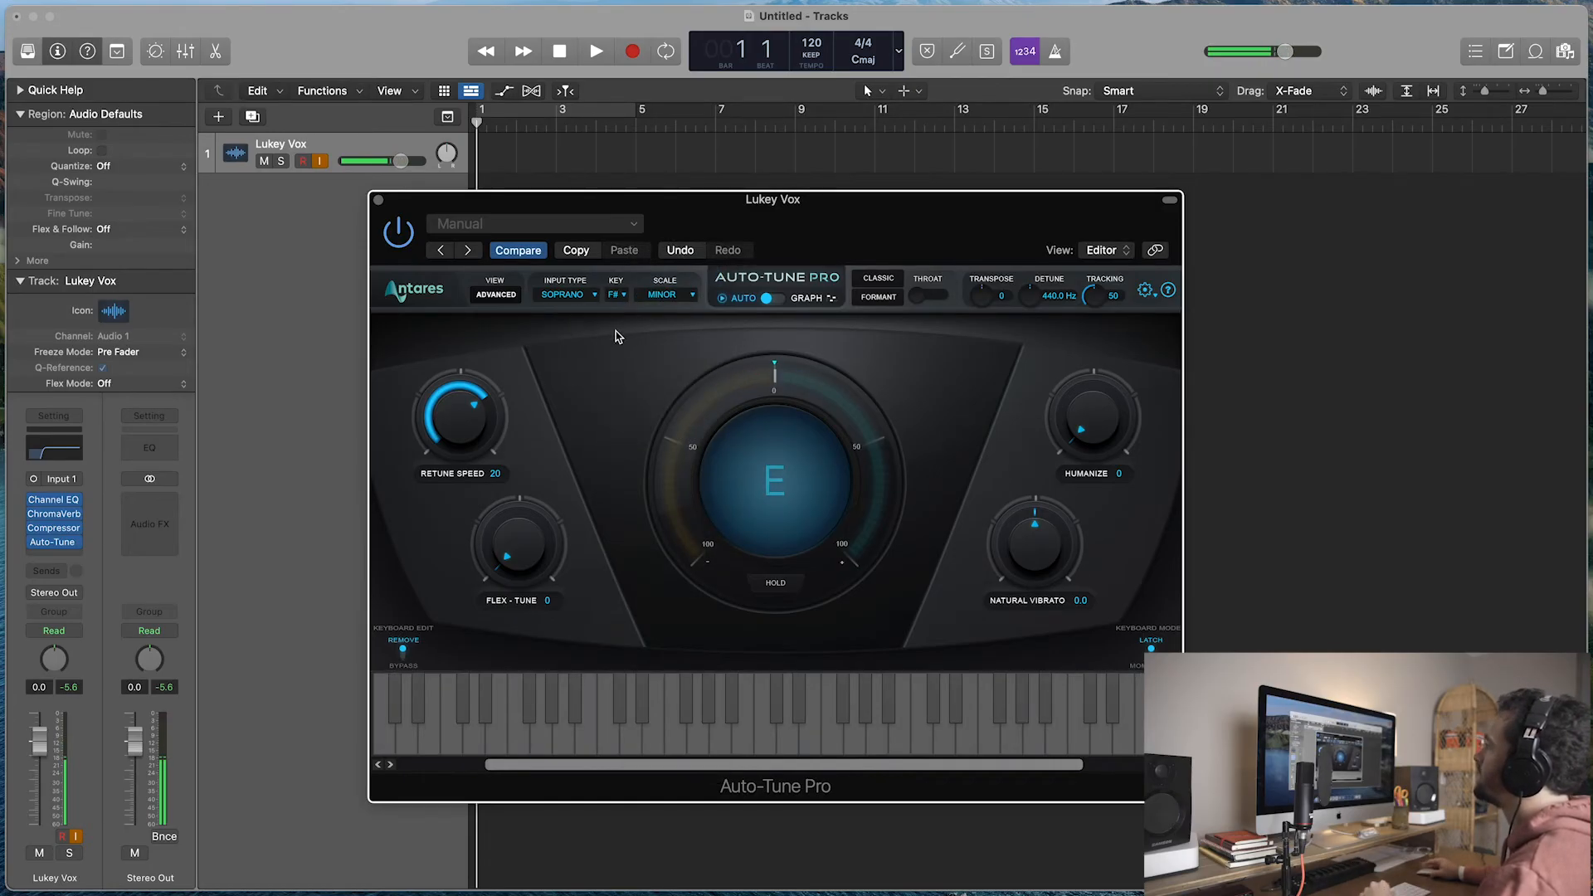
pyautogui.moveTo(460, 440)
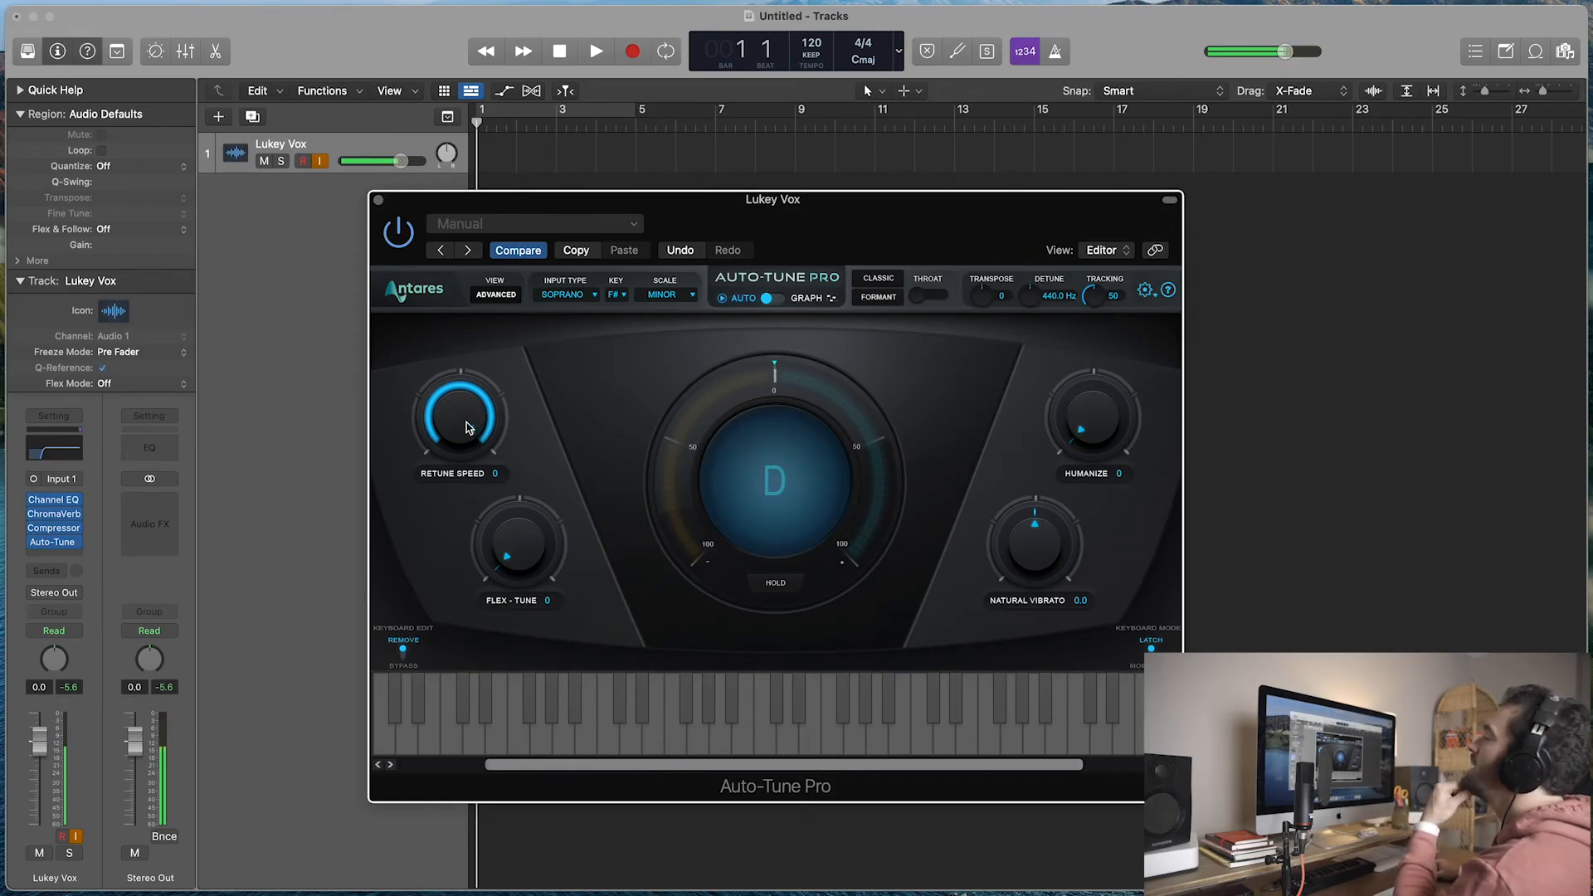
# Step: Set the Auto-Tune Pro retune speed to 50
pyautogui.moveTo(458, 412); pyautogui.dragTo(468, 436)
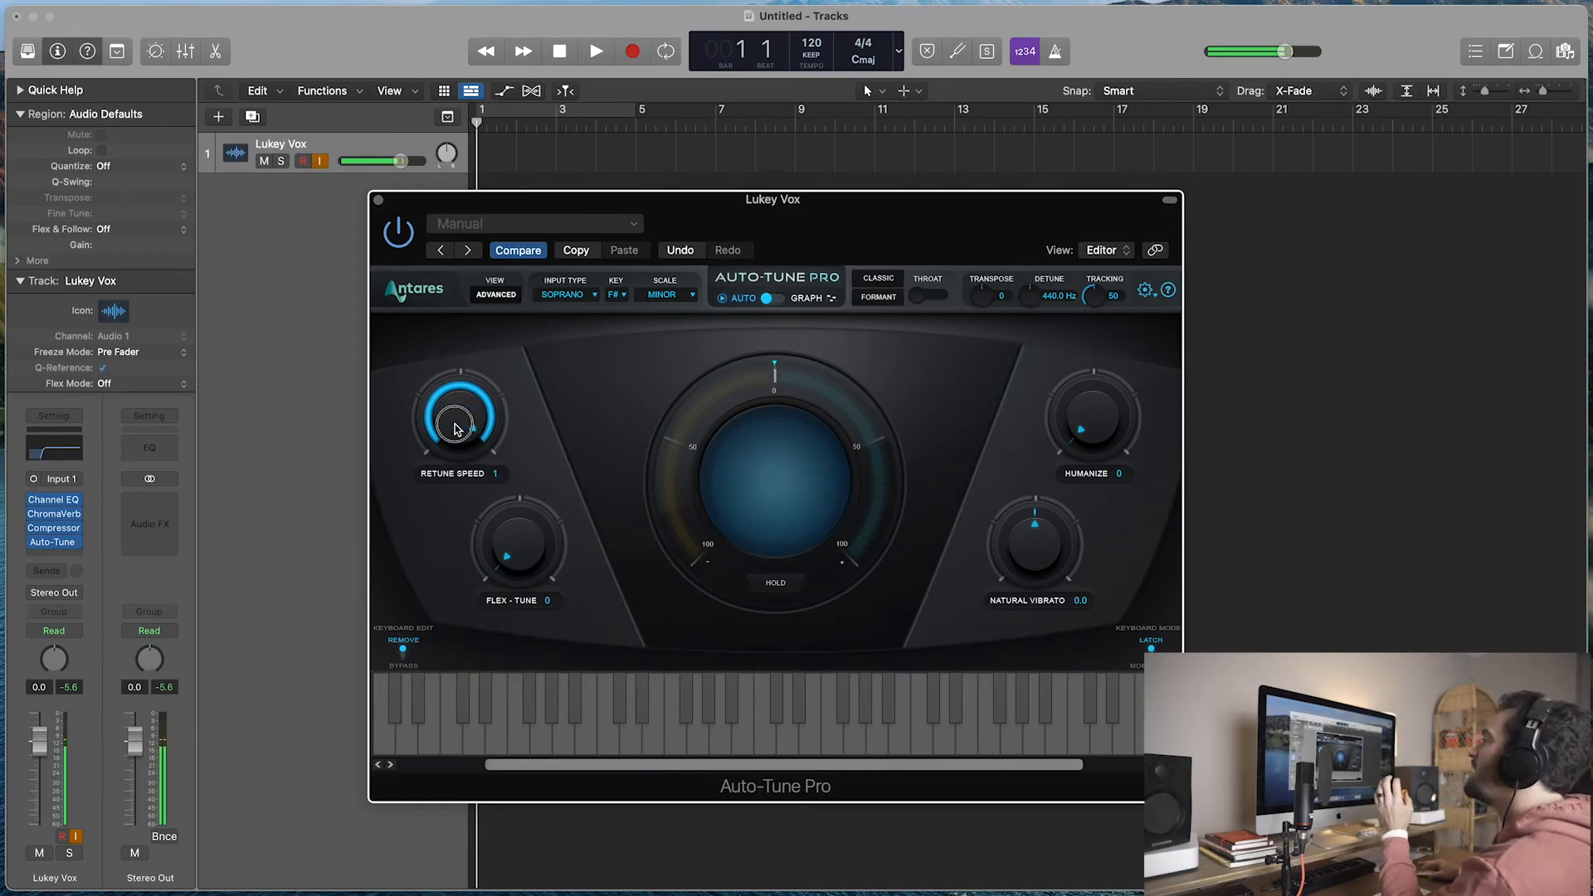
pyautogui.moveTo(459, 416); pyautogui.dragTo(465, 483)
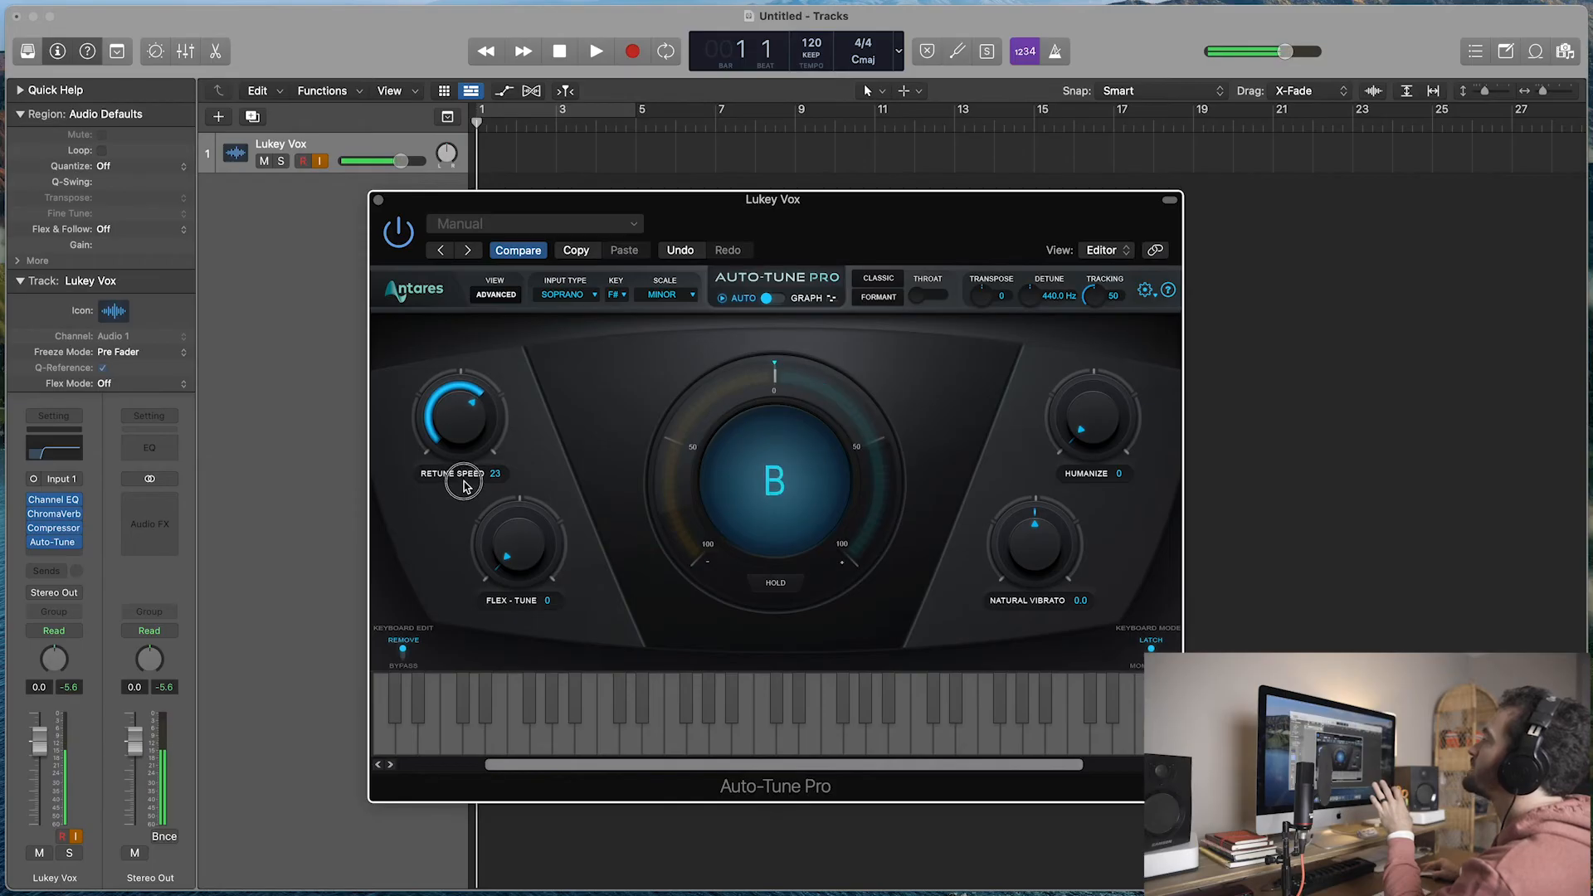
pyautogui.moveTo(463, 483); pyautogui.dragTo(470, 507)
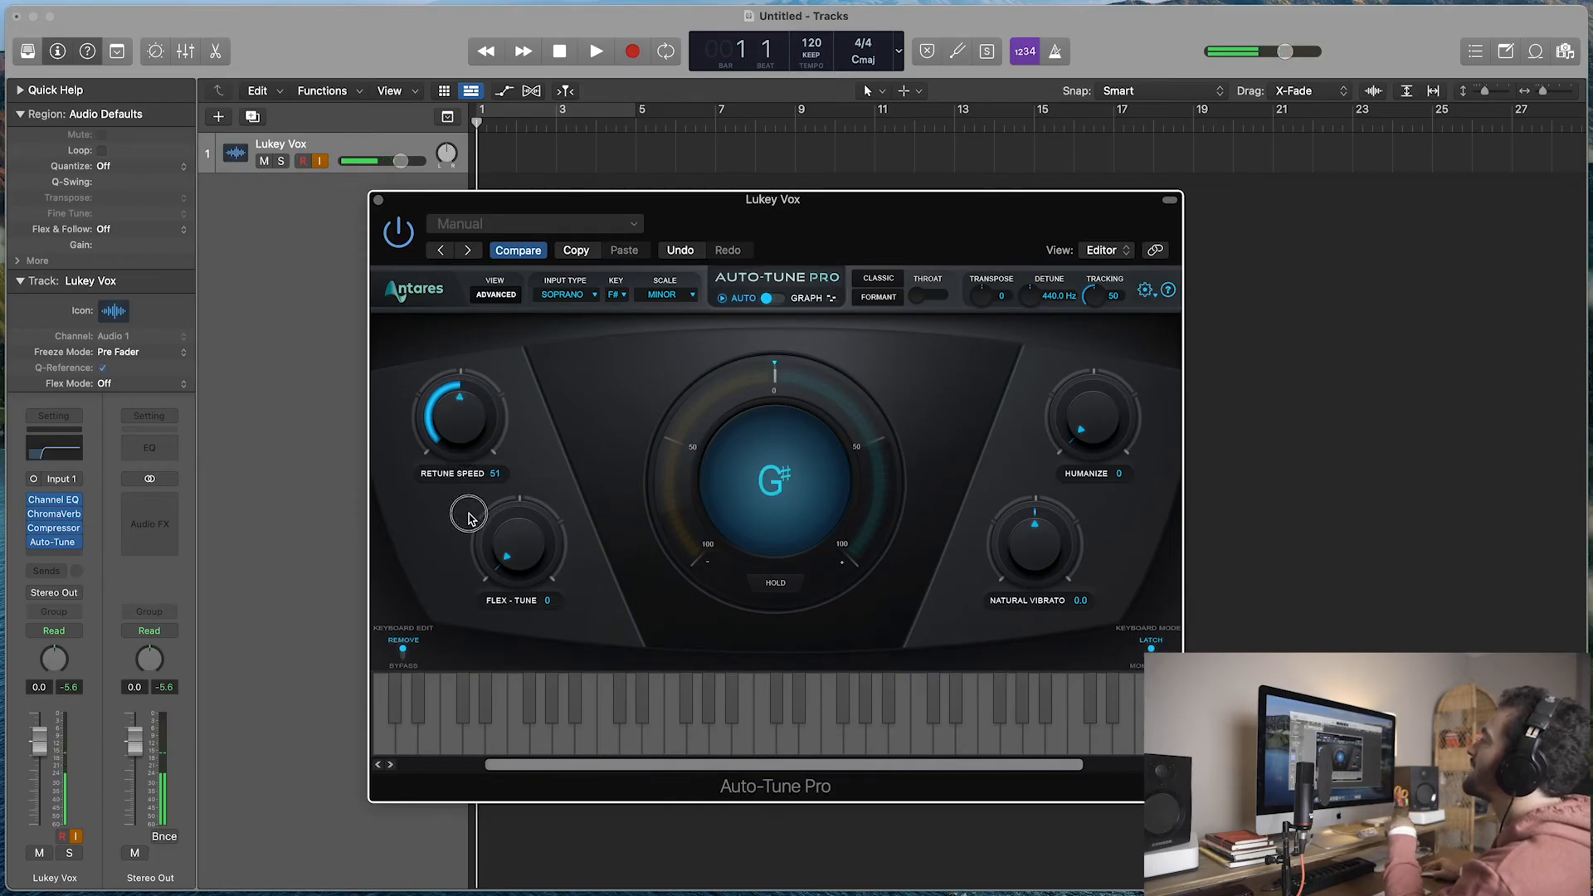
pyautogui.moveTo(460, 407); pyautogui.dragTo(464, 402)
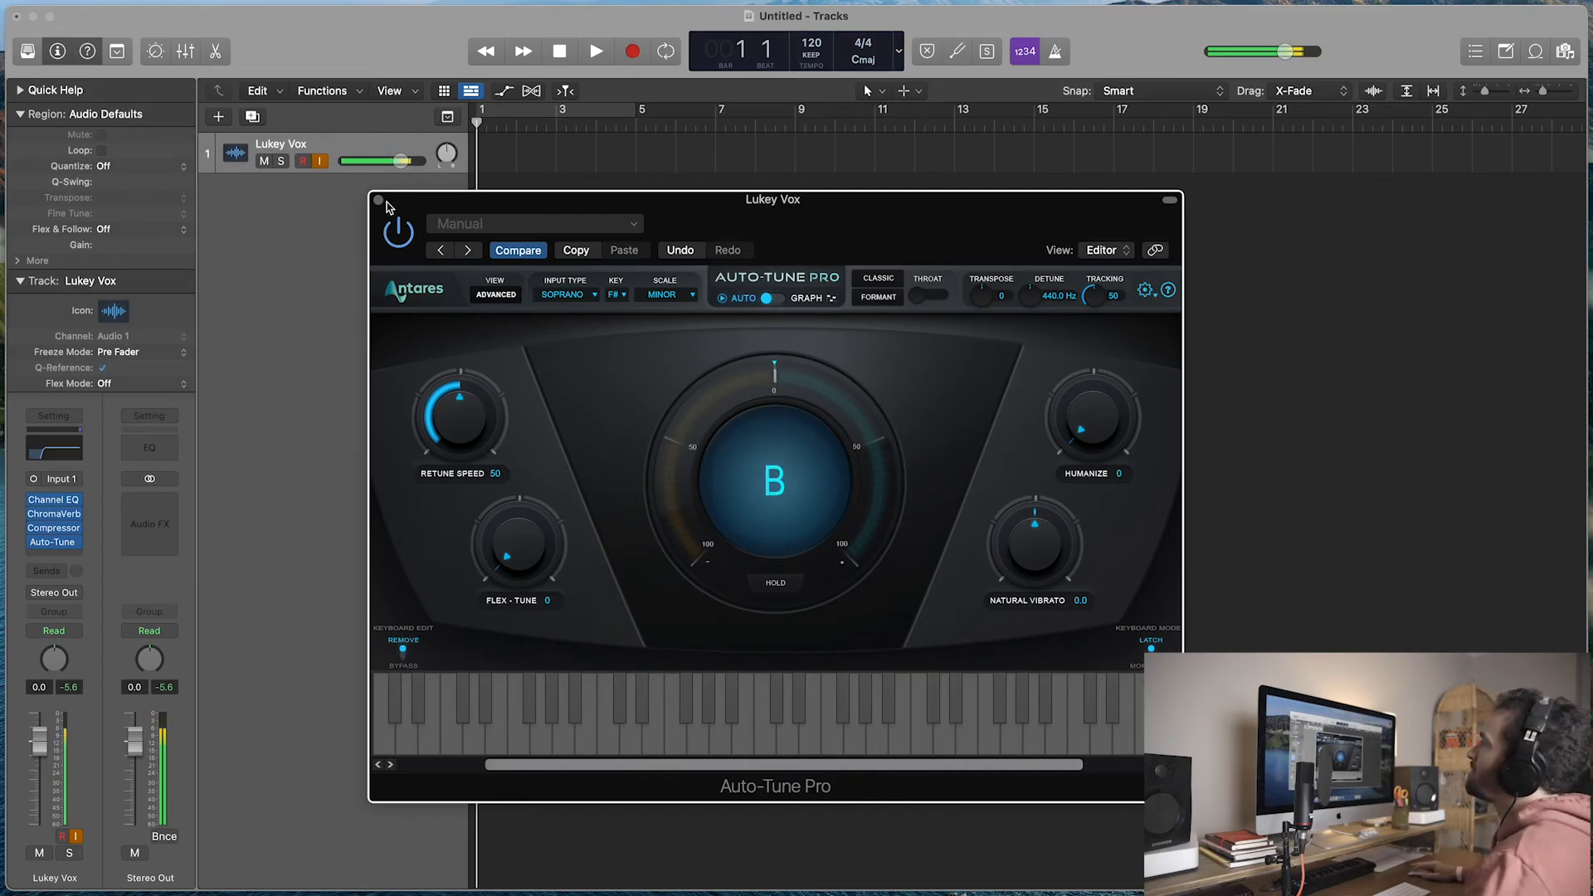
# Step: Close Auto-Tune Pro and collapse the inspector's track details
pyautogui.click(380, 199)
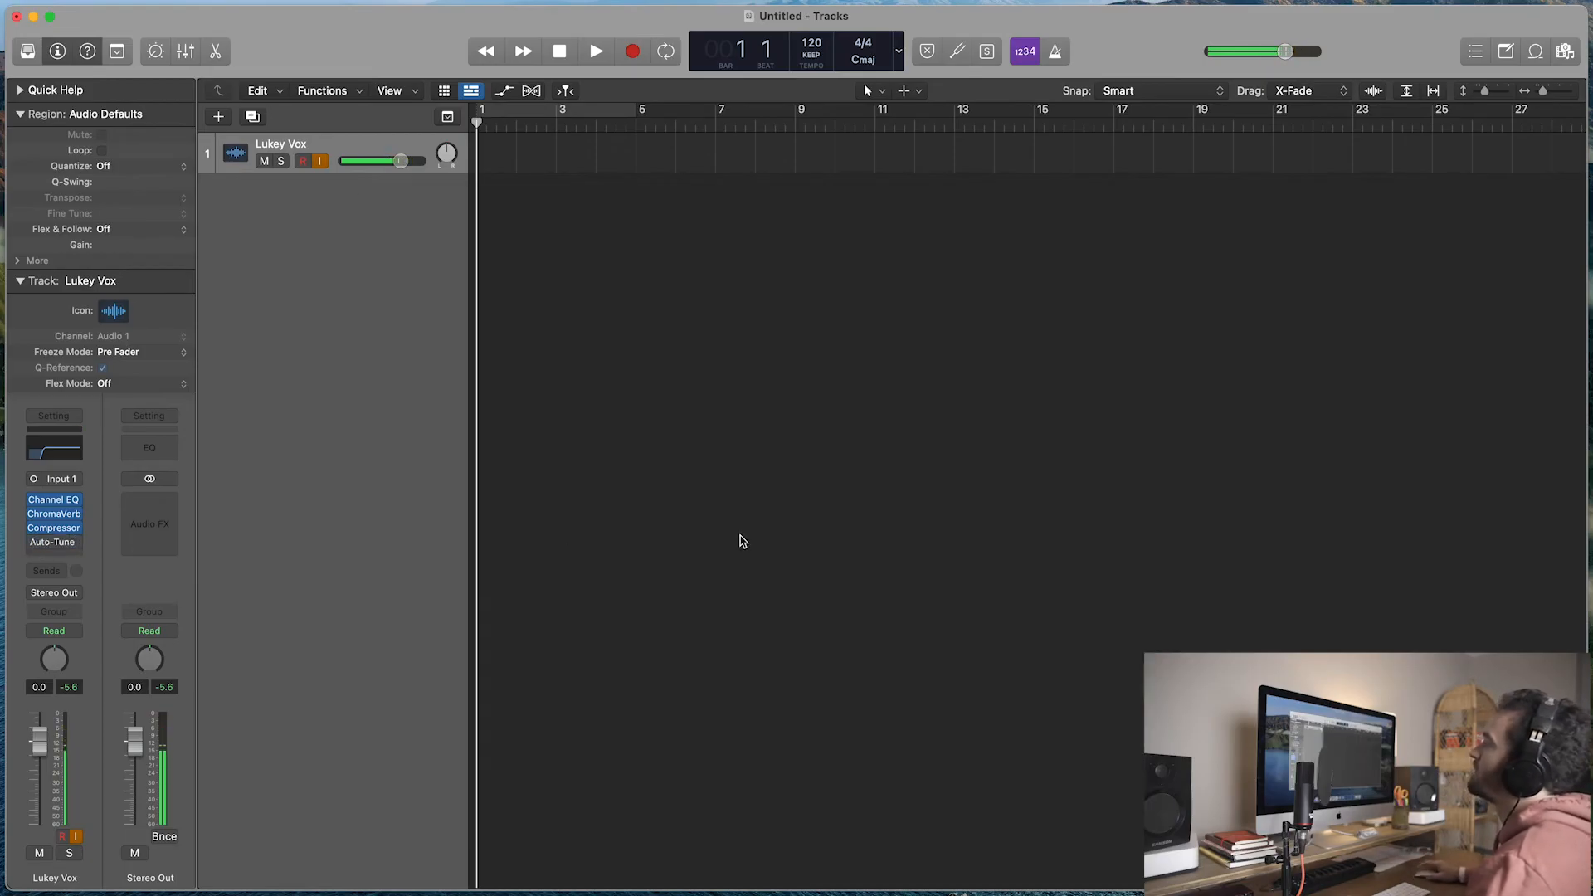
pyautogui.moveTo(767, 540)
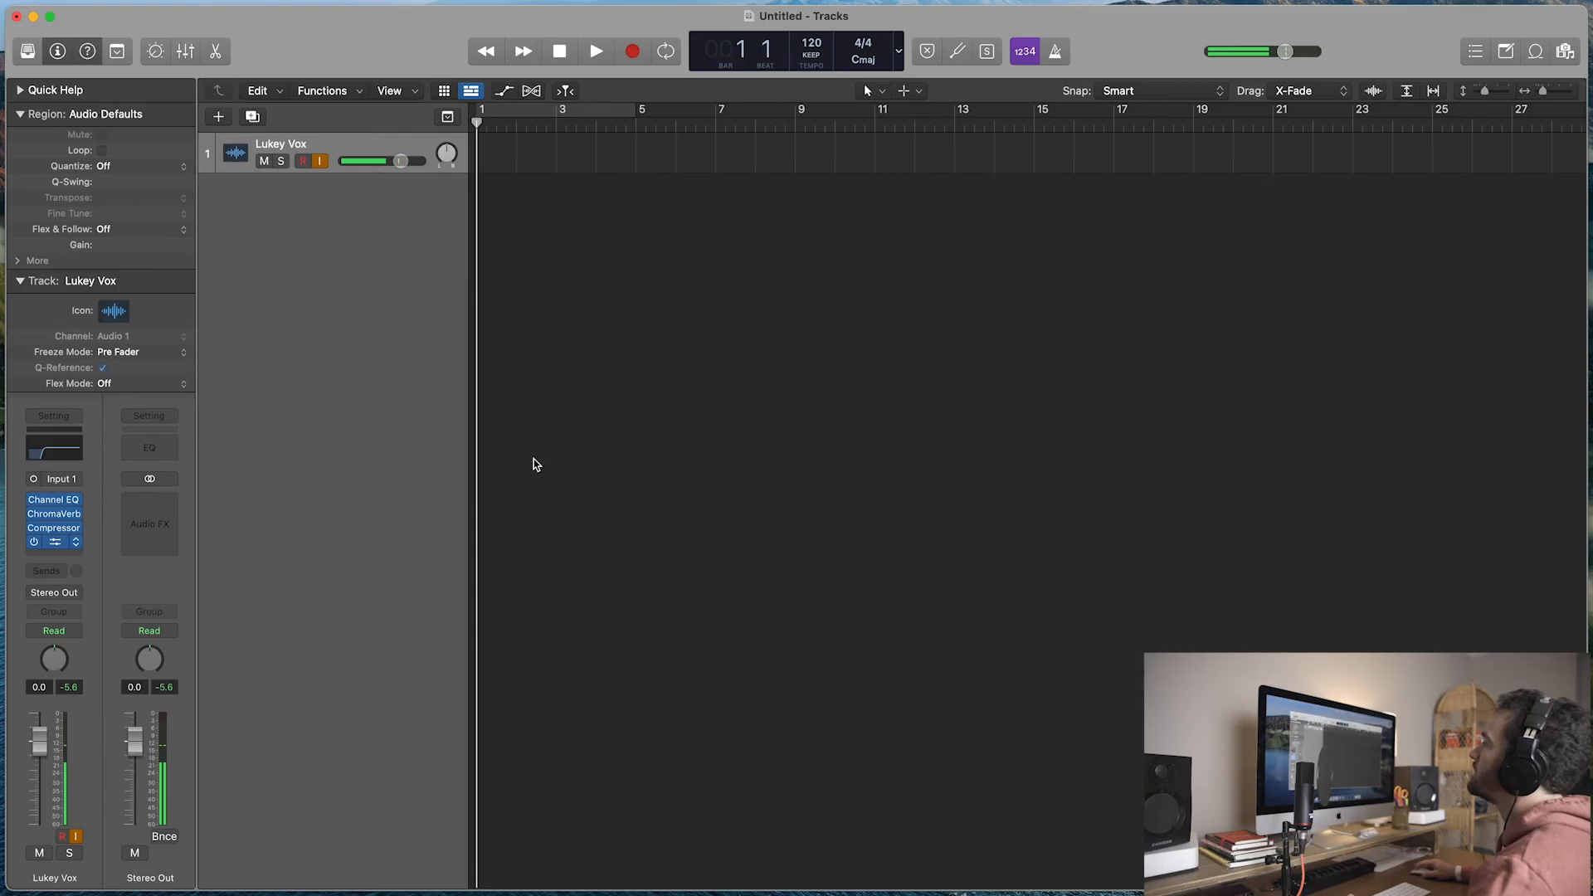
pyautogui.click(53, 541)
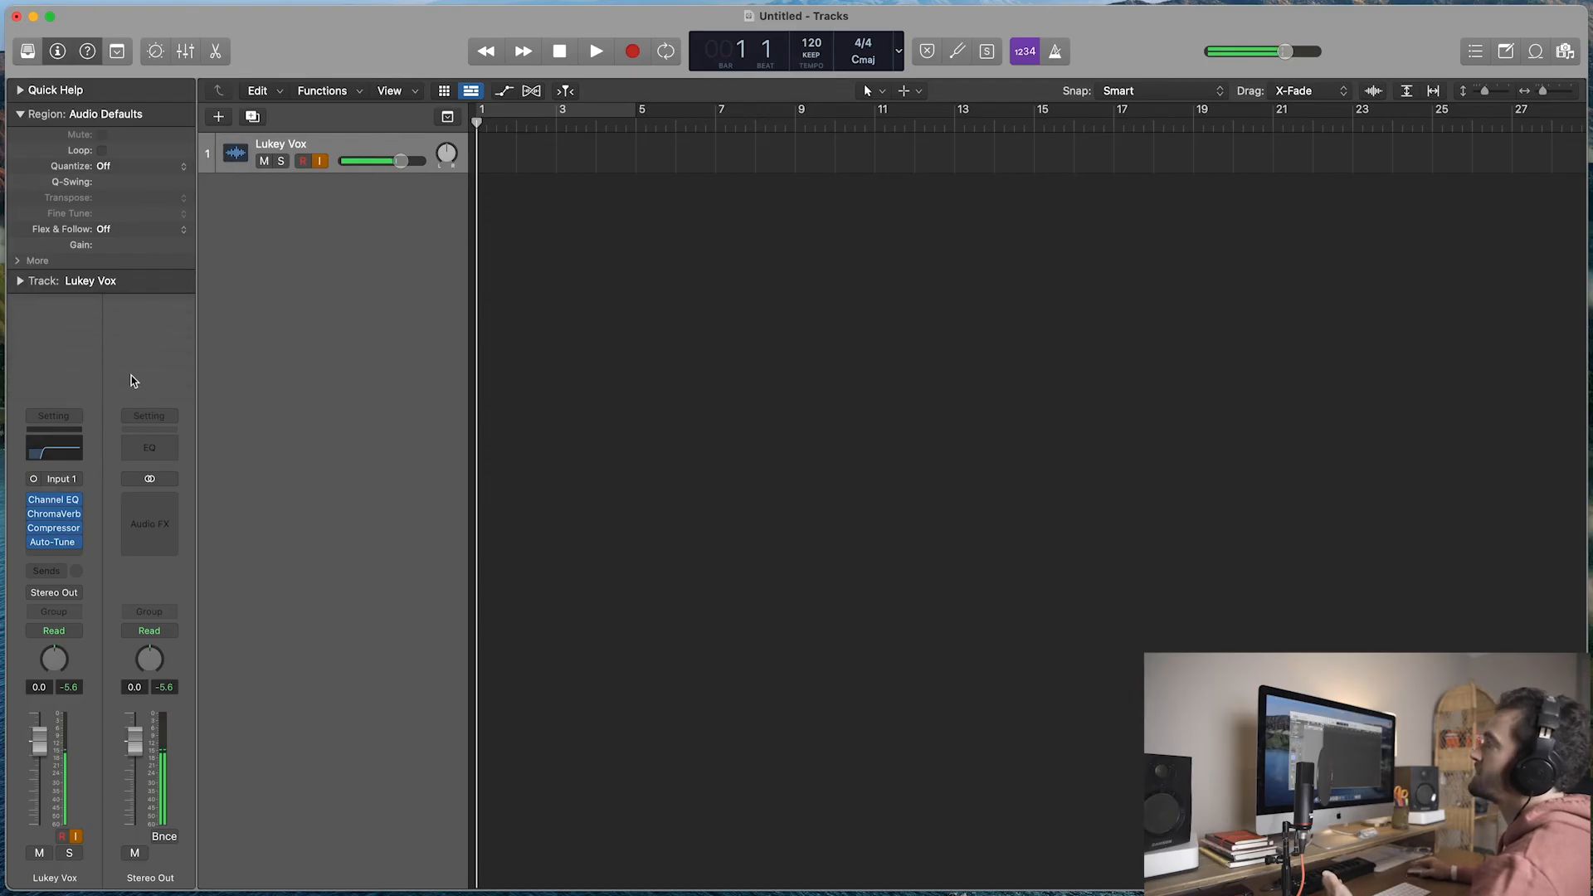
pyautogui.moveTo(60, 421)
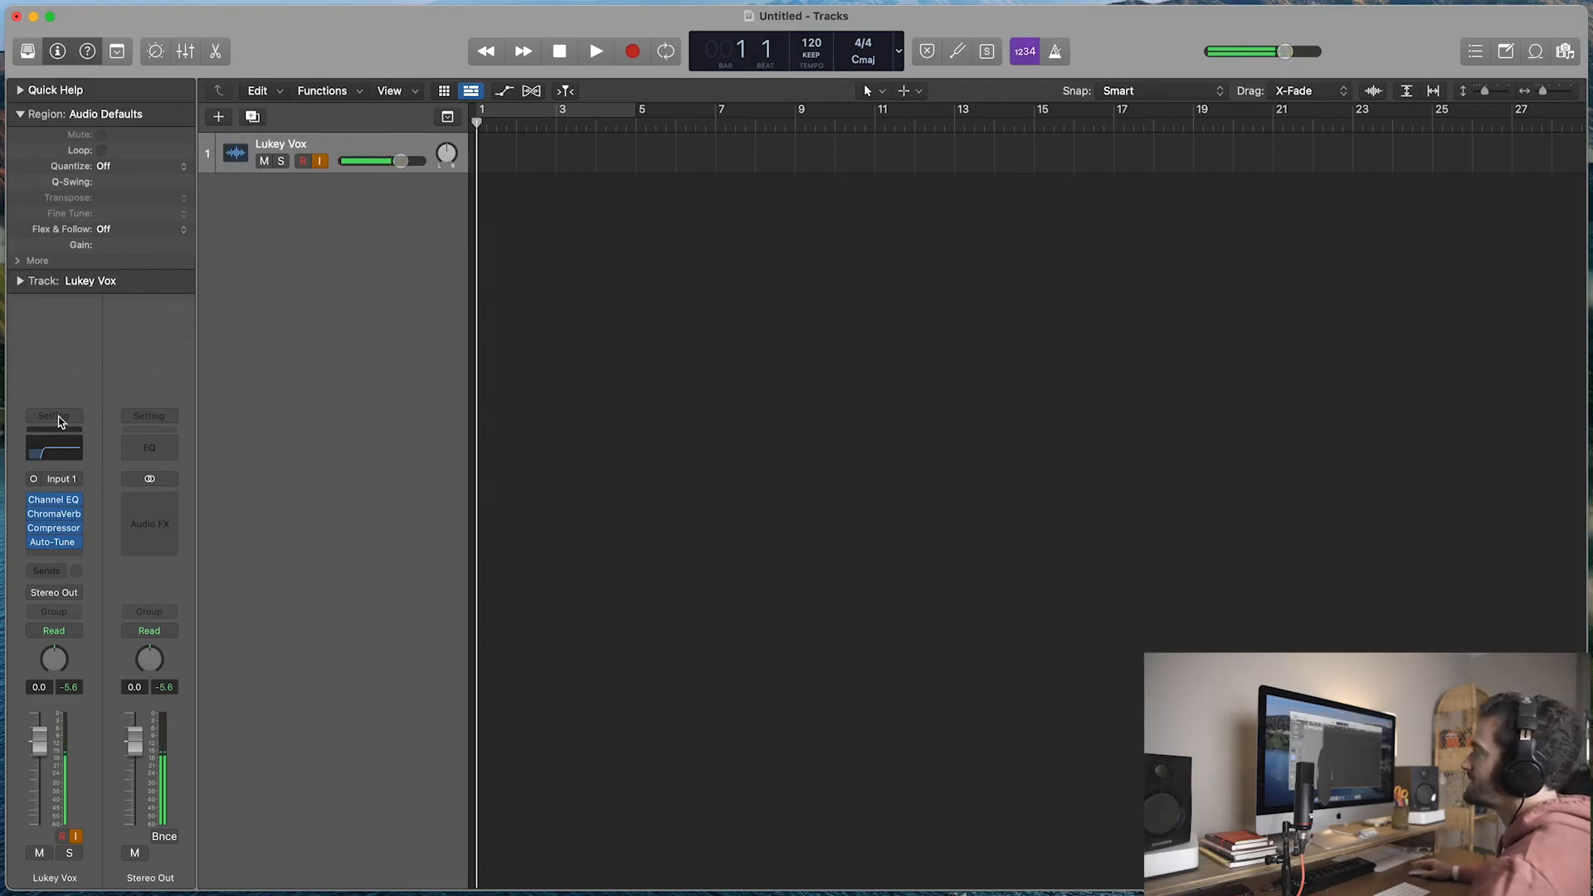
# Step: Save the channel strip setting under the name 'Lukey Vox'
pyautogui.click(52, 415)
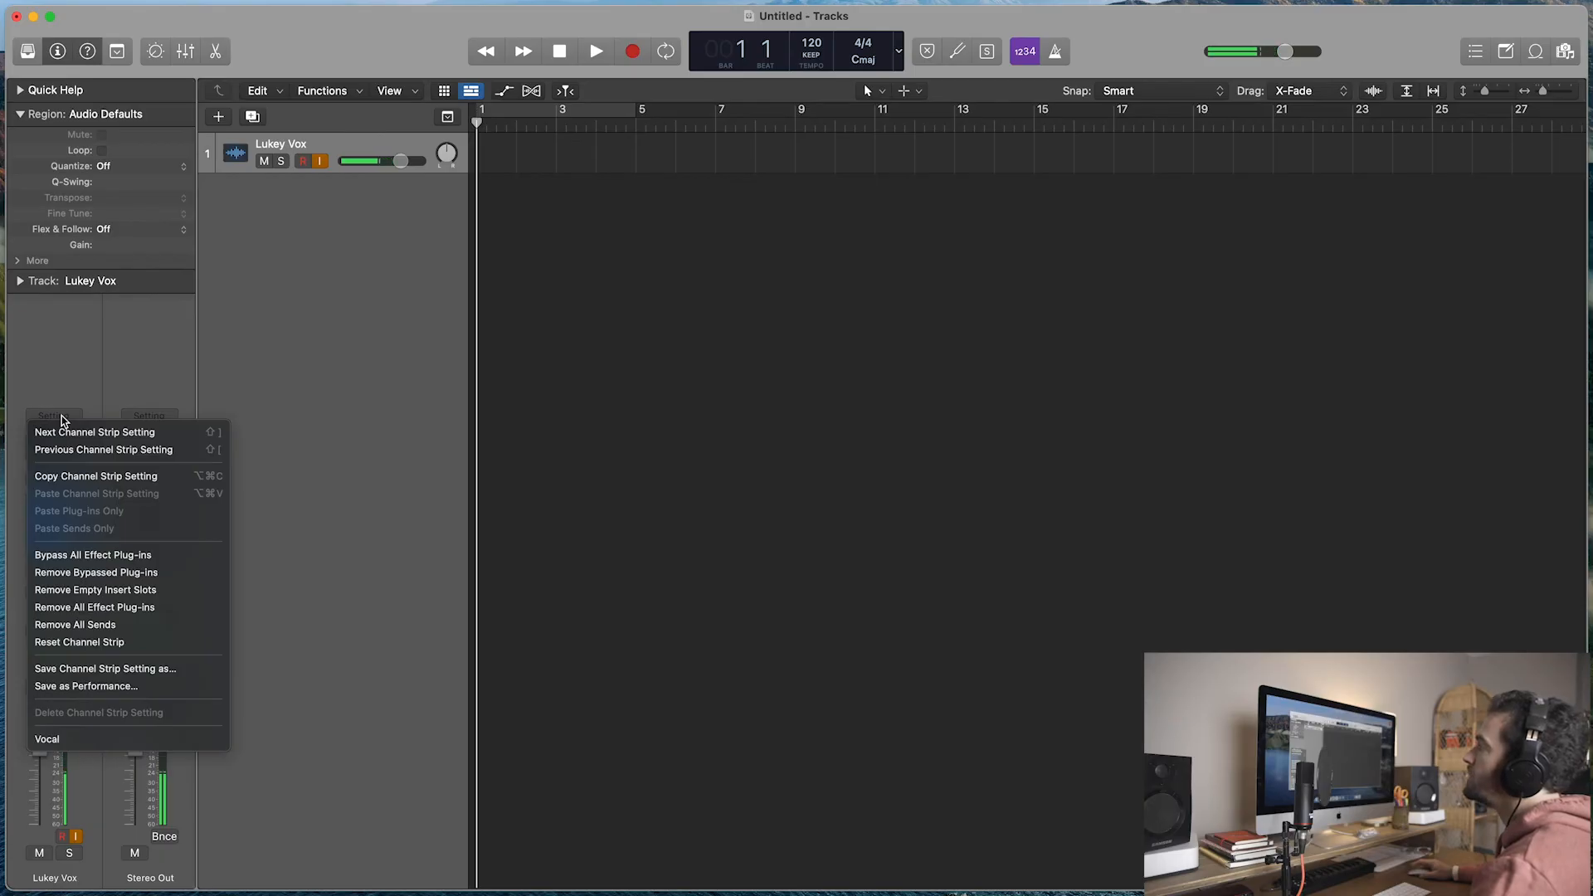
pyautogui.moveTo(96, 572)
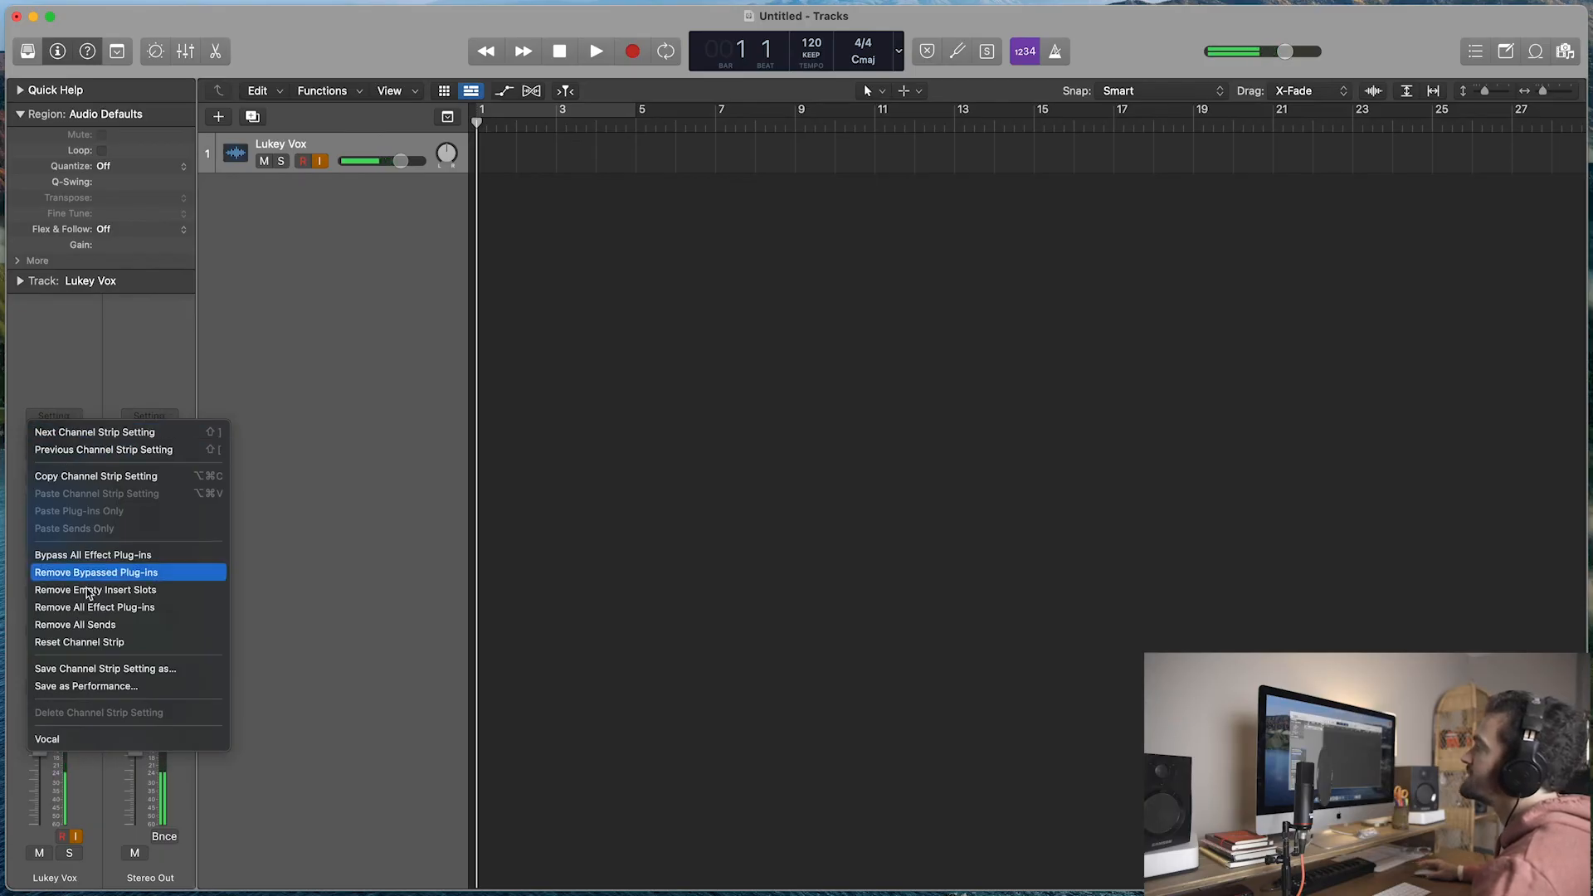
pyautogui.moveTo(128, 669)
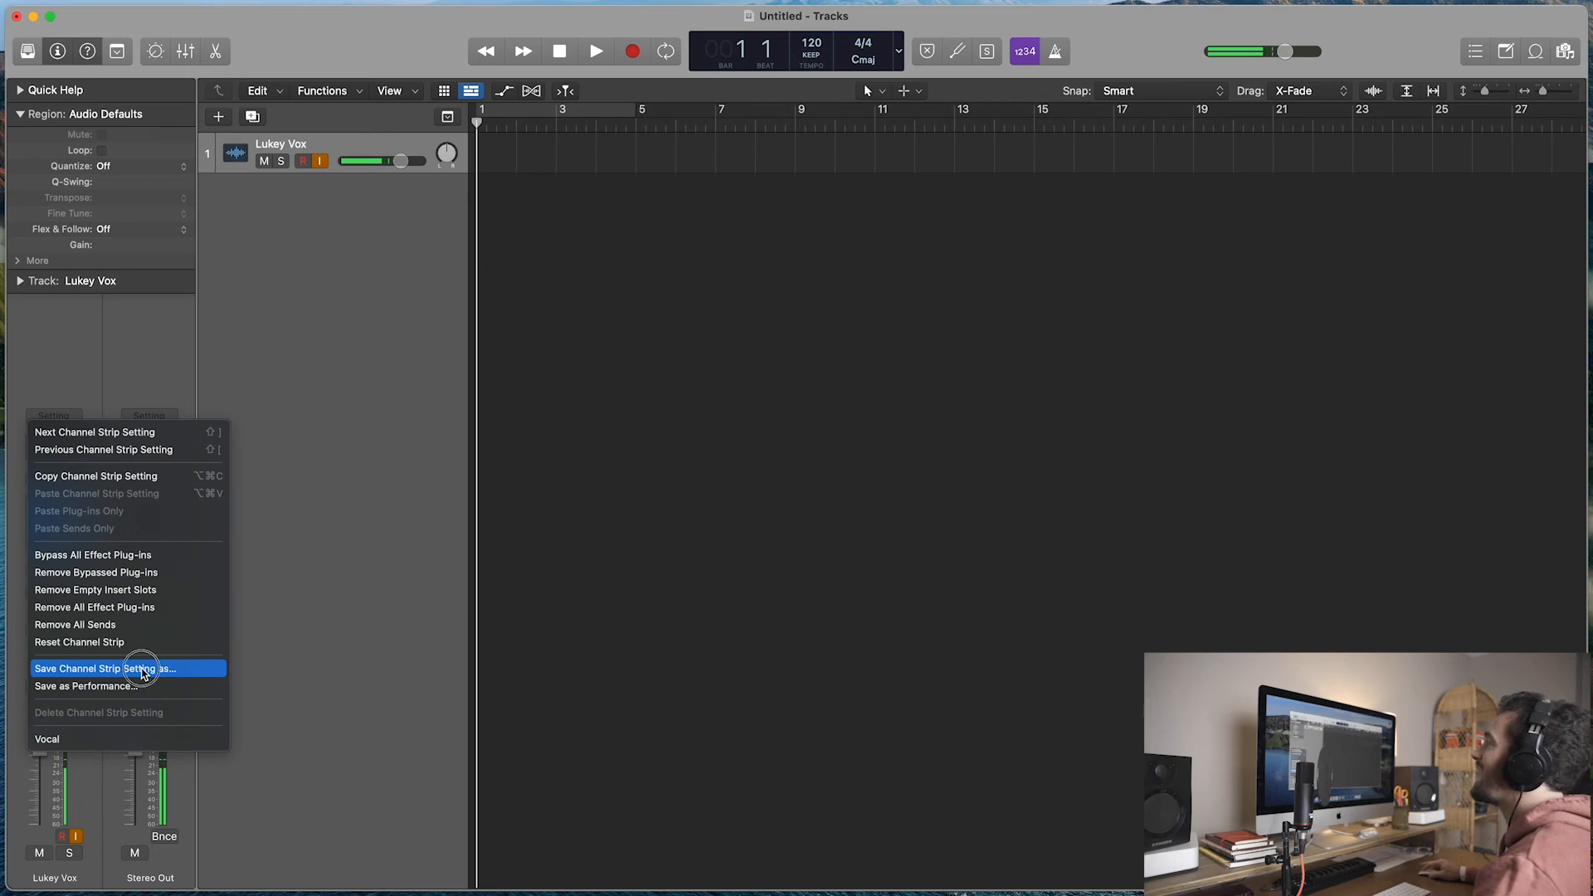
pyautogui.click(104, 668)
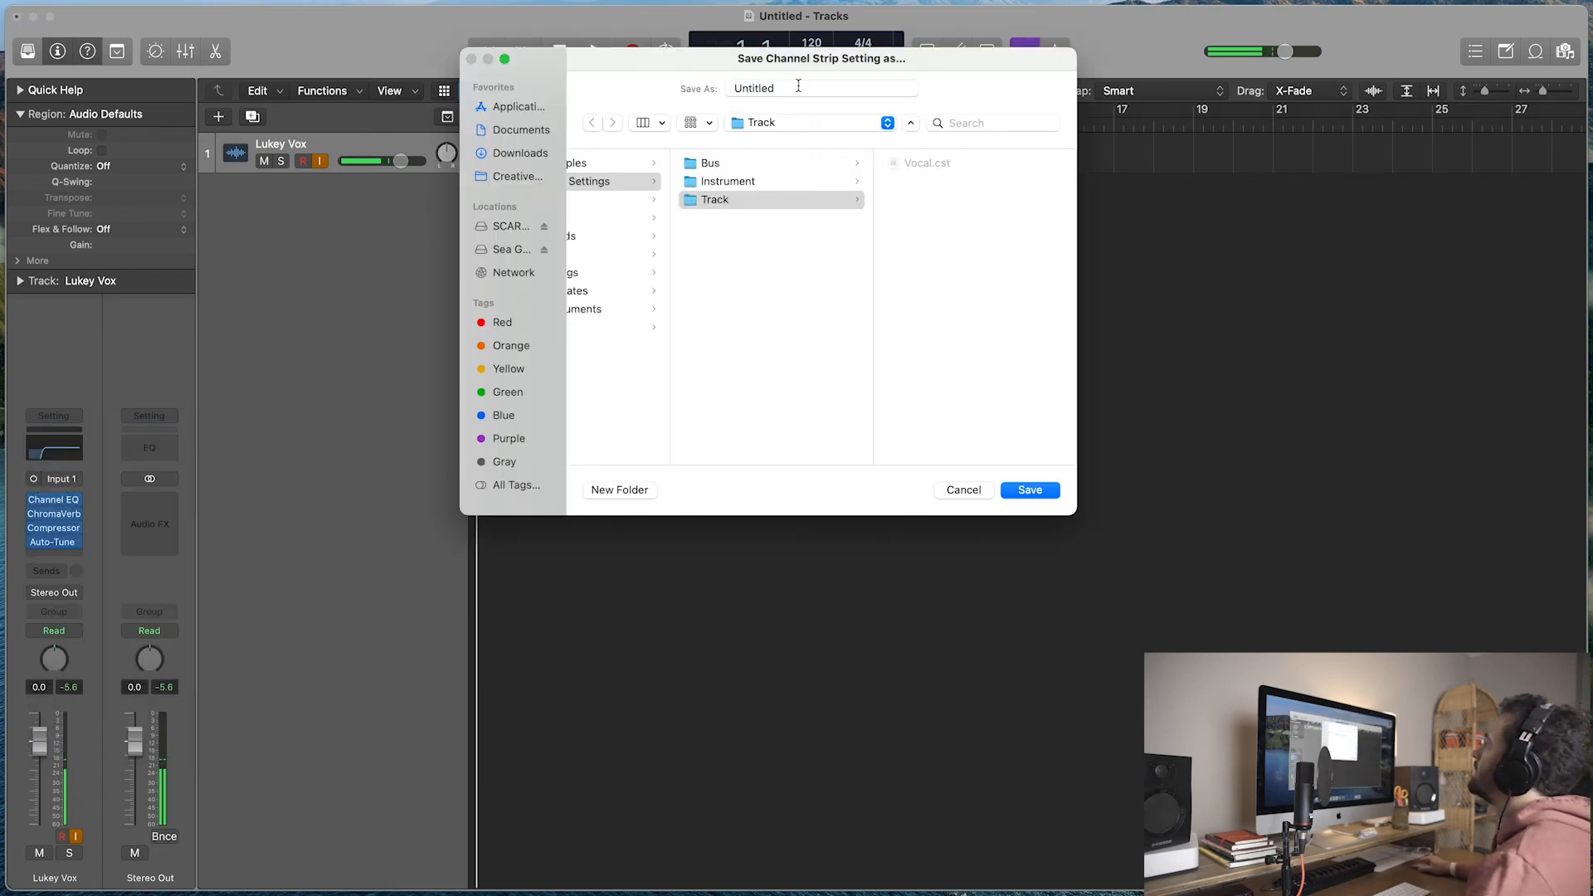
pyautogui.click(820, 88)
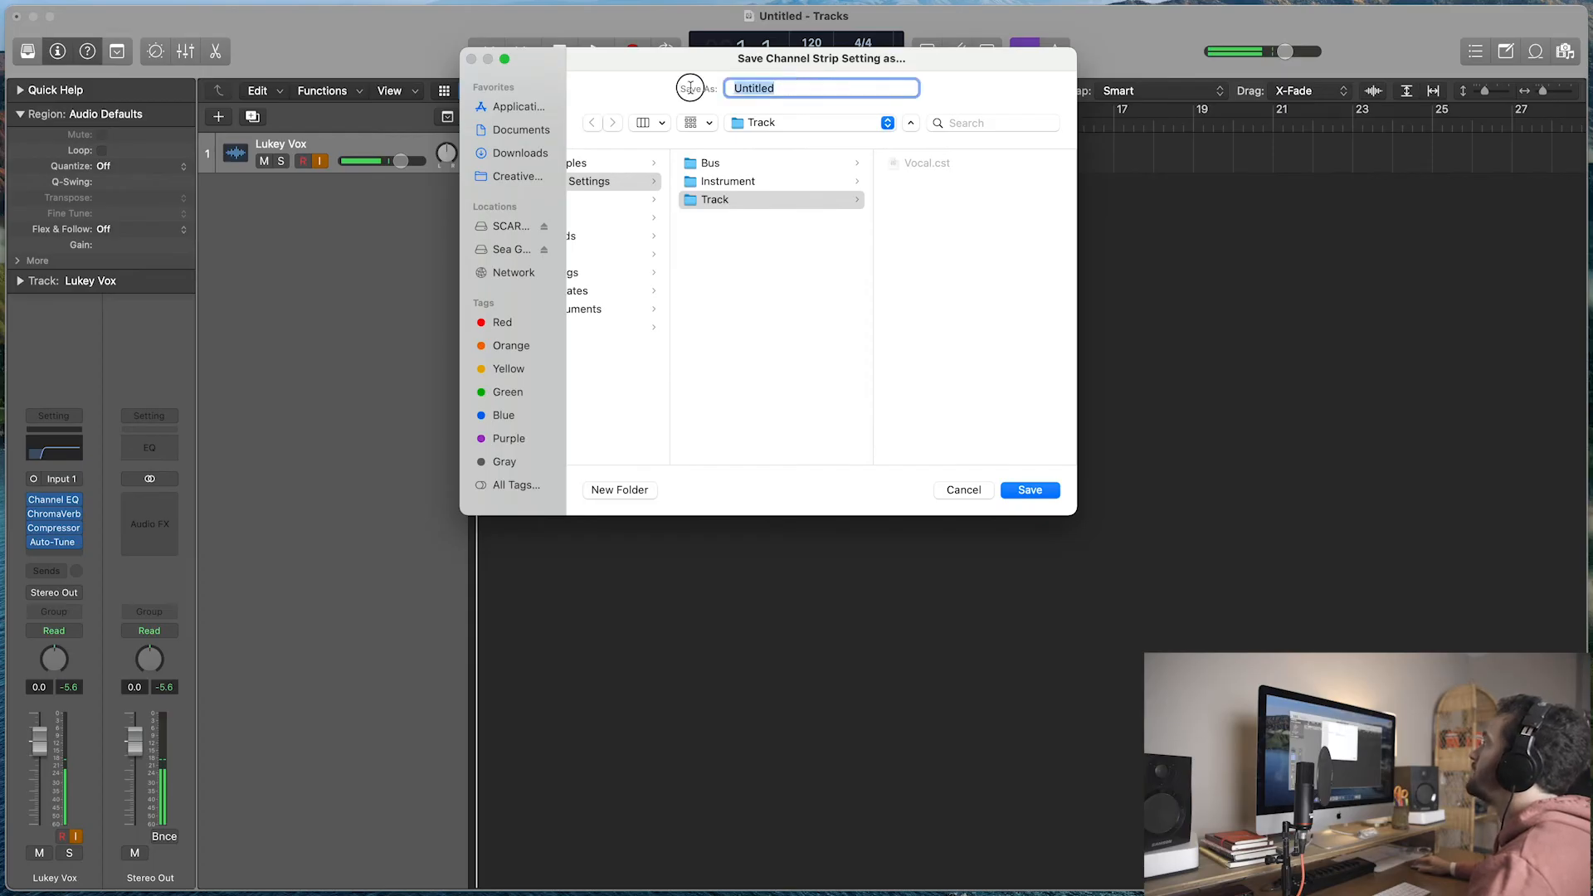
pyautogui.write('Lukey V')
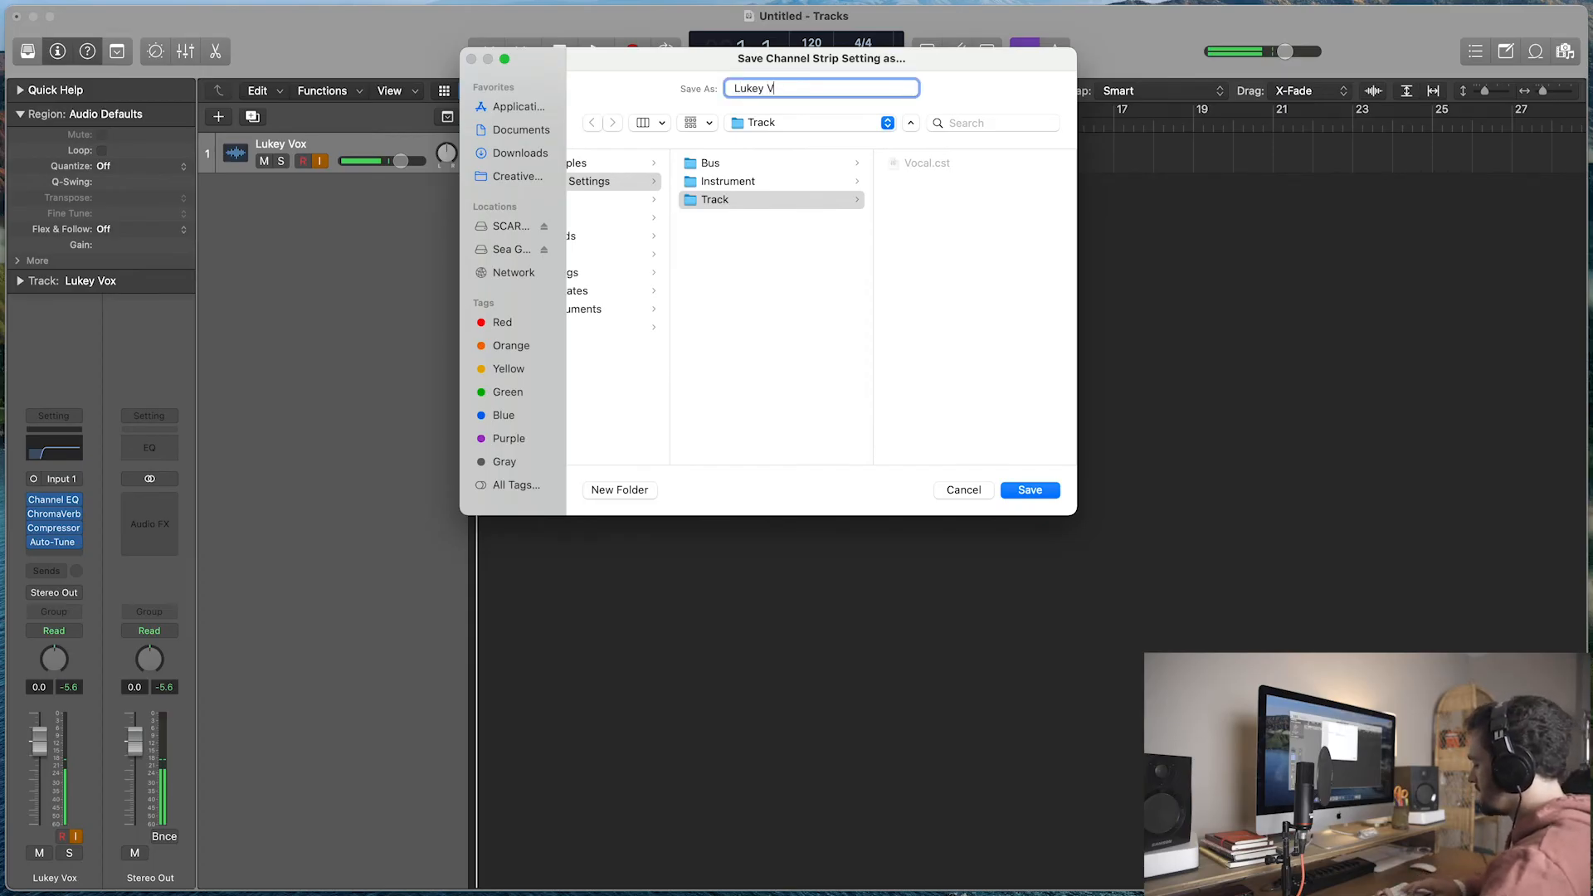
pyautogui.click(1029, 490)
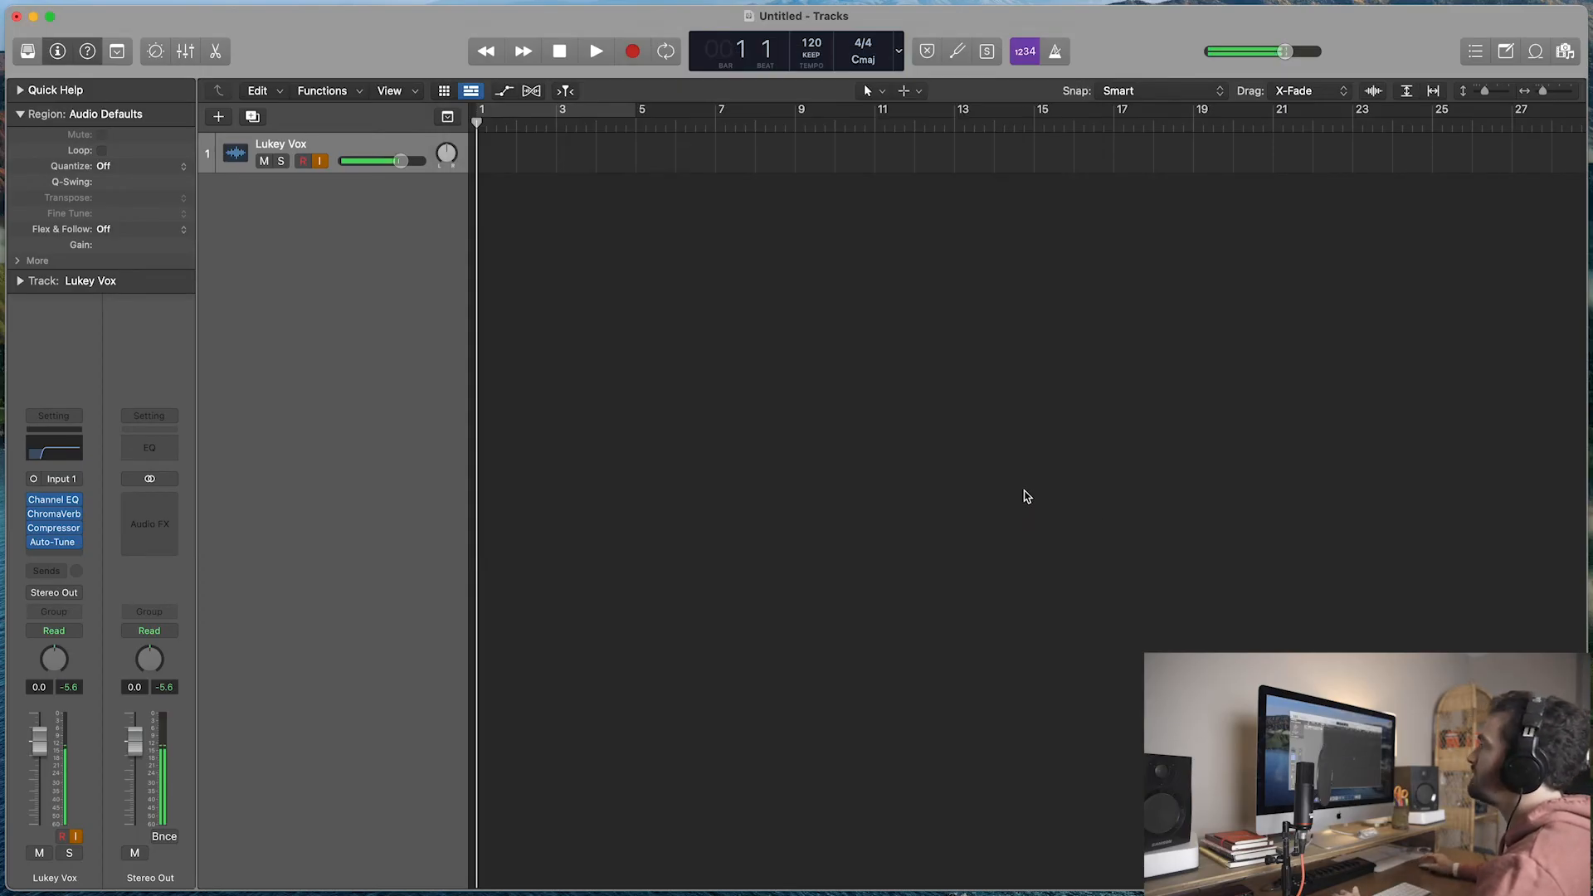
pyautogui.moveTo(147, 604)
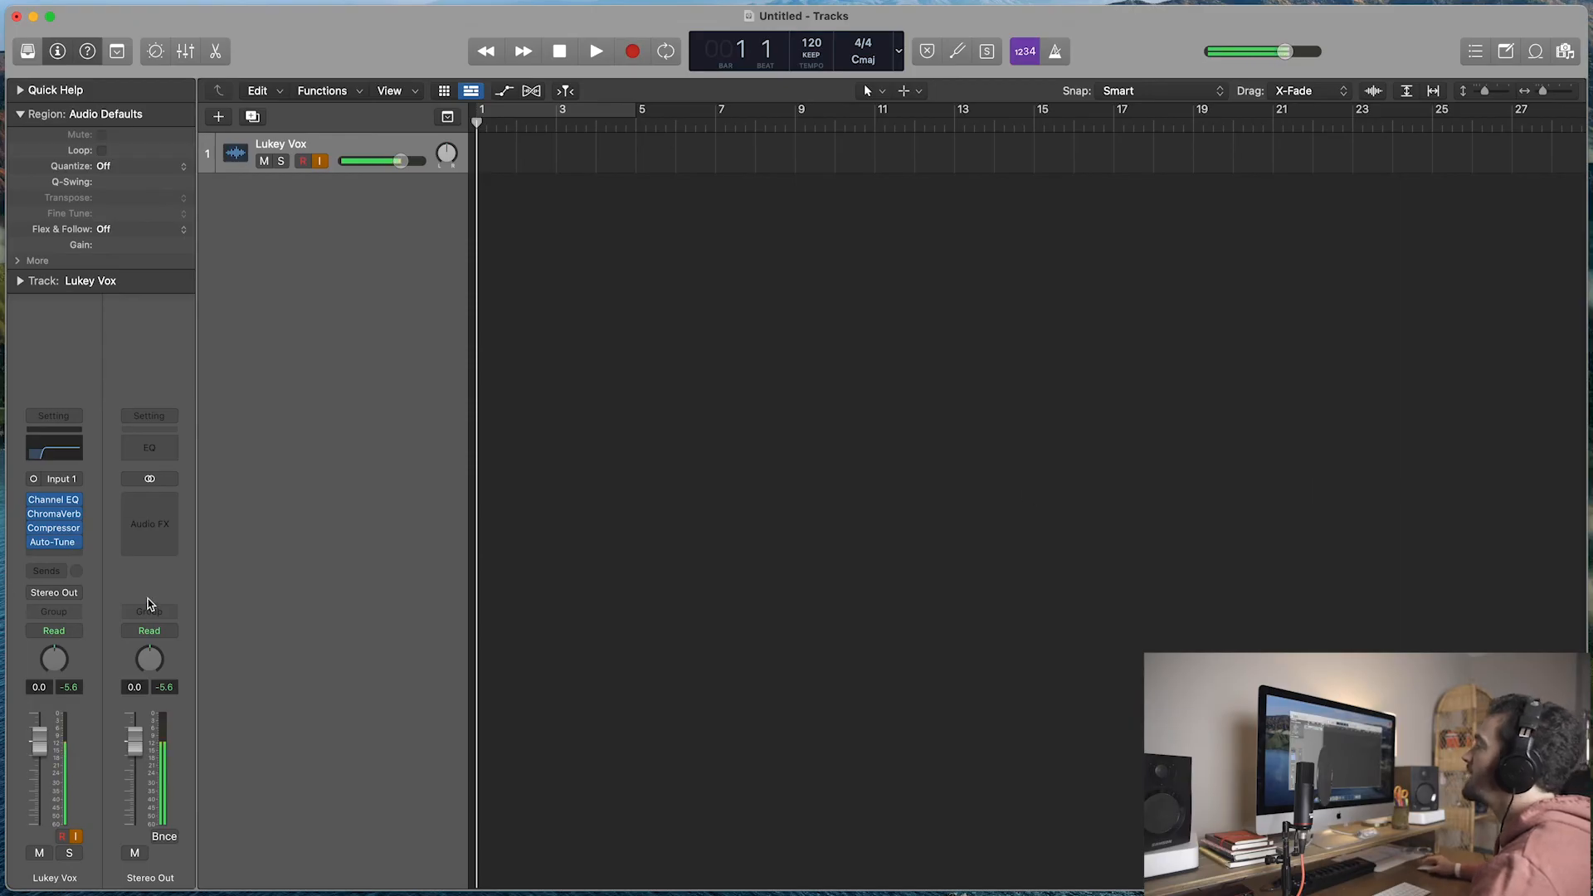
pyautogui.moveTo(68, 425)
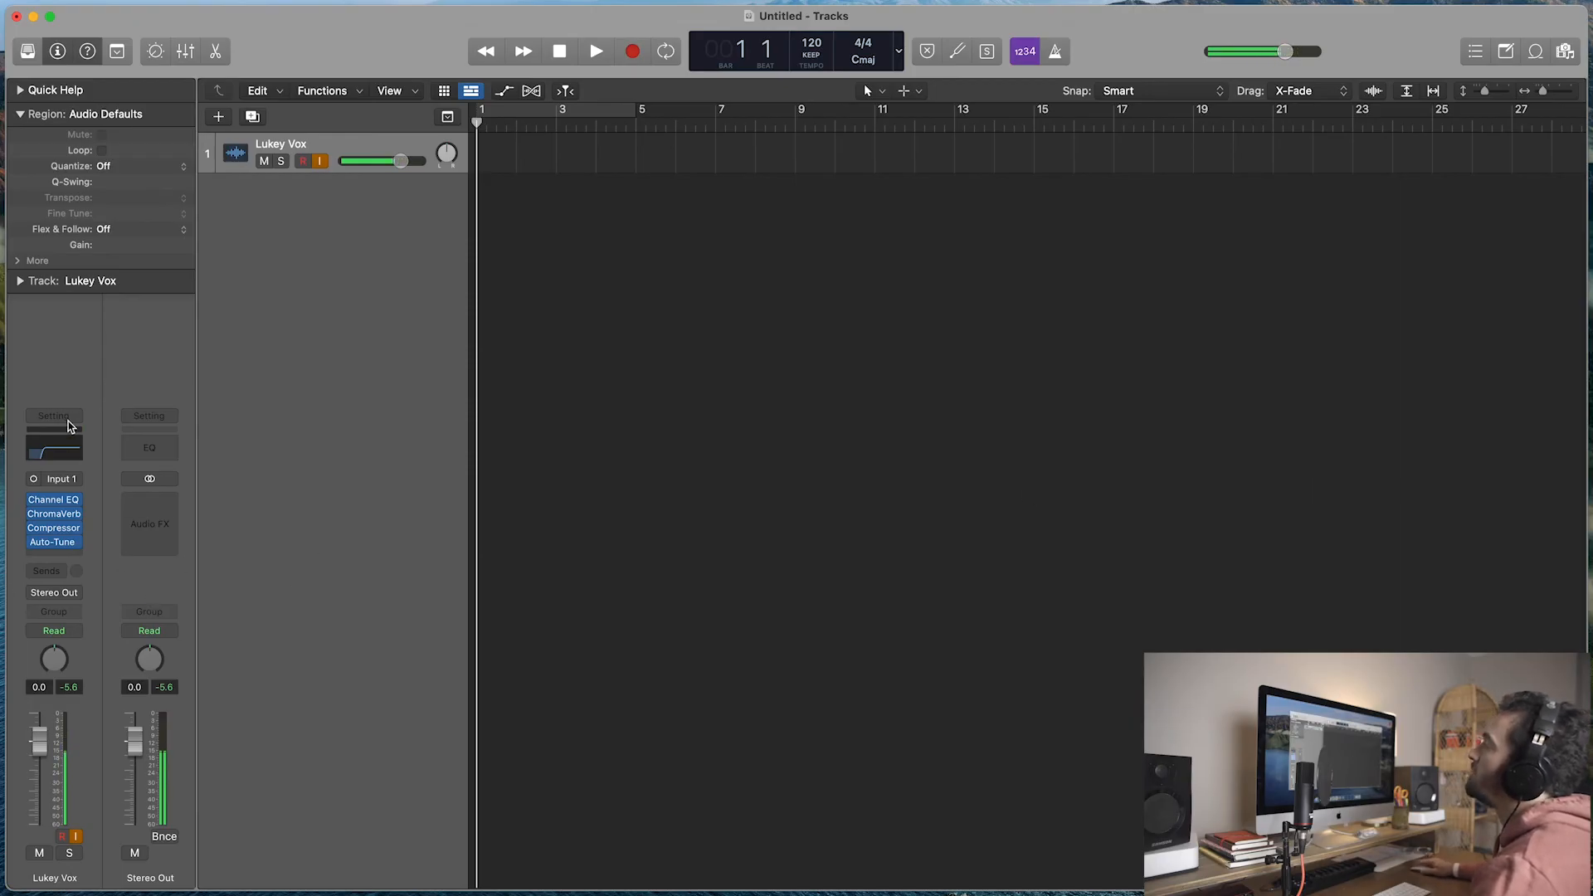
# Step: Confirm Lukey Vox is listed among the saved channel strip settings, then start a new track
pyautogui.click(53, 415)
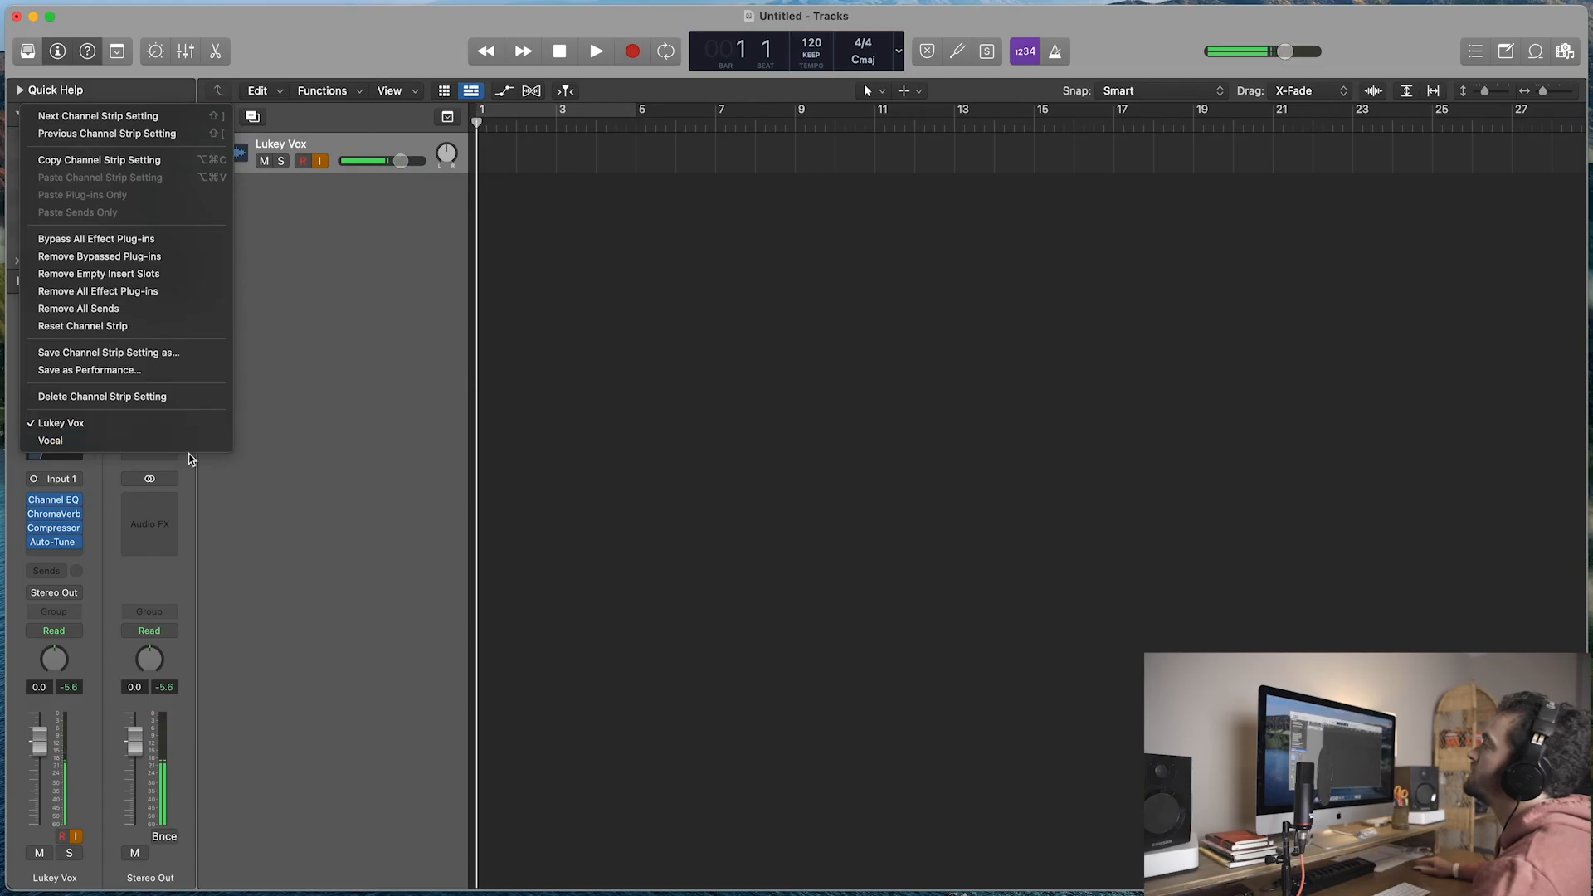
pyautogui.moveTo(50, 440)
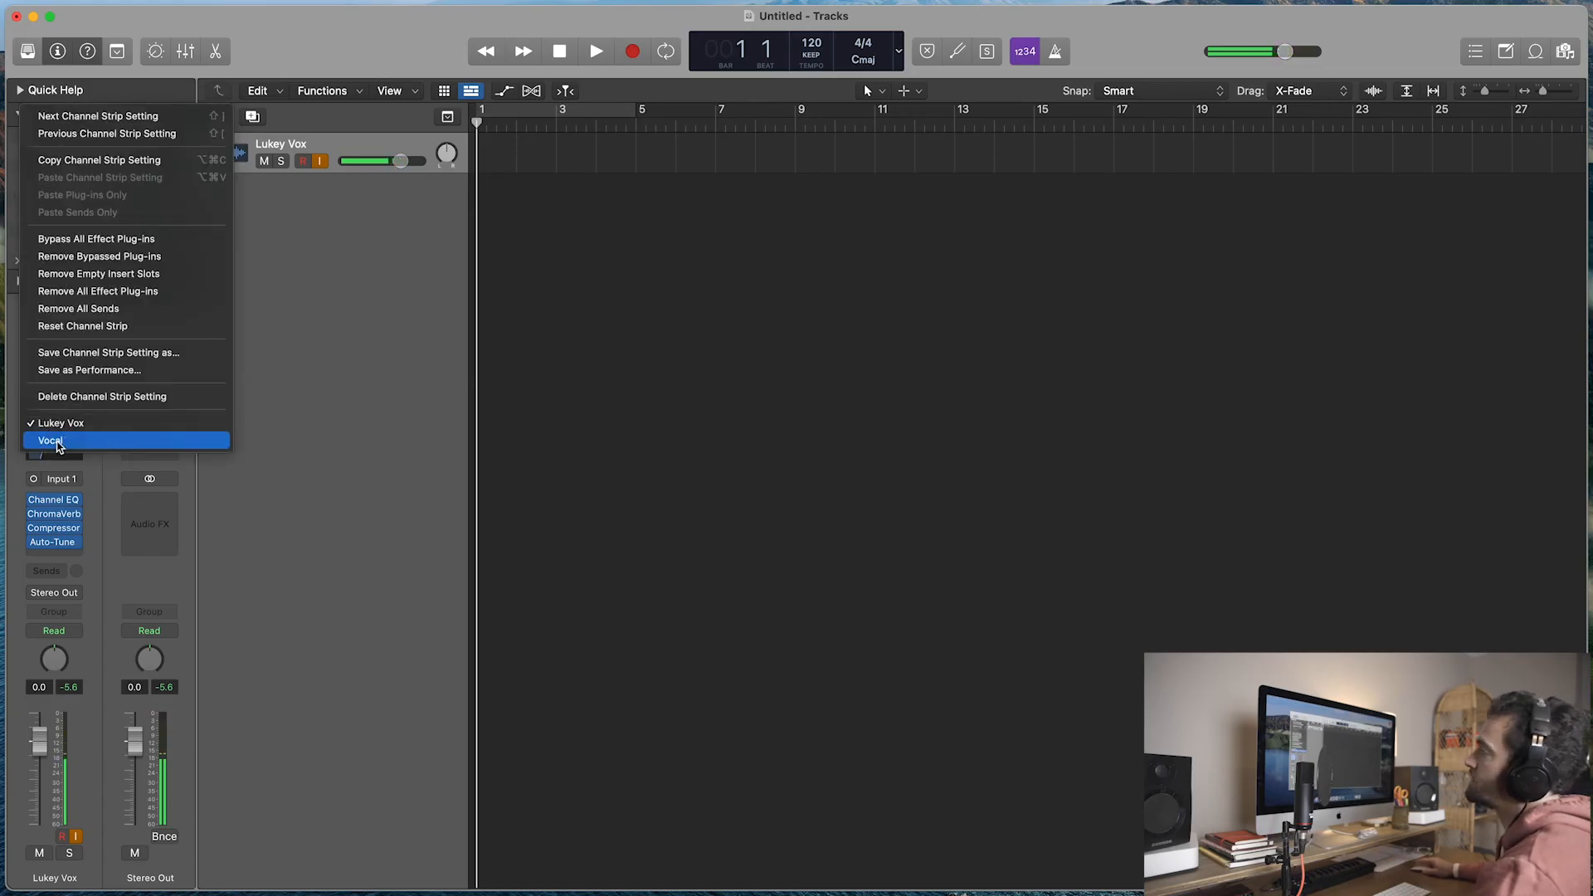
pyautogui.moveTo(62, 424)
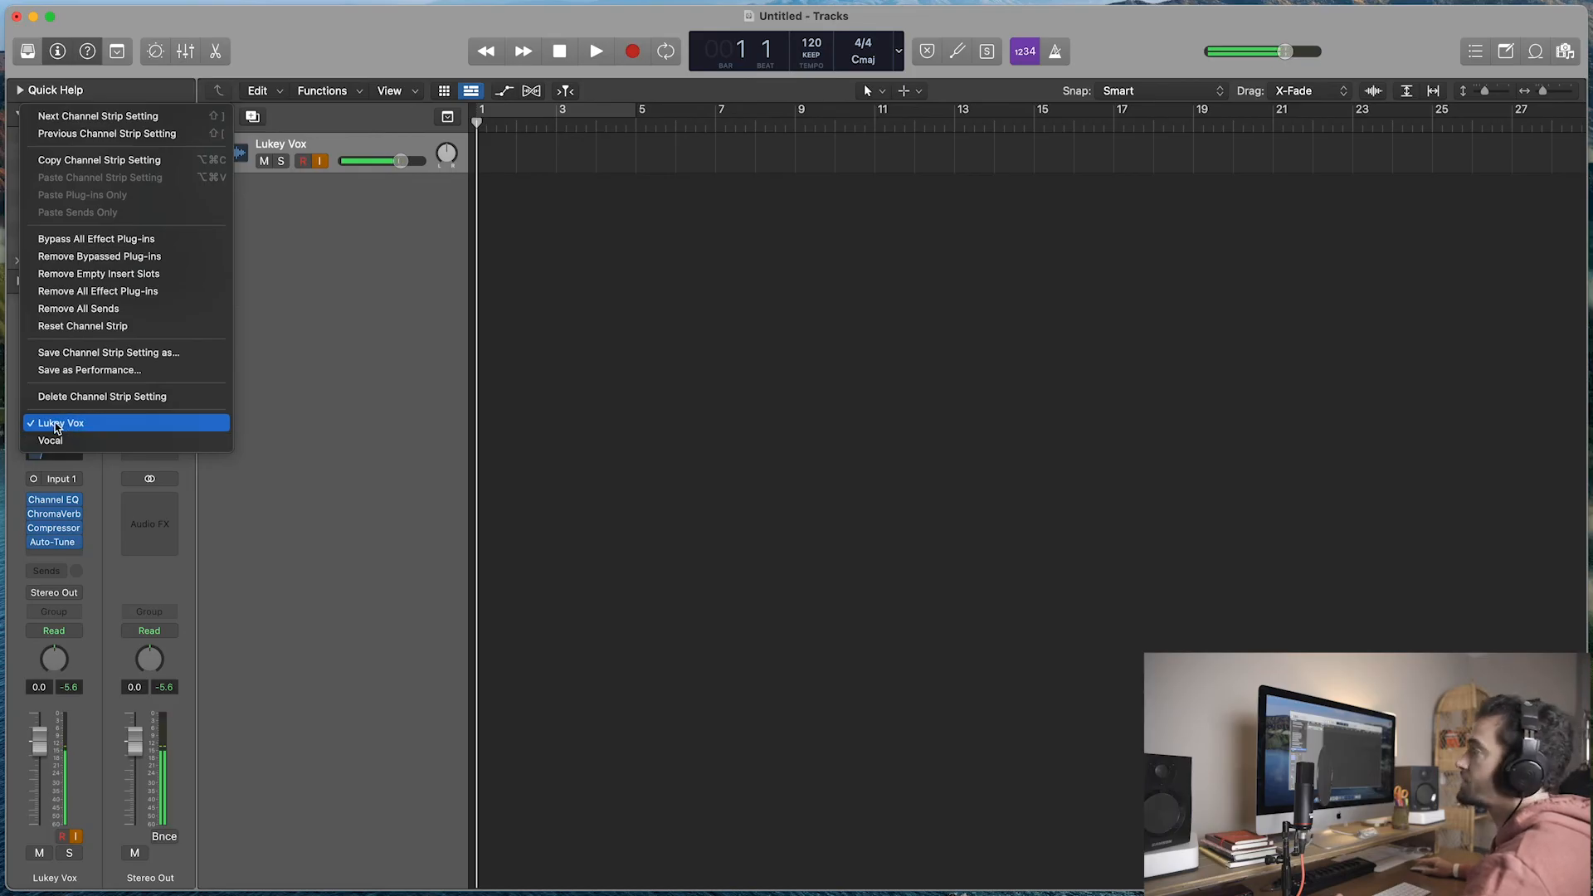
pyautogui.click(60, 423)
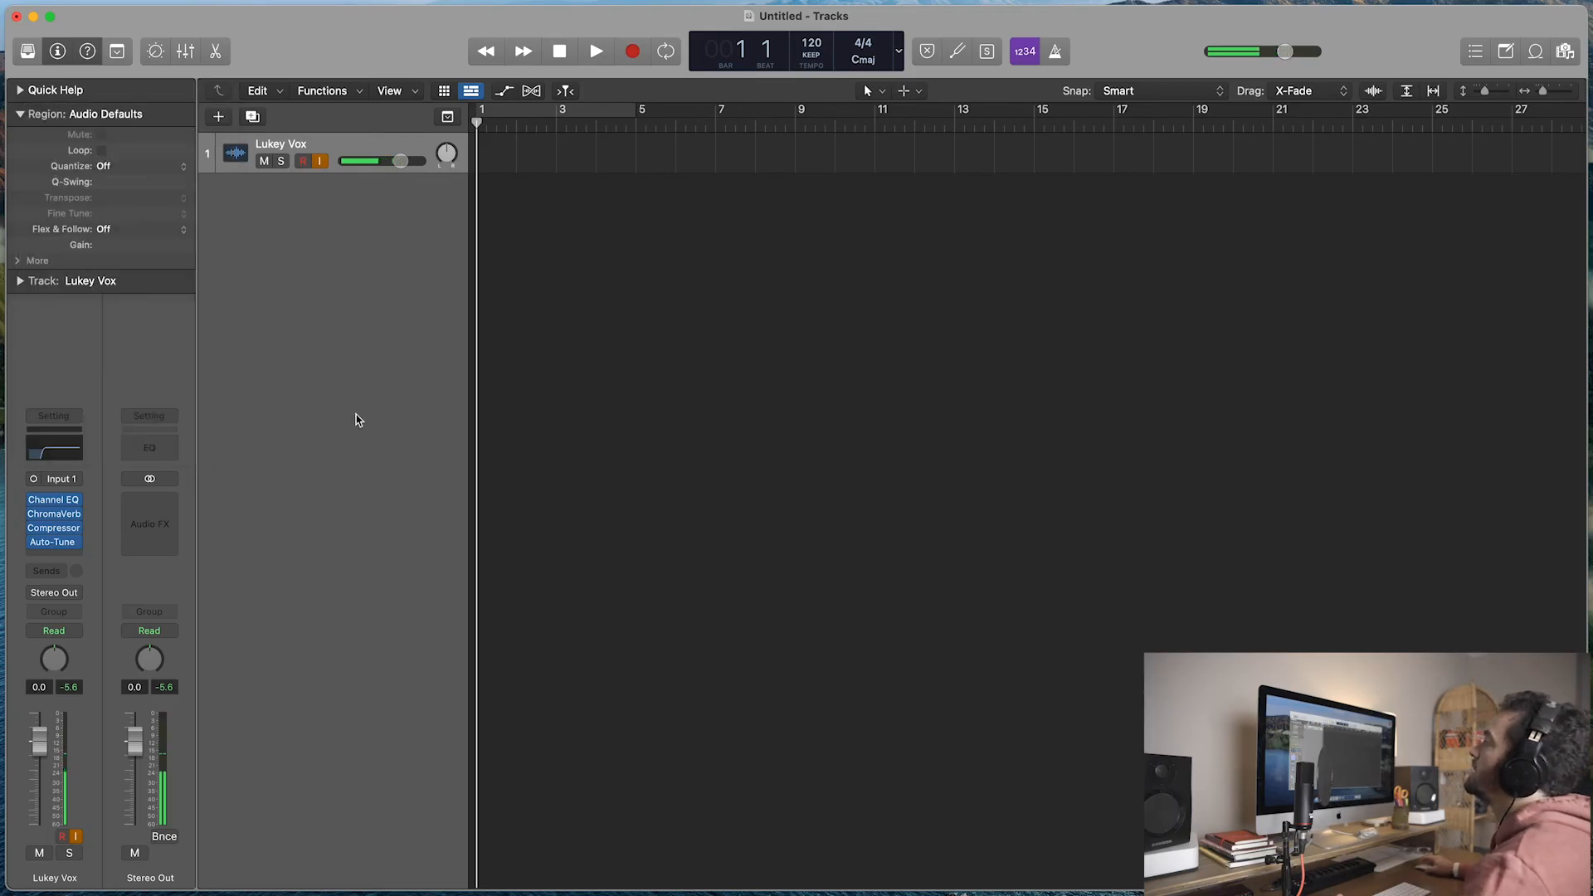
pyautogui.click(217, 117)
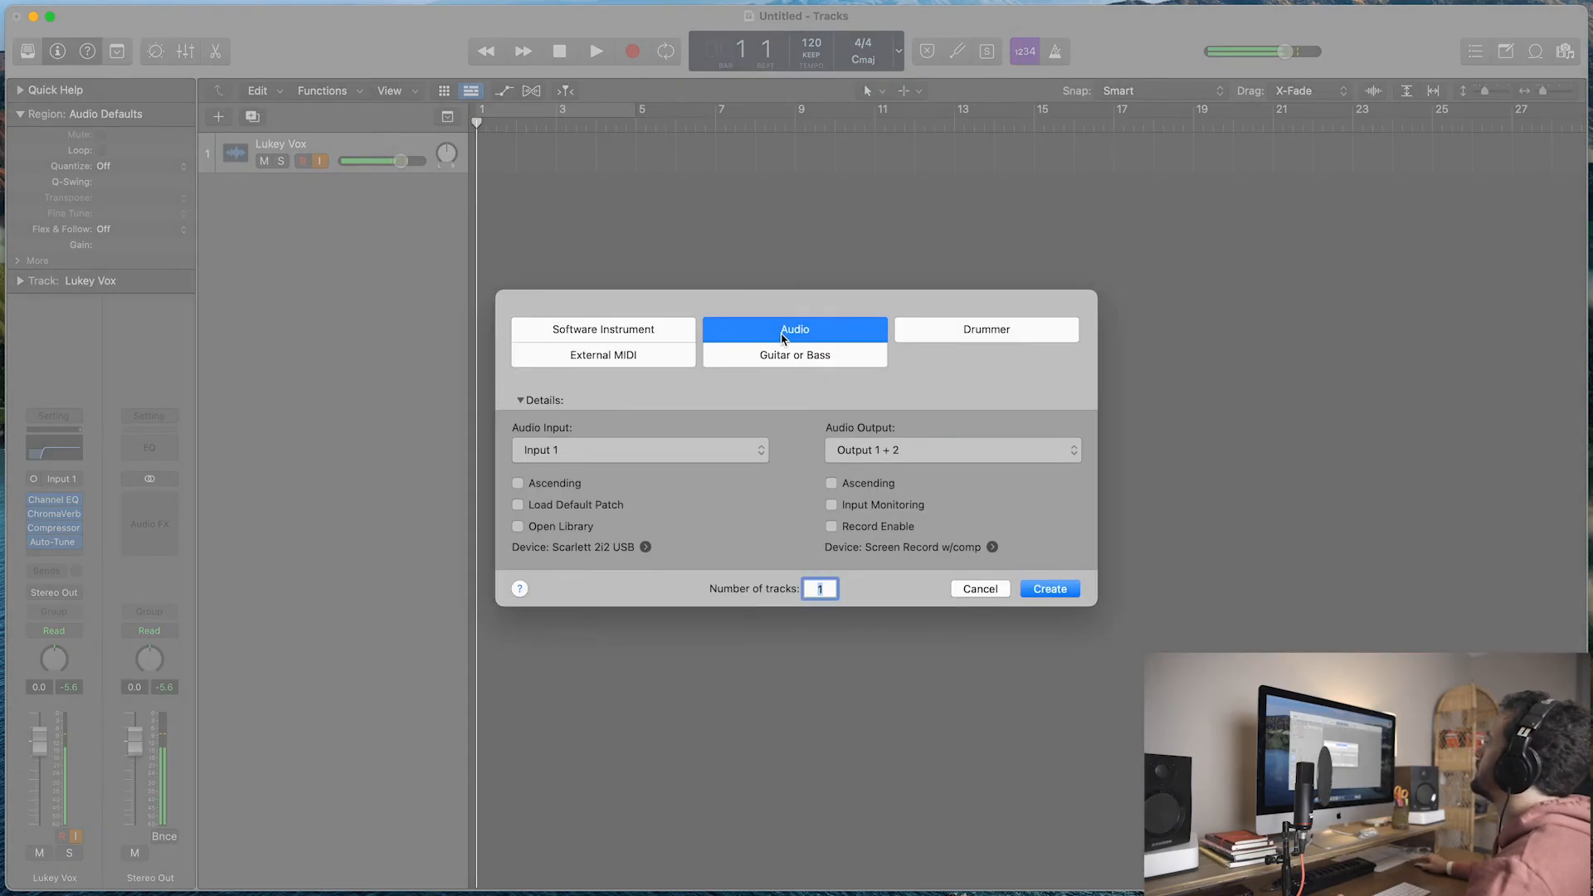
# Step: Create a second audio track and load the Lukey Vox channel strip with its four plug-ins
pyautogui.click(1049, 588)
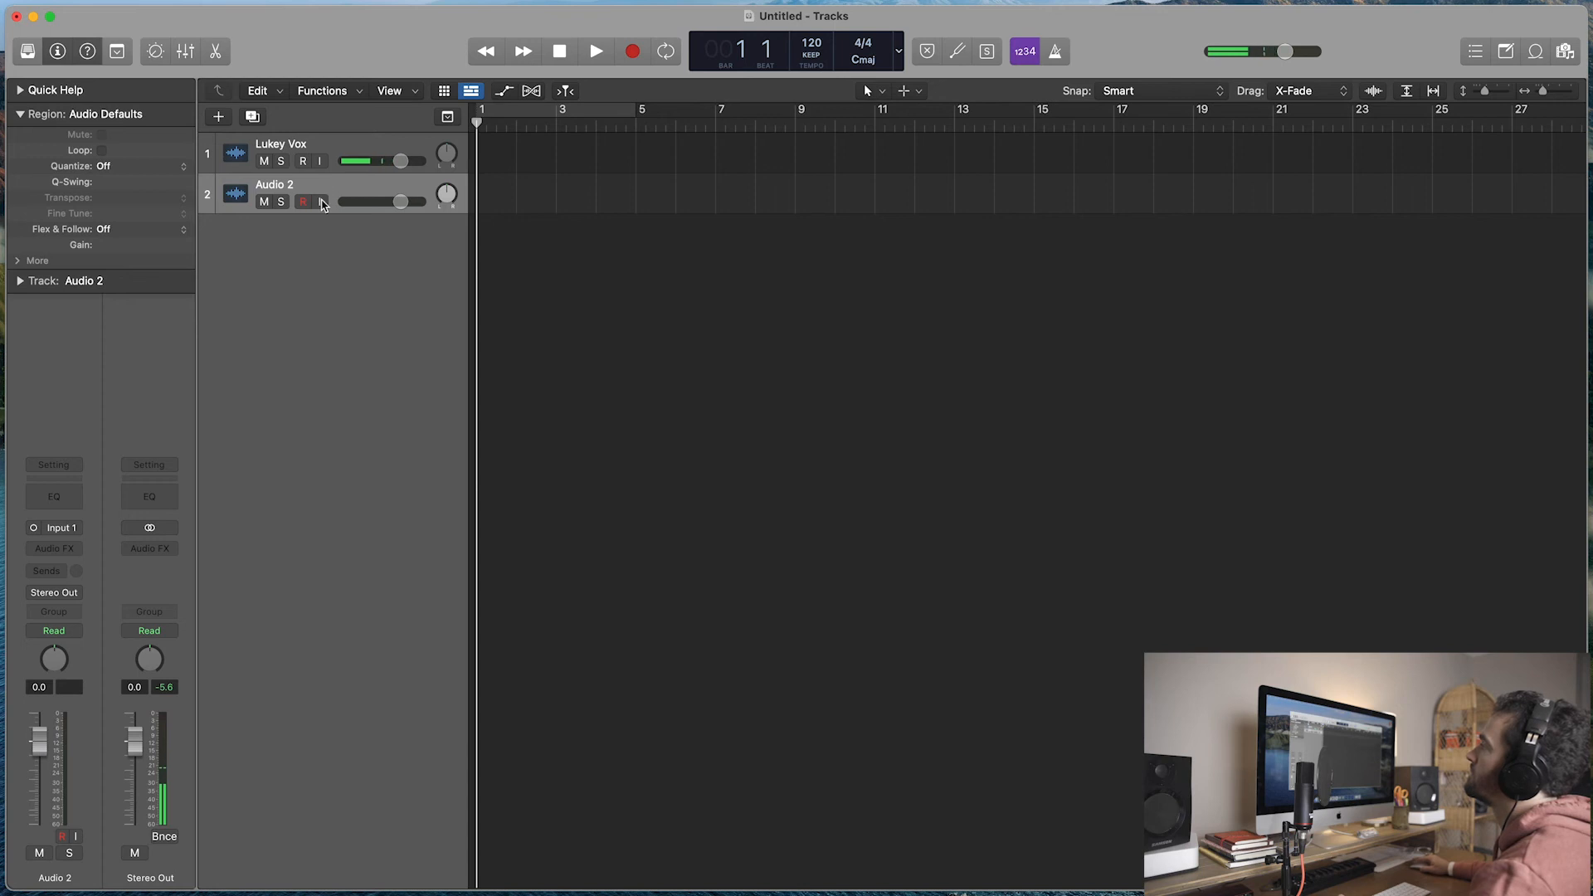
pyautogui.click(302, 201)
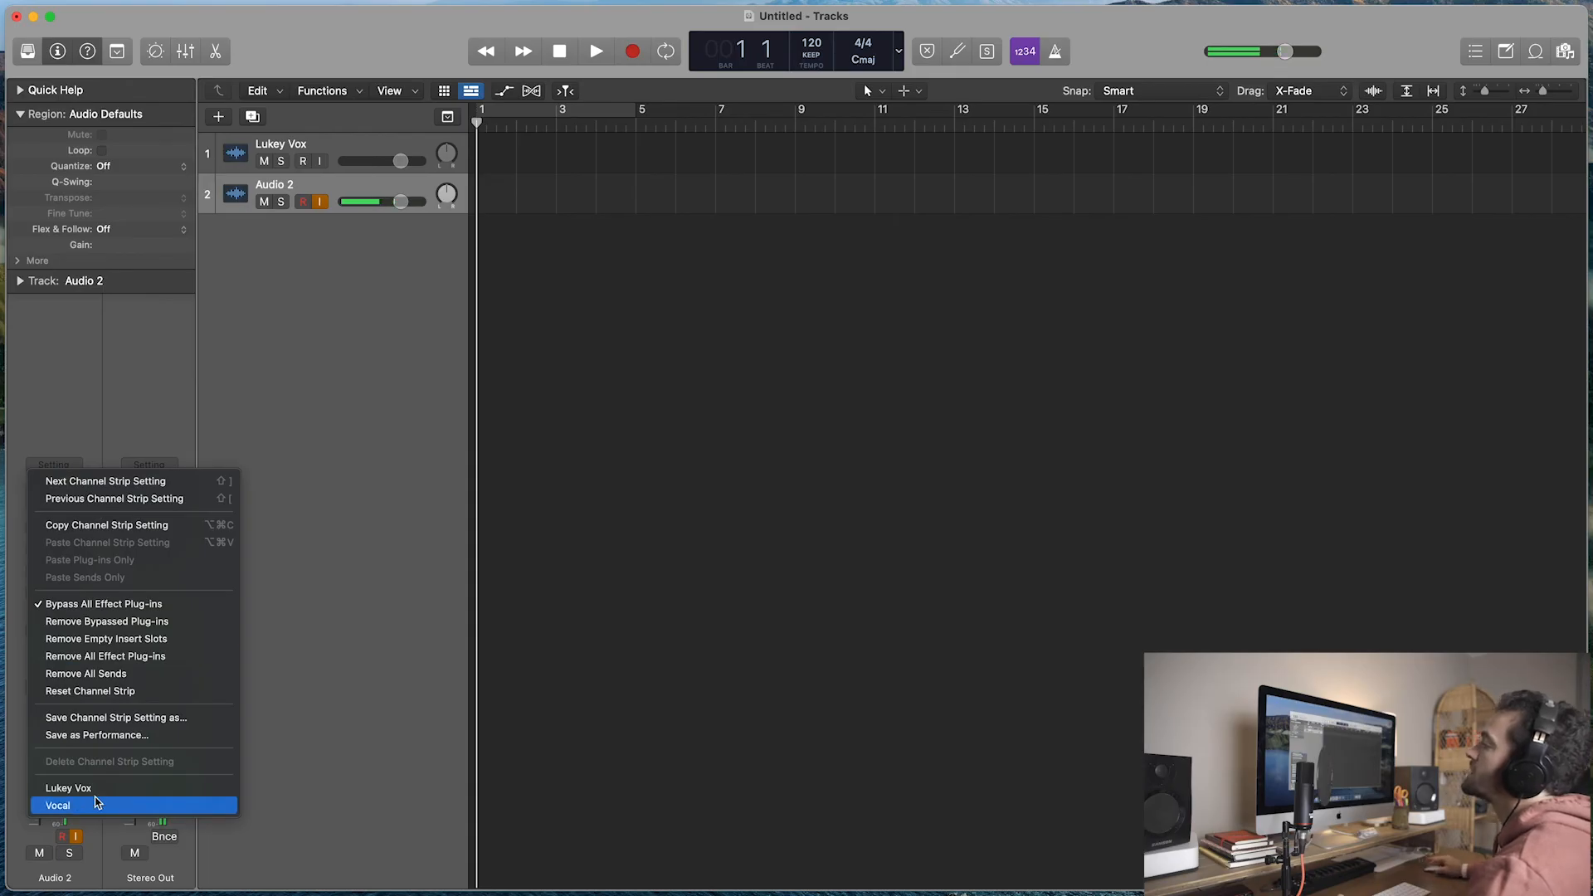
pyautogui.click(58, 805)
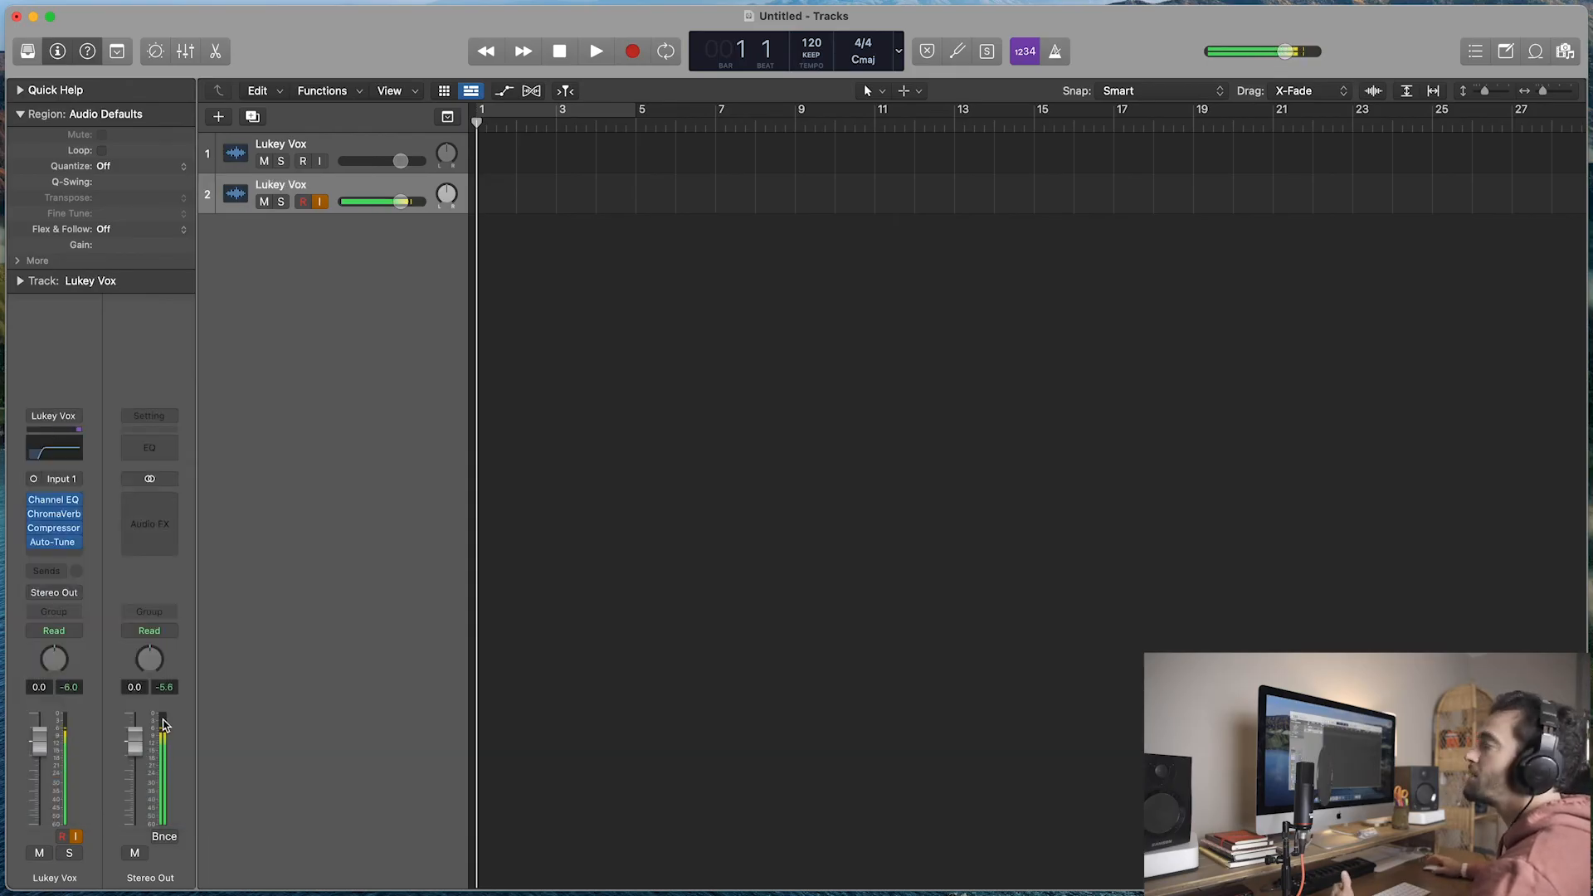